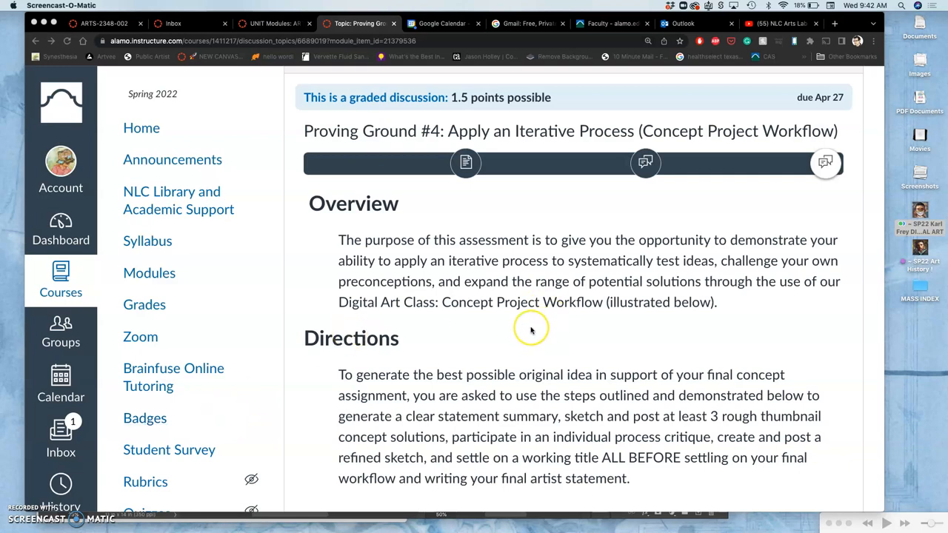
pyautogui.moveTo(540, 280)
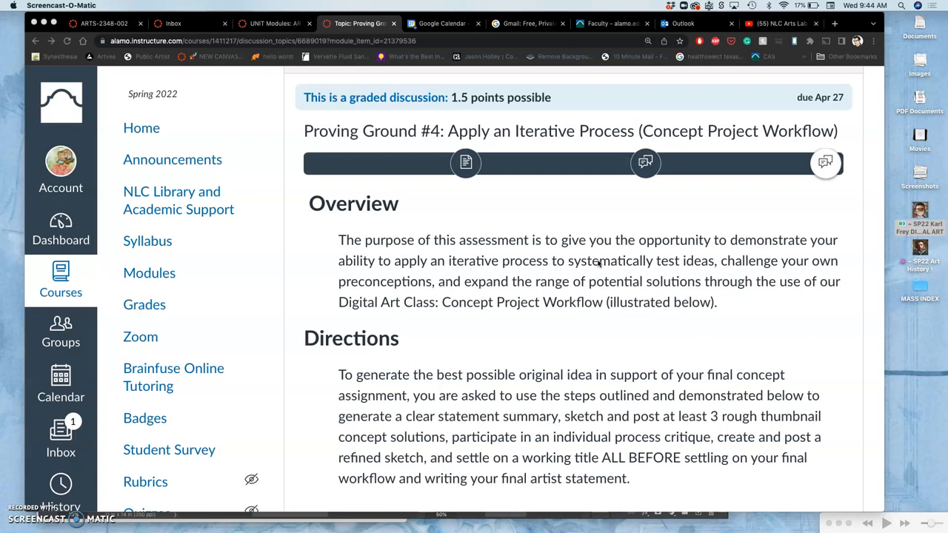
# Step: Scroll past the Concept Project Workflow diagram to step 0's 'statement summary' link
pyautogui.scroll(-3)
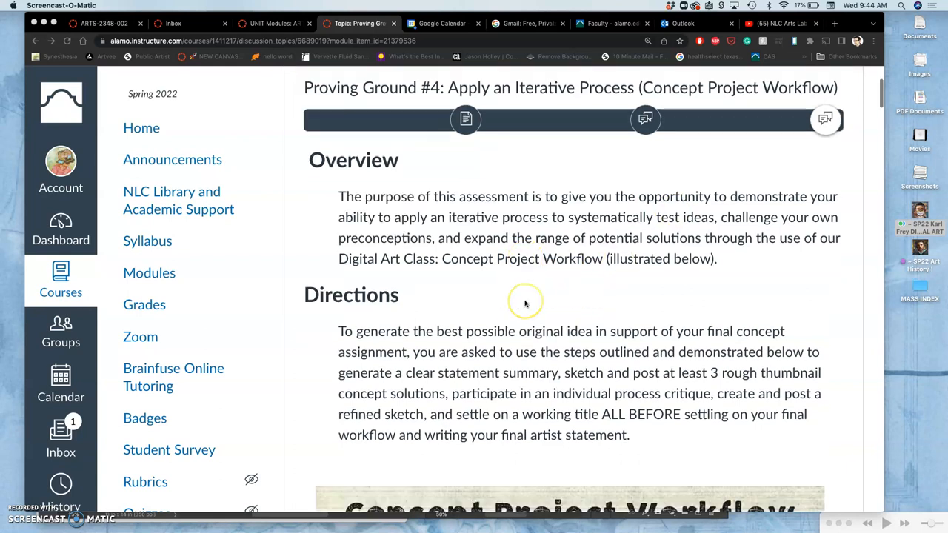
pyautogui.scroll(-3)
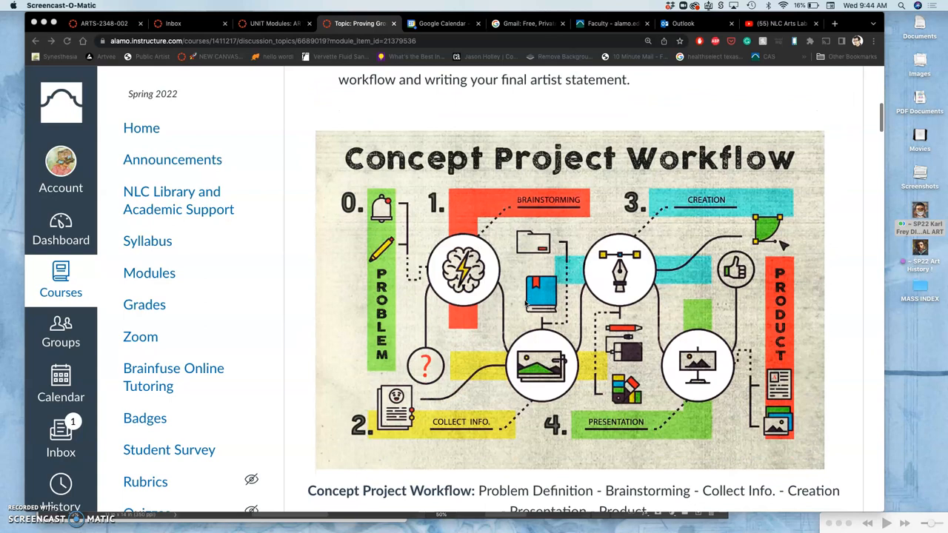
pyautogui.scroll(-3)
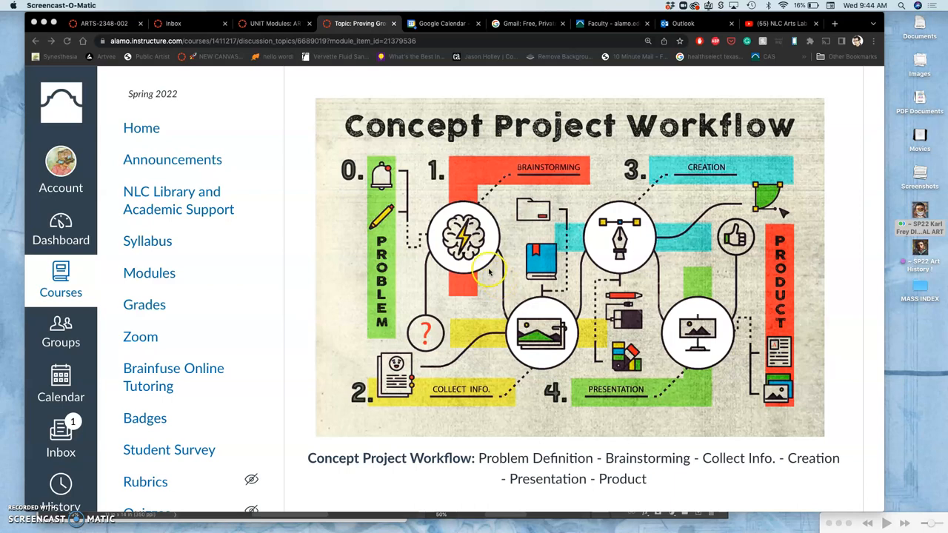
pyautogui.moveTo(392, 289)
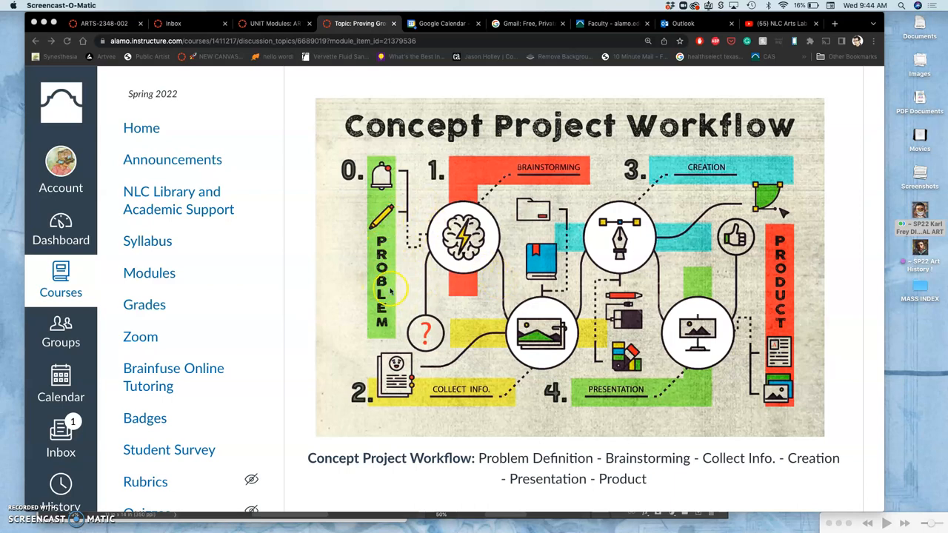
pyautogui.moveTo(386, 233)
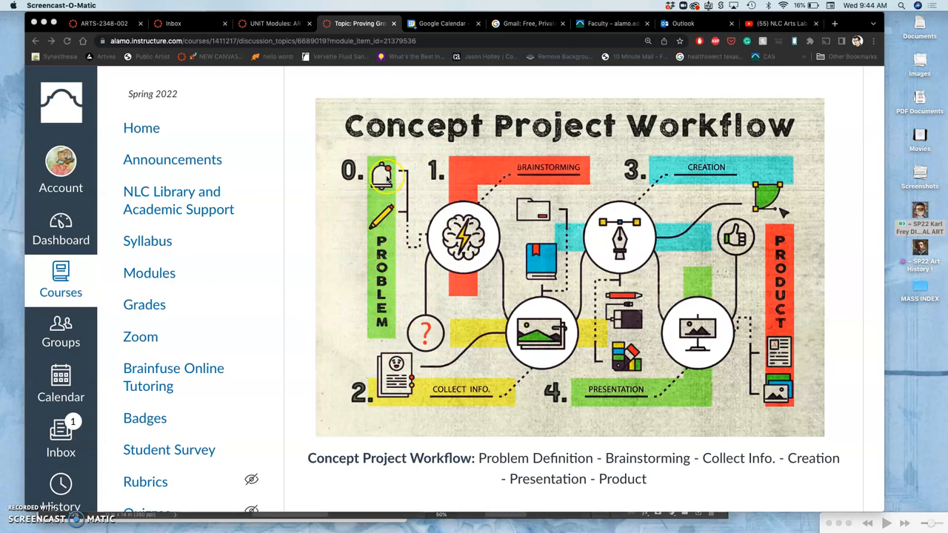
pyautogui.moveTo(414, 291)
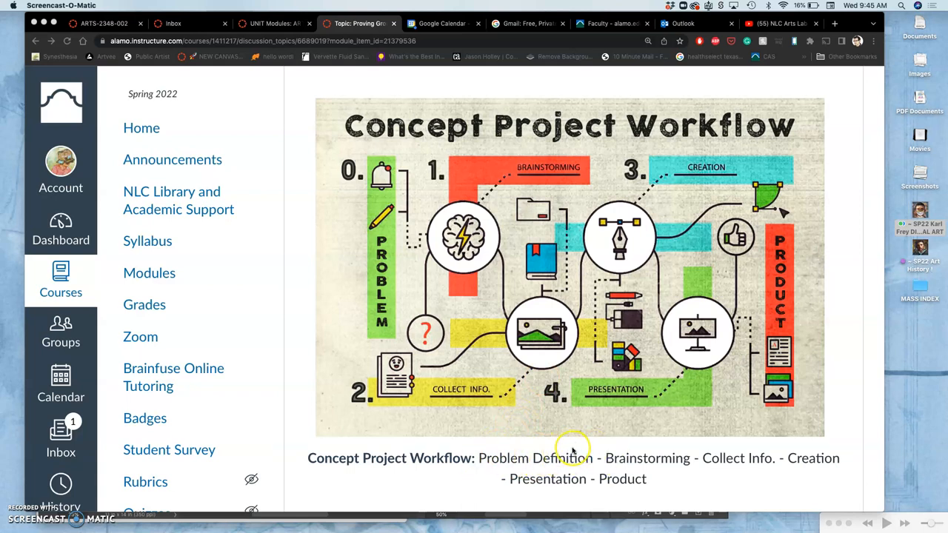
pyautogui.scroll(-3)
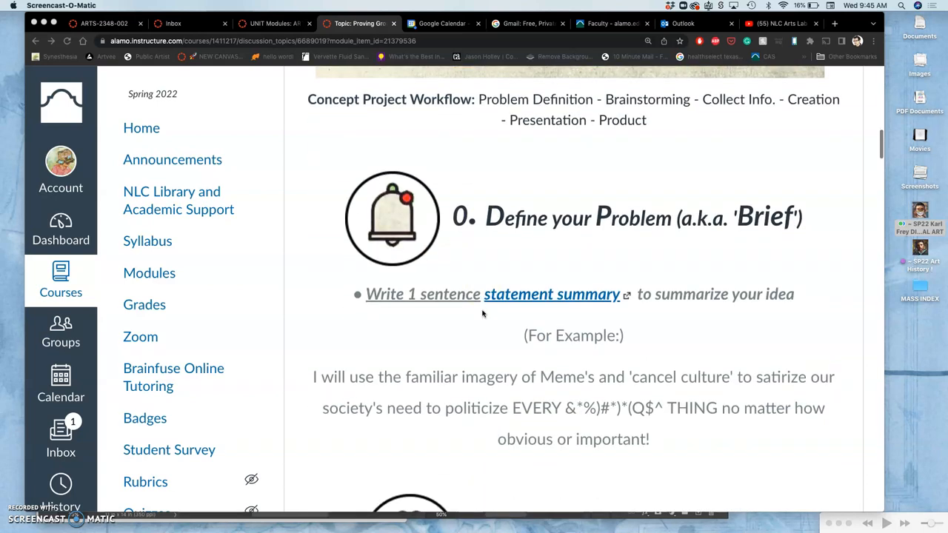
pyautogui.scroll(-3)
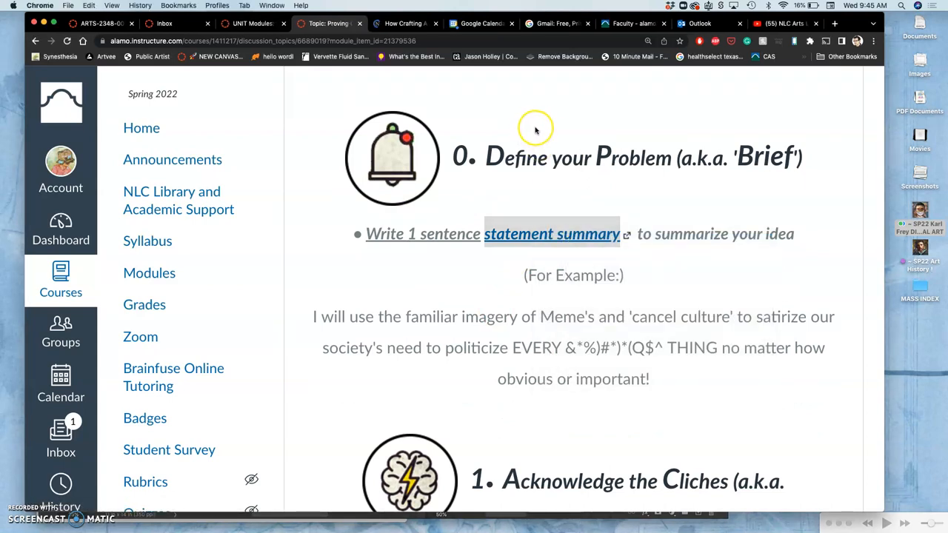
pyautogui.moveTo(536, 292)
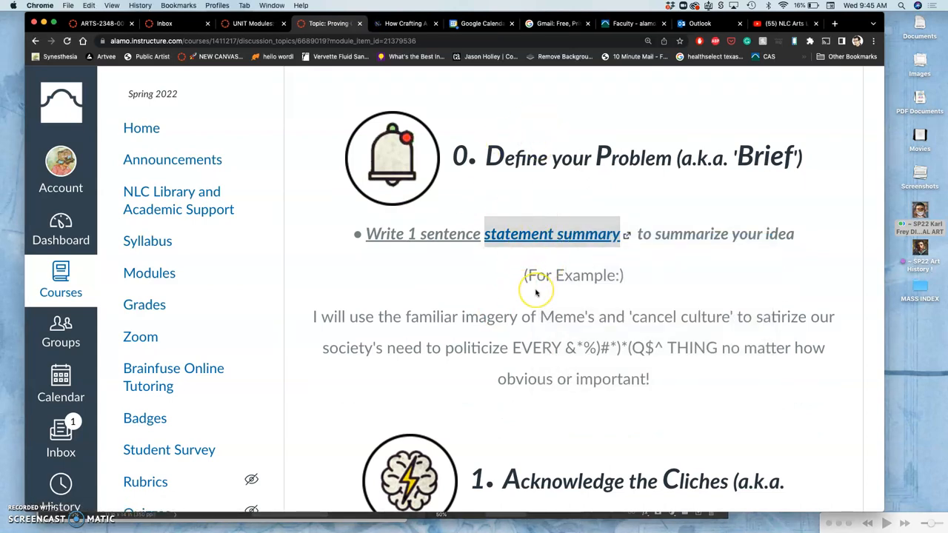
pyautogui.moveTo(540, 341)
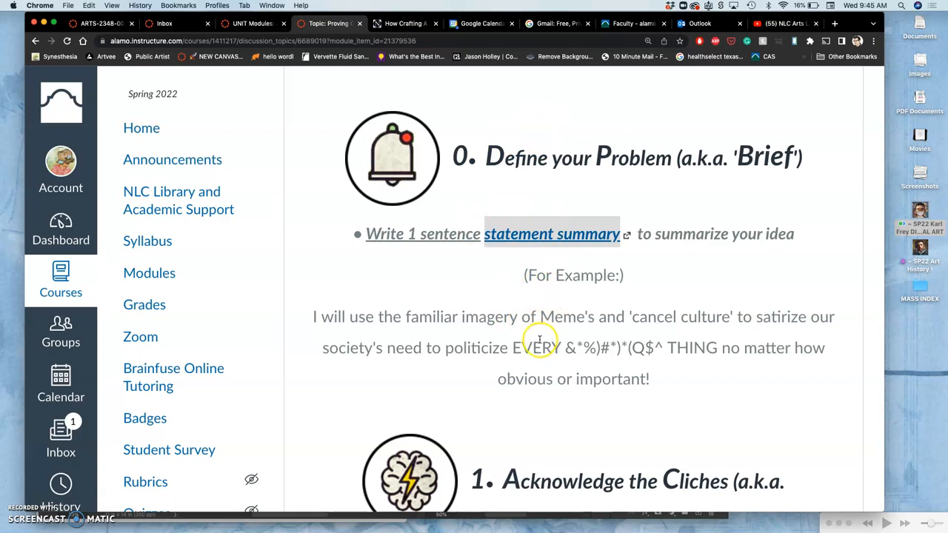
pyautogui.moveTo(411, 35)
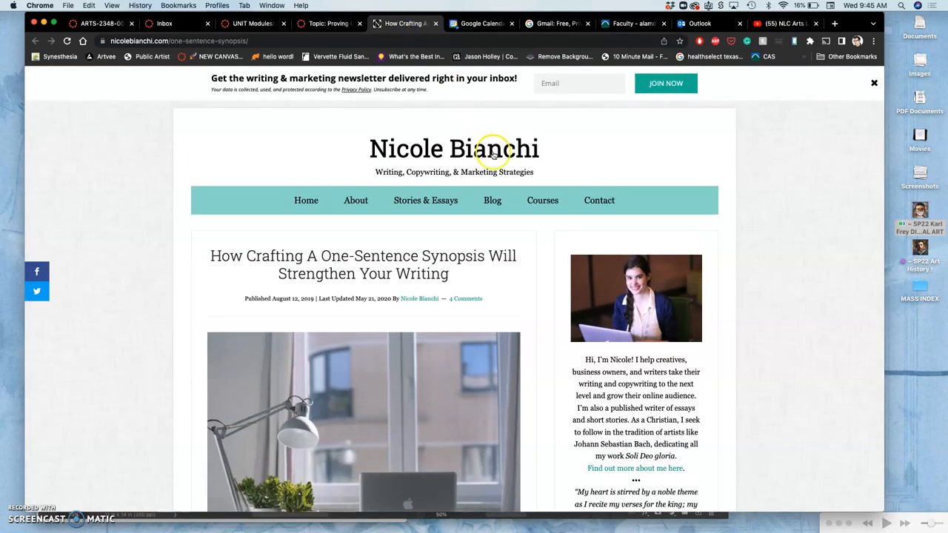
# Step: Read through Nicole Bianchi's one-sentence synopsis article, then return to the 'Topic: Proving Ground' tab
pyautogui.scroll(-3)
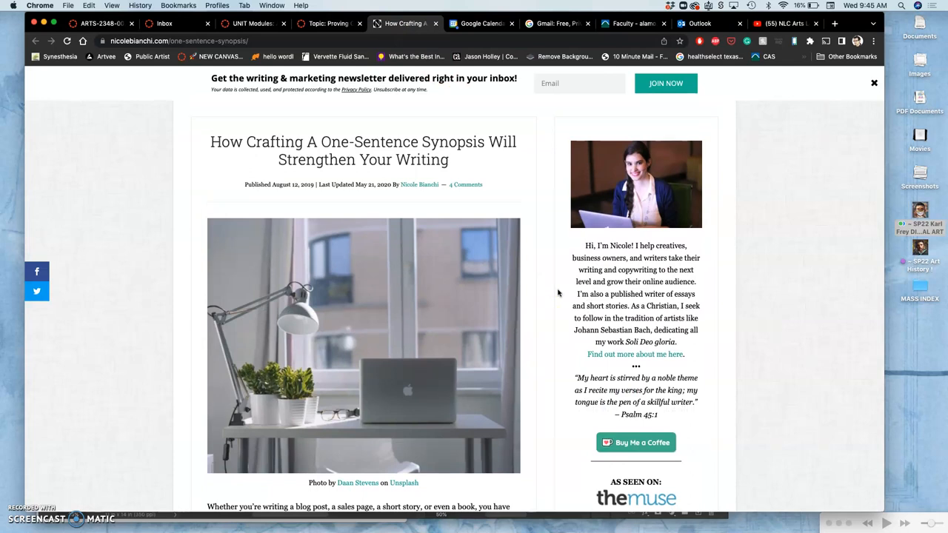
pyautogui.scroll(-3)
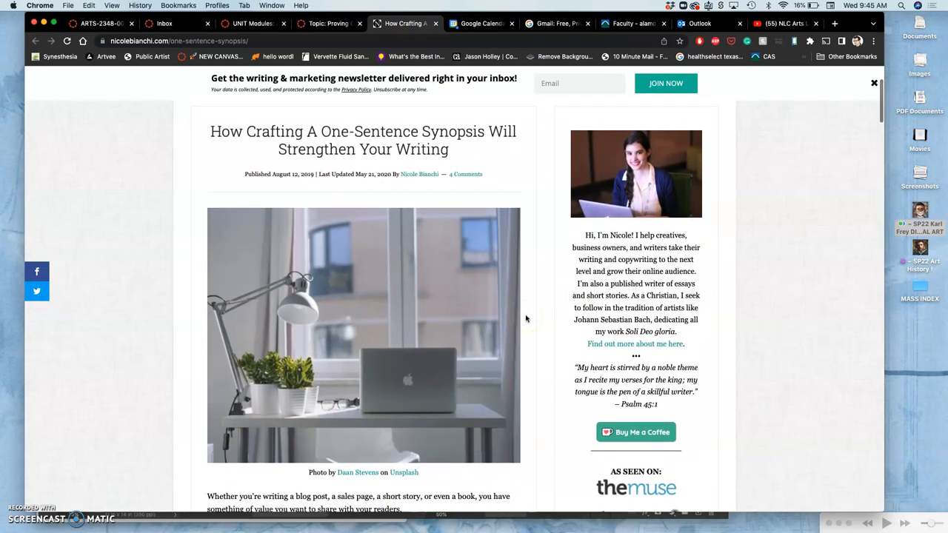
pyautogui.scroll(-3)
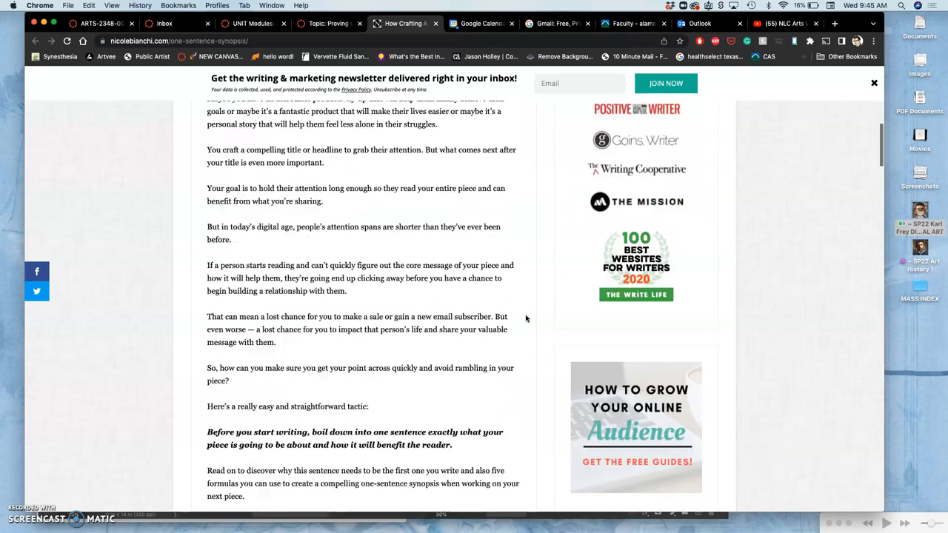
pyautogui.scroll(3)
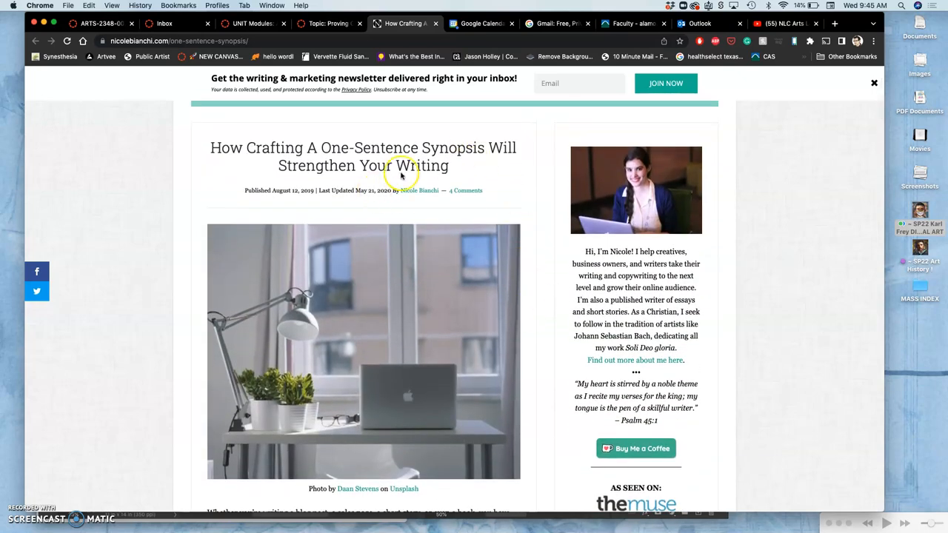
pyautogui.moveTo(483, 228)
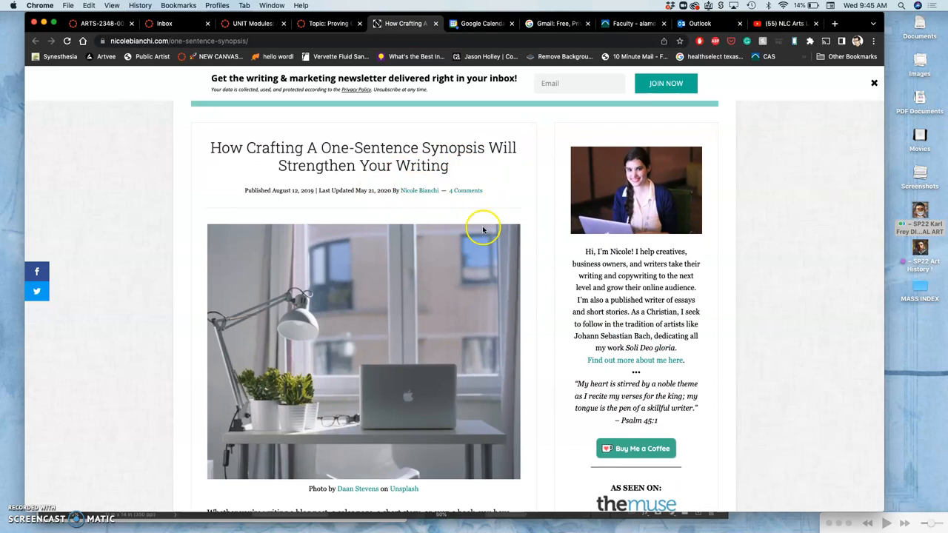
pyautogui.moveTo(326, 151)
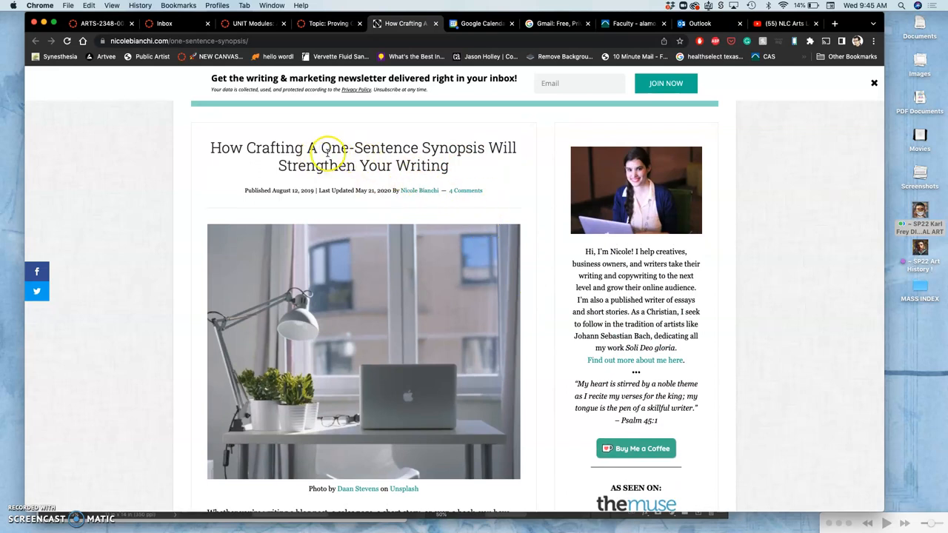
pyautogui.moveTo(439, 153)
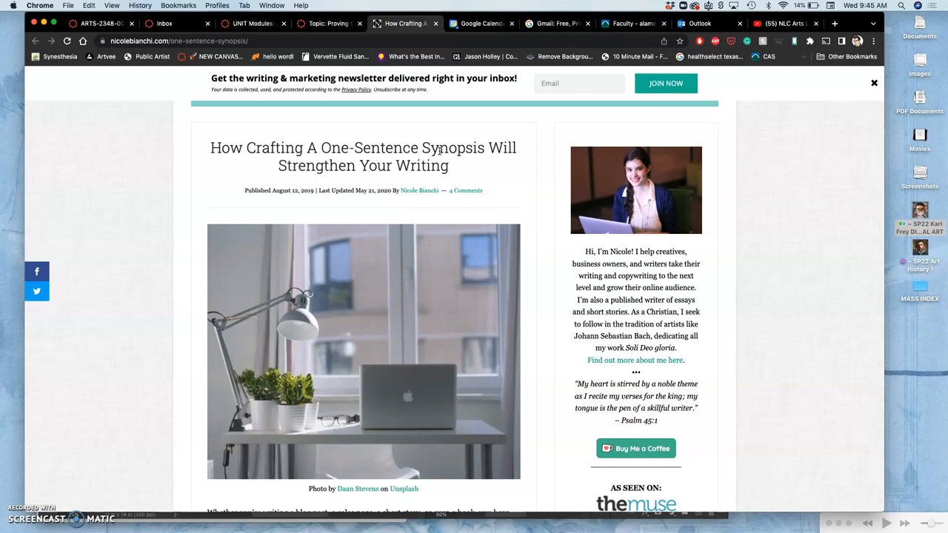
pyautogui.moveTo(391, 124)
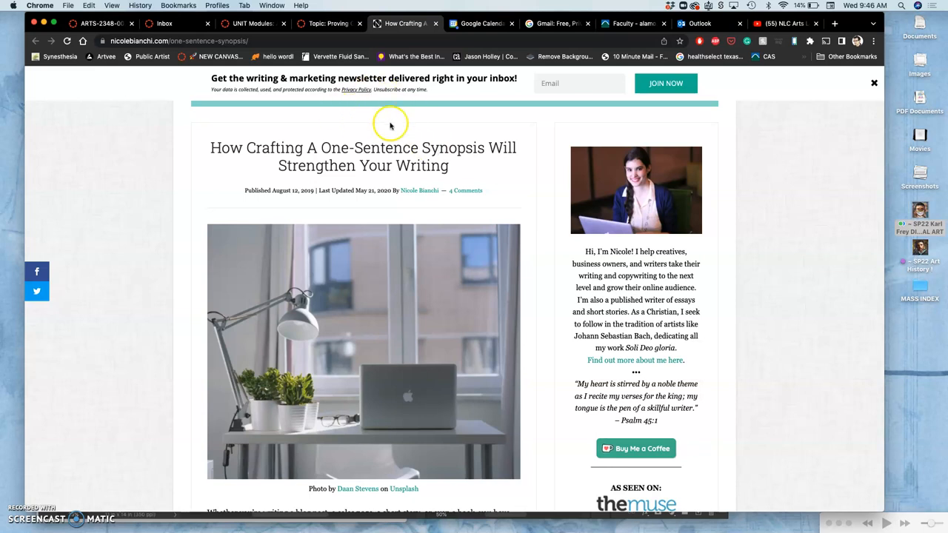
pyautogui.scroll(-3)
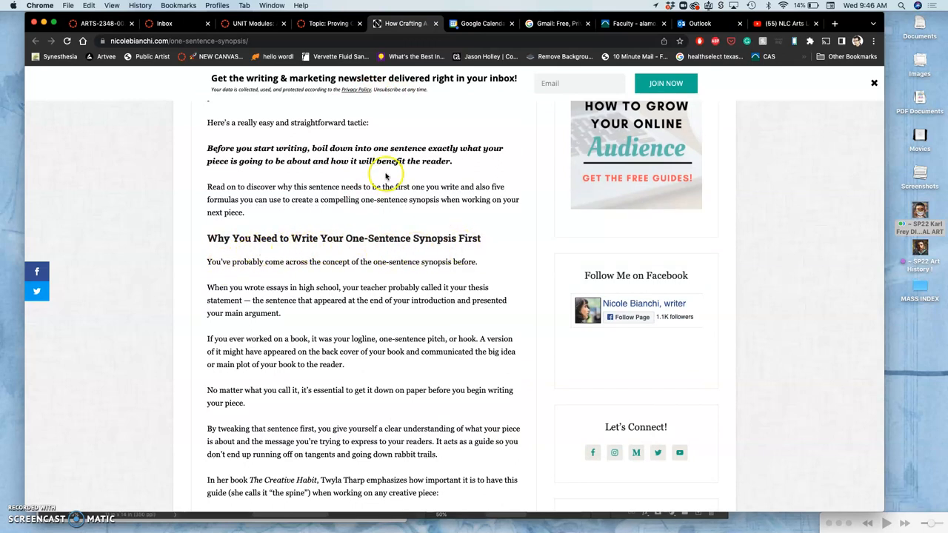
pyautogui.click(325, 23)
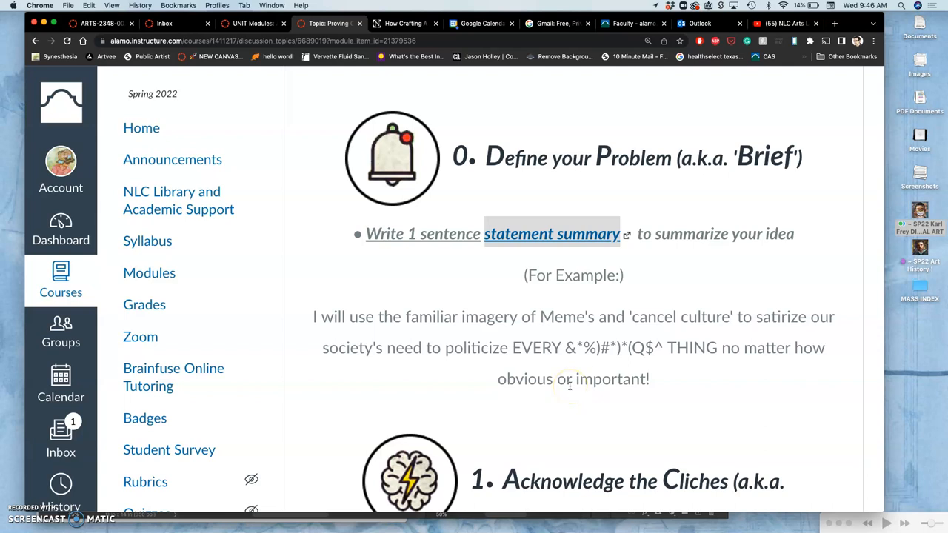
pyautogui.moveTo(352, 333)
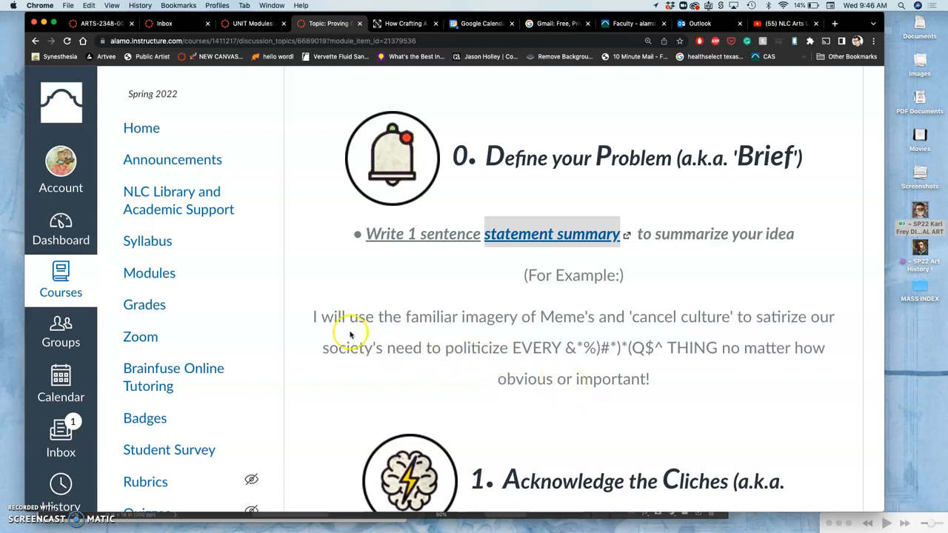
pyautogui.moveTo(415, 328)
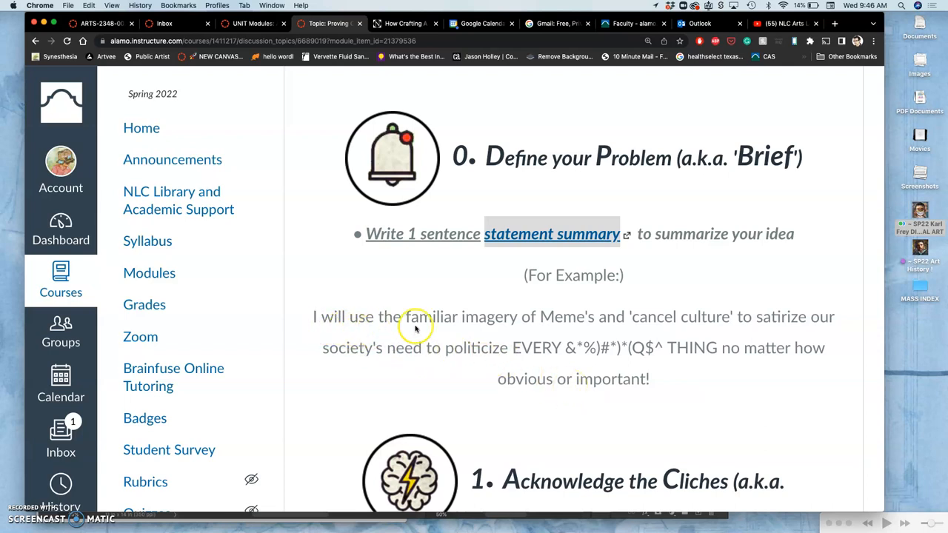
pyautogui.moveTo(756, 338)
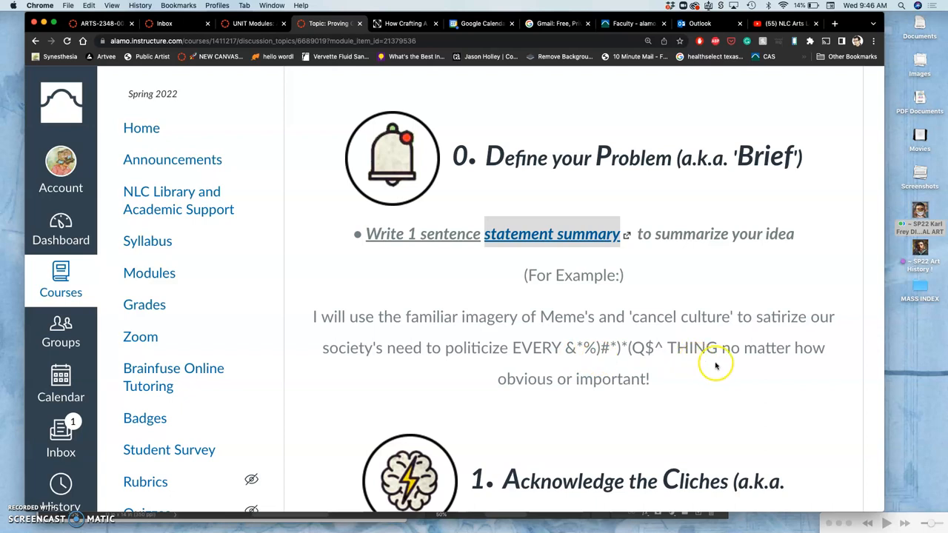
pyautogui.moveTo(647, 390)
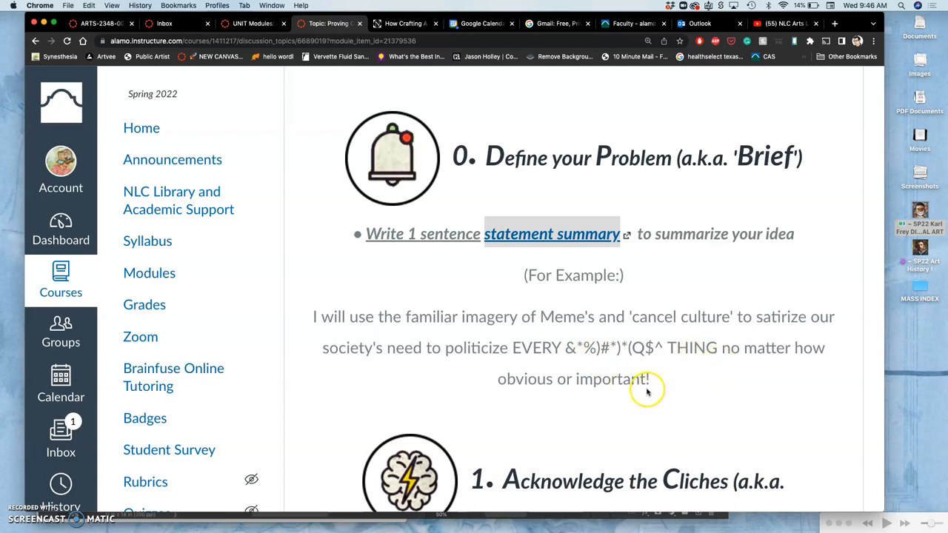
pyautogui.moveTo(508, 379)
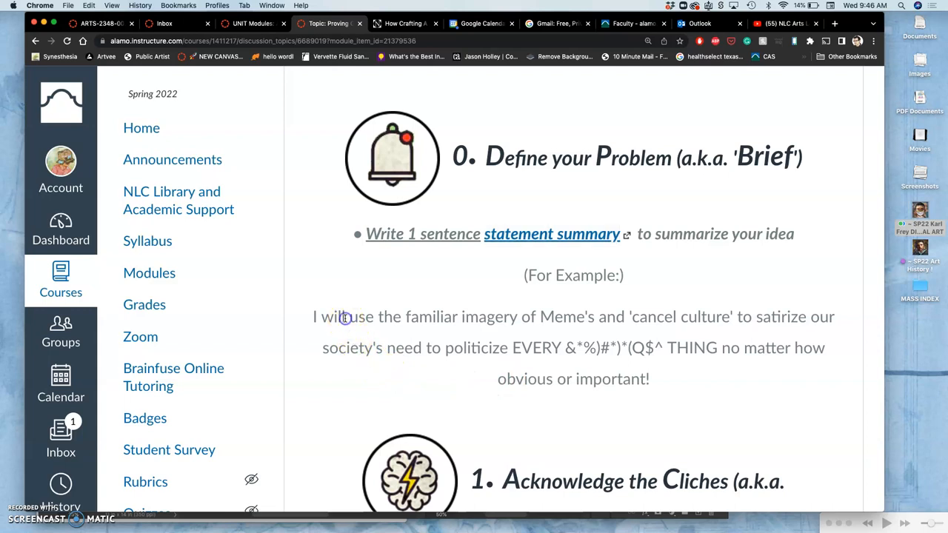
# Step: Select 'I will use' in the example statement, then scroll to Step 1 'Acknowledge the Cliches'
pyautogui.doubleClick(344, 317)
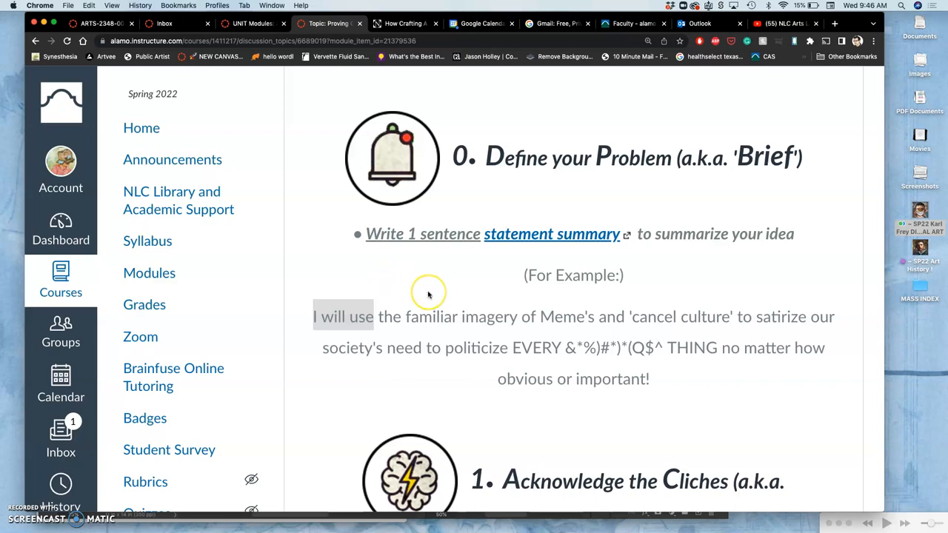
pyautogui.moveTo(428, 292)
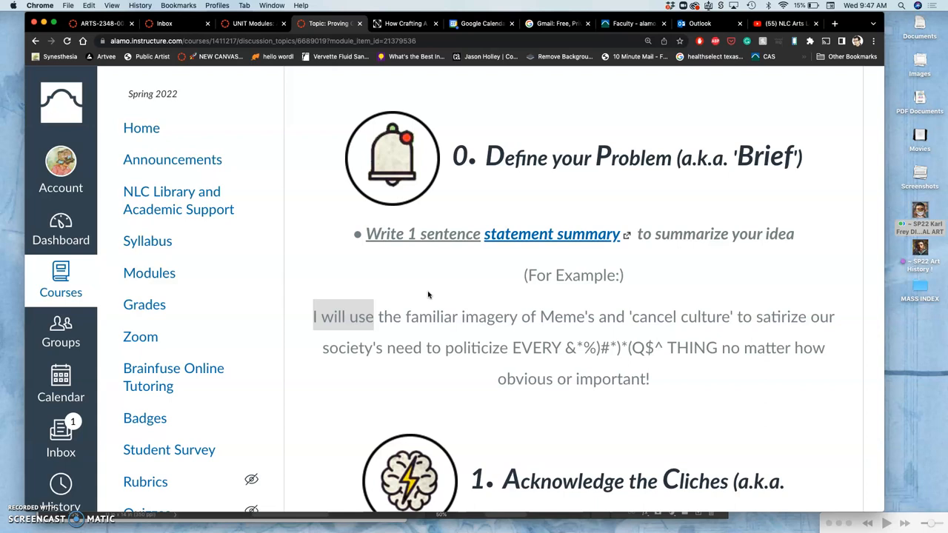
pyautogui.scroll(-3)
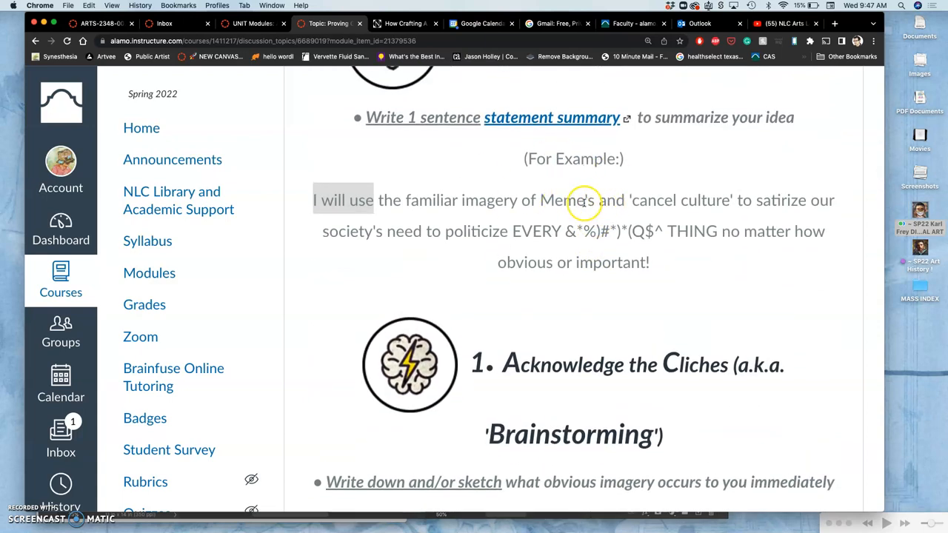
pyautogui.moveTo(598, 251)
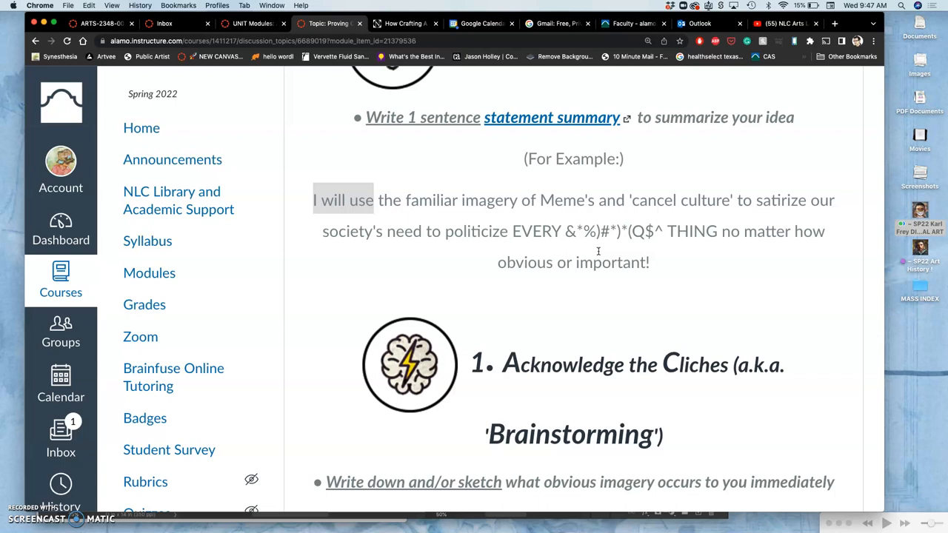
pyautogui.moveTo(423, 215)
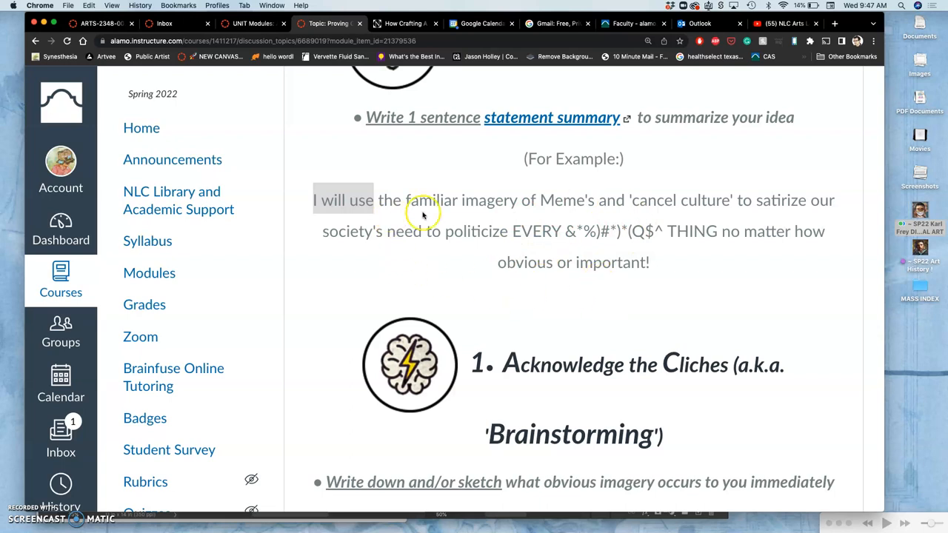
pyautogui.moveTo(395, 290)
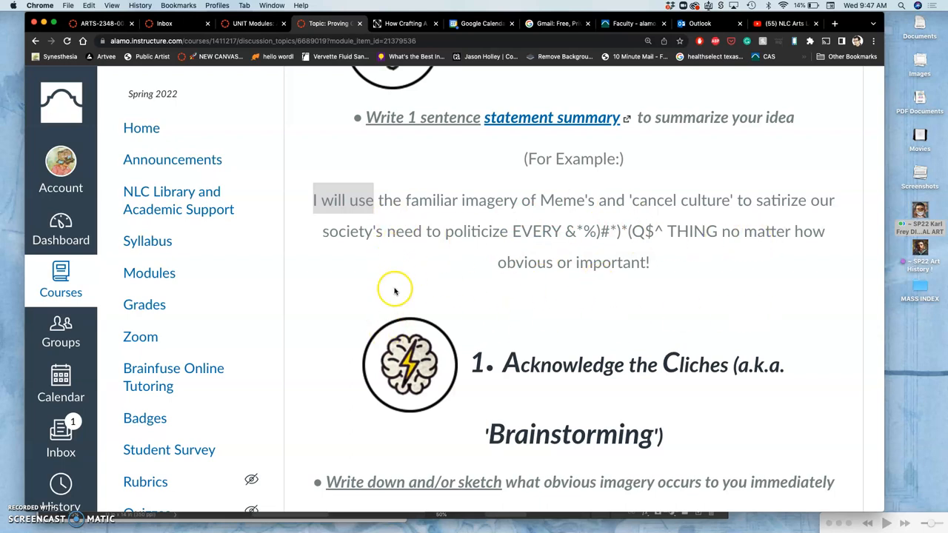
pyautogui.moveTo(574, 311)
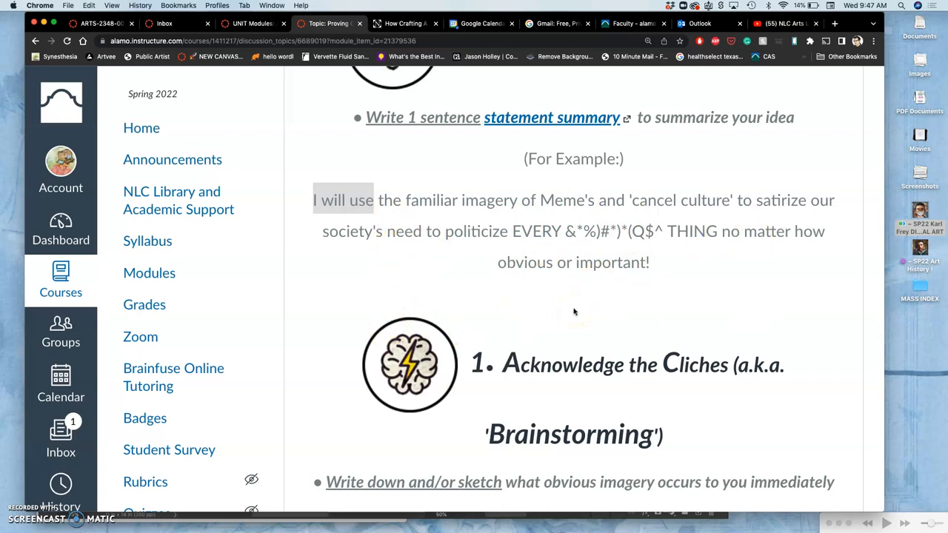
pyautogui.scroll(-3)
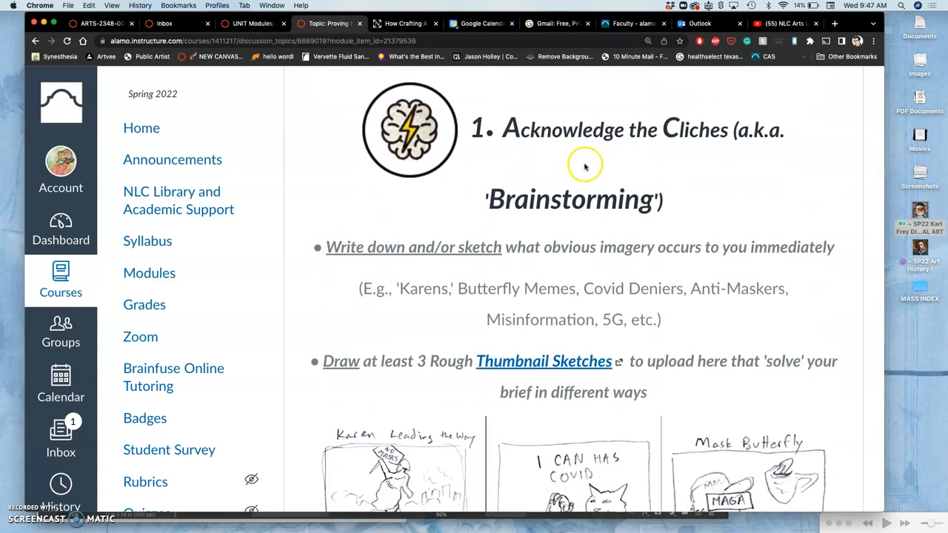
# Step: Scroll to the three rough thumbnail sketch captions and the 'ready for your first process critique' line
pyautogui.scroll(-3)
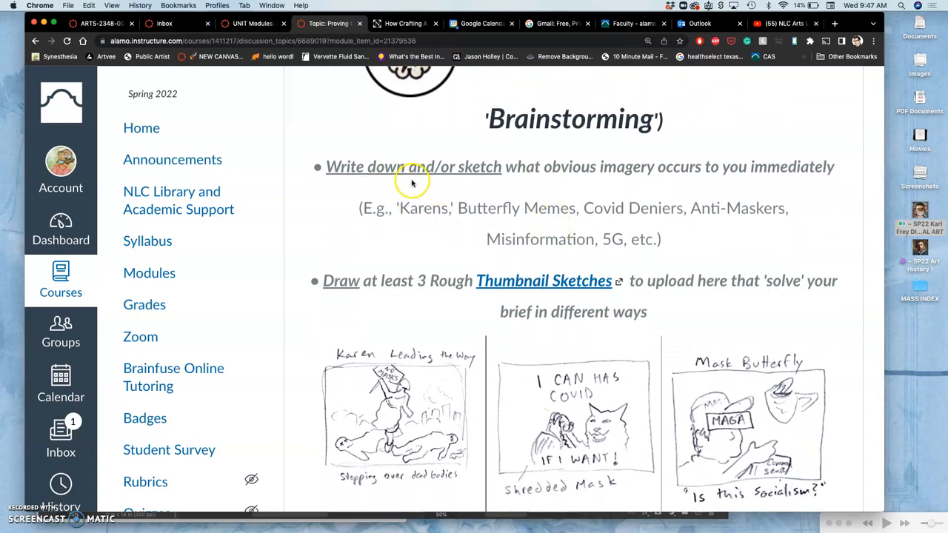
pyautogui.moveTo(429, 199)
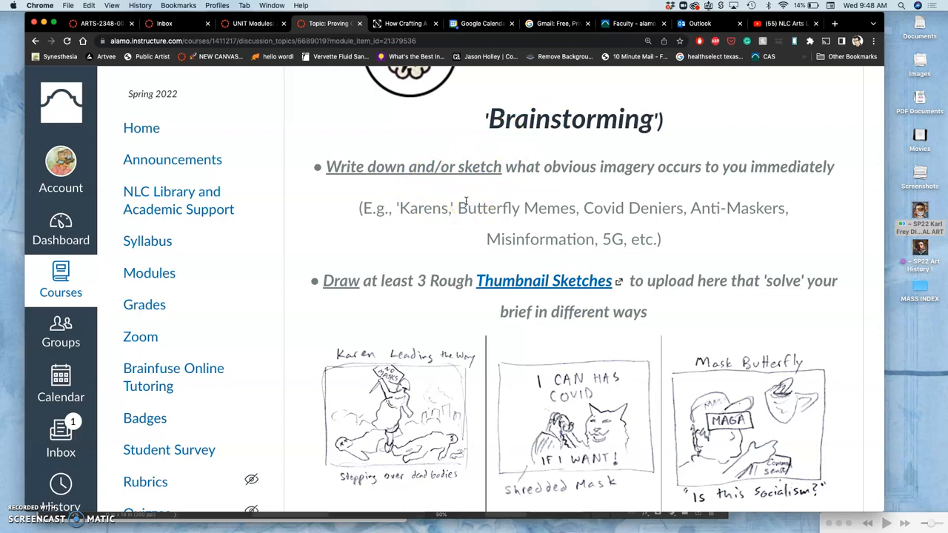
pyautogui.moveTo(450, 198)
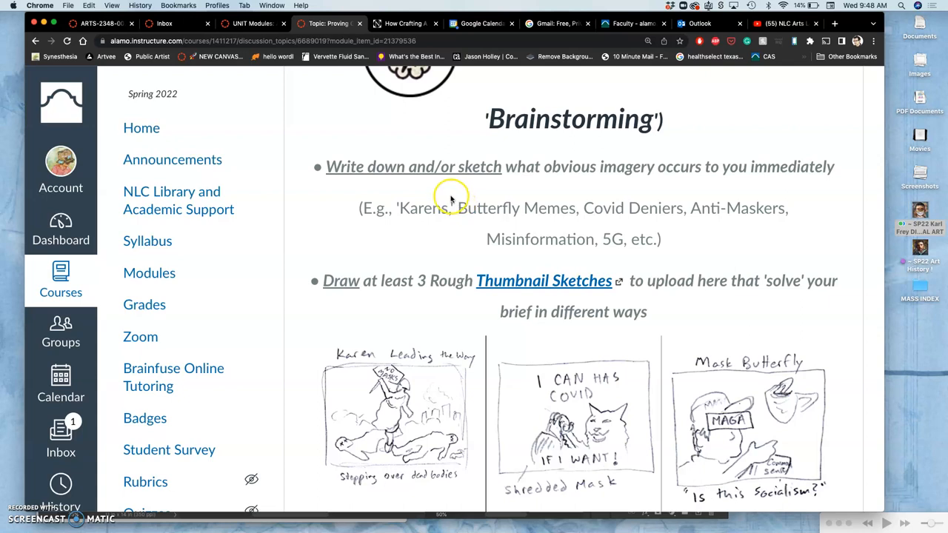
pyautogui.moveTo(467, 191)
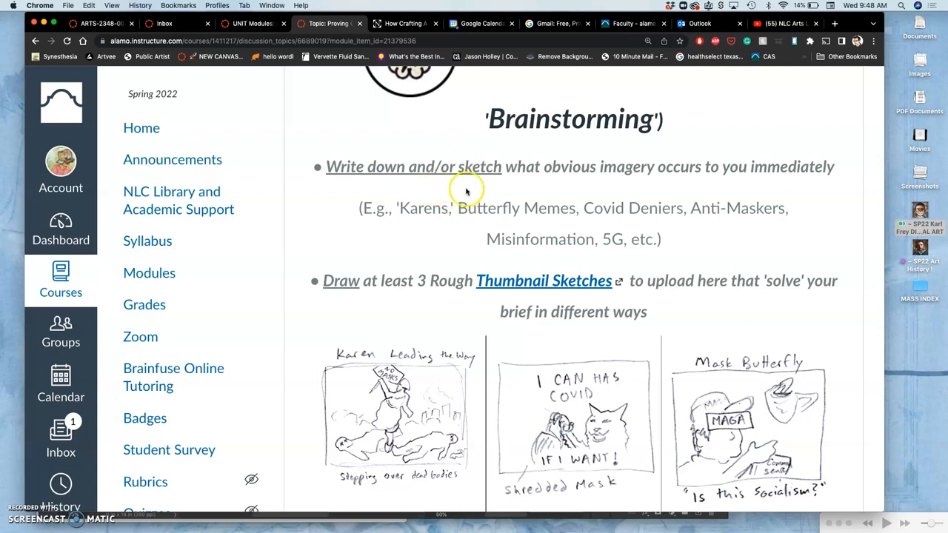
pyautogui.moveTo(467, 191)
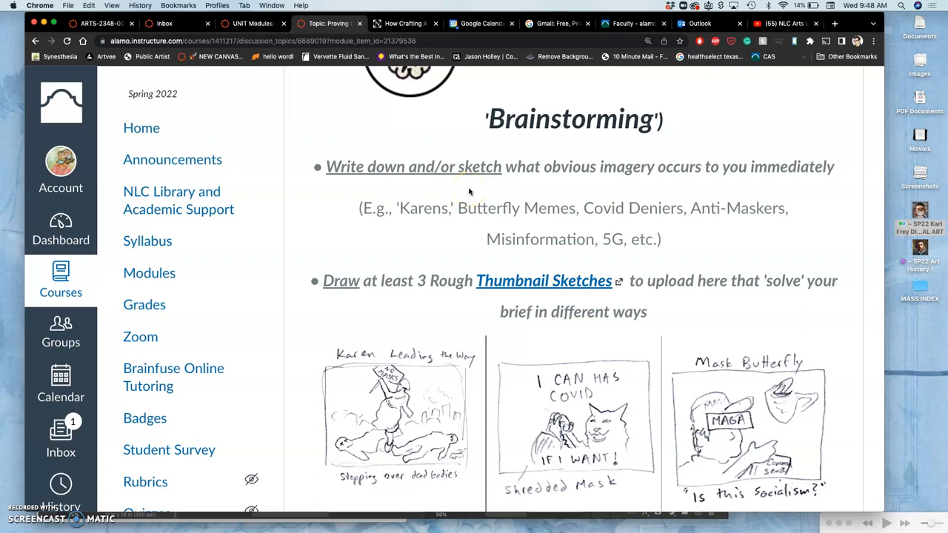
pyautogui.moveTo(519, 187)
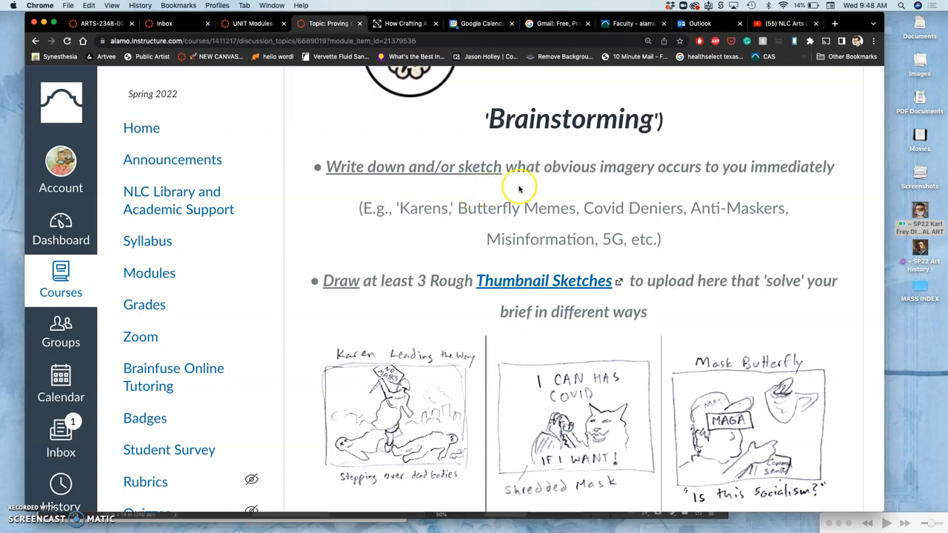
pyautogui.moveTo(717, 187)
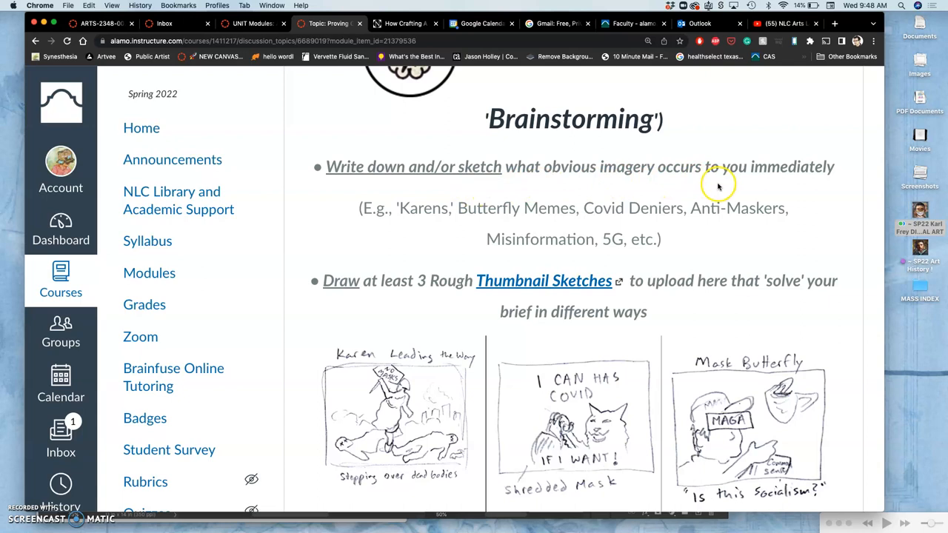
pyautogui.moveTo(695, 189)
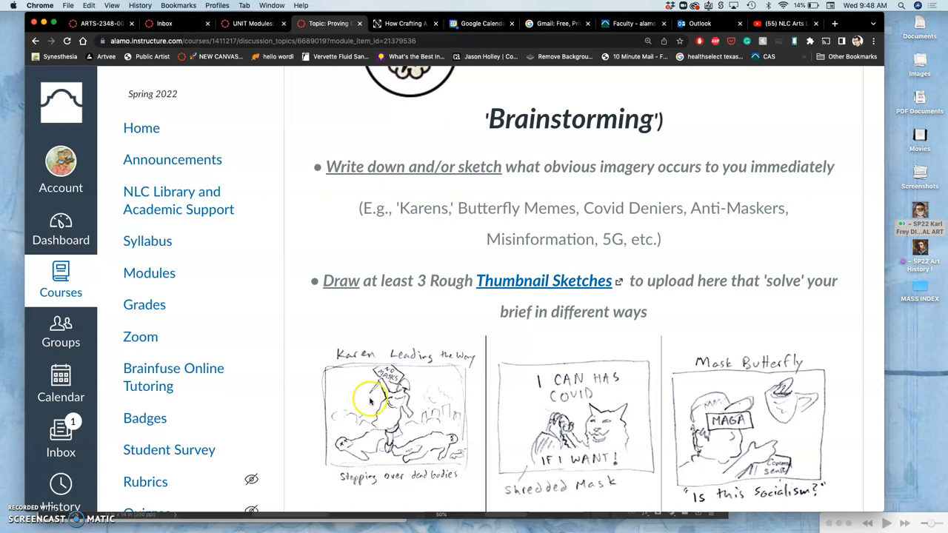
pyautogui.moveTo(456, 285)
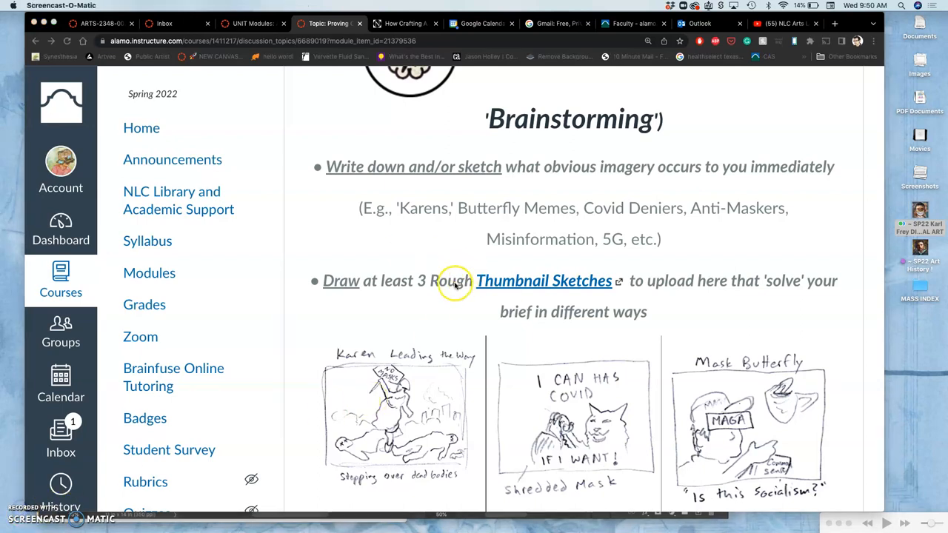
pyautogui.moveTo(398, 261)
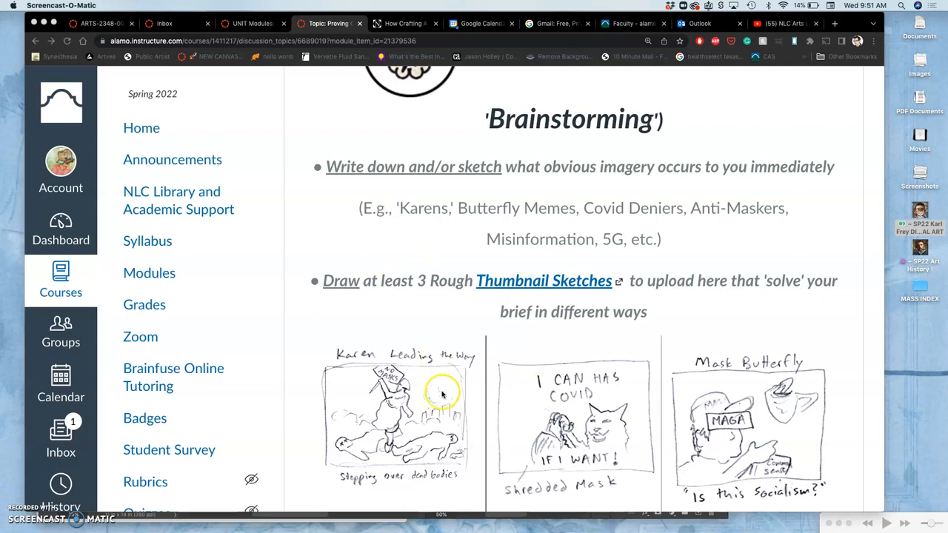
pyautogui.moveTo(539, 385)
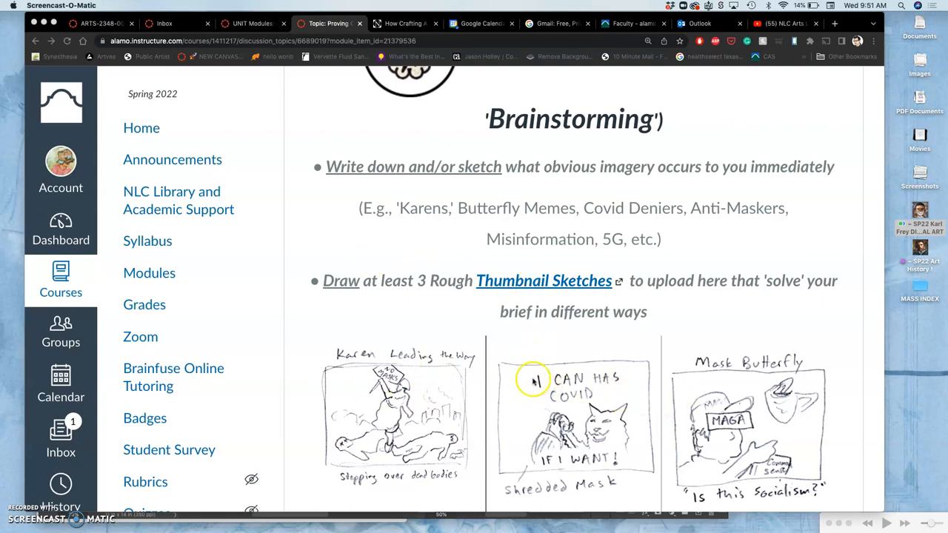
pyautogui.moveTo(680, 396)
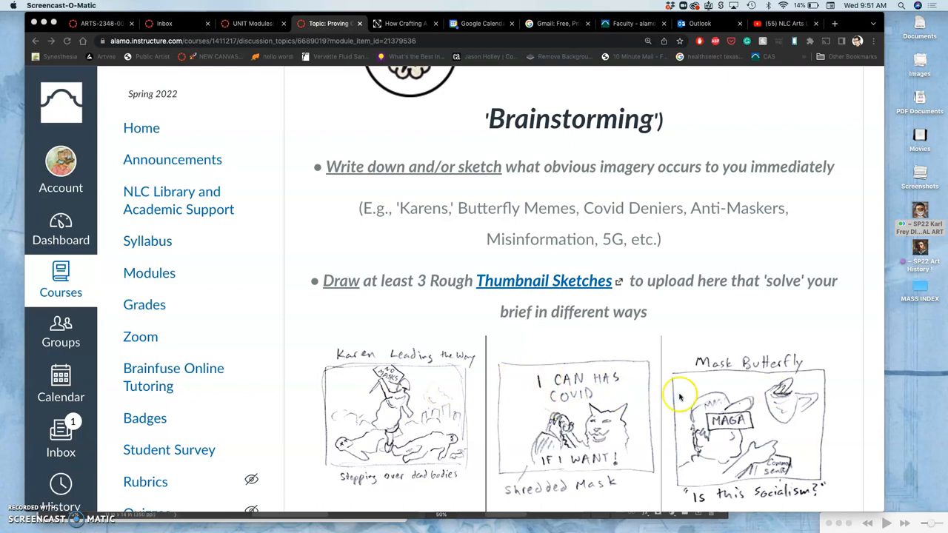
pyautogui.moveTo(561, 403)
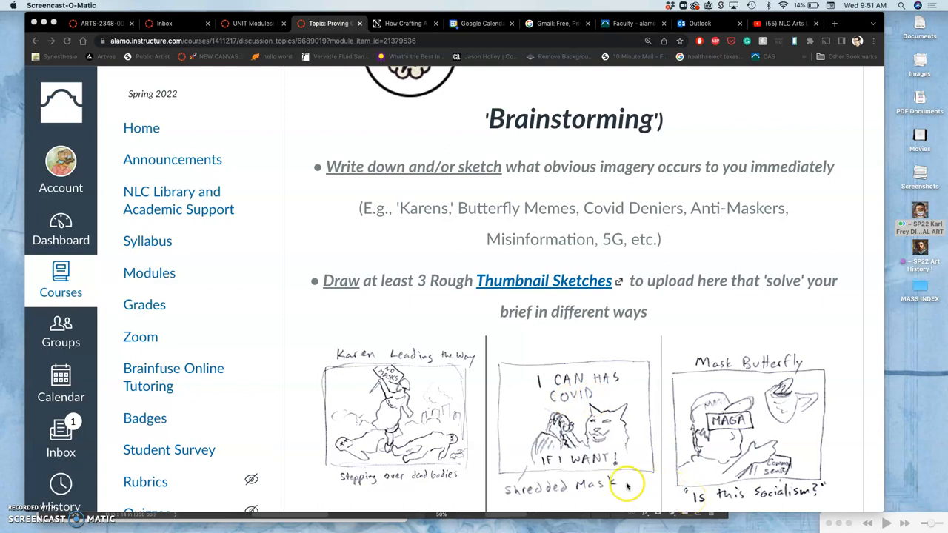
pyautogui.moveTo(600, 504)
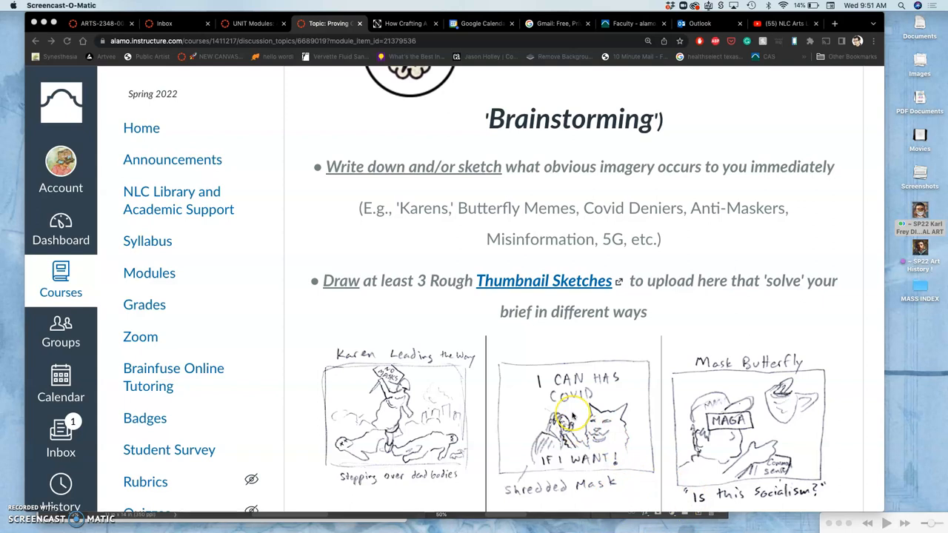
pyautogui.scroll(-3)
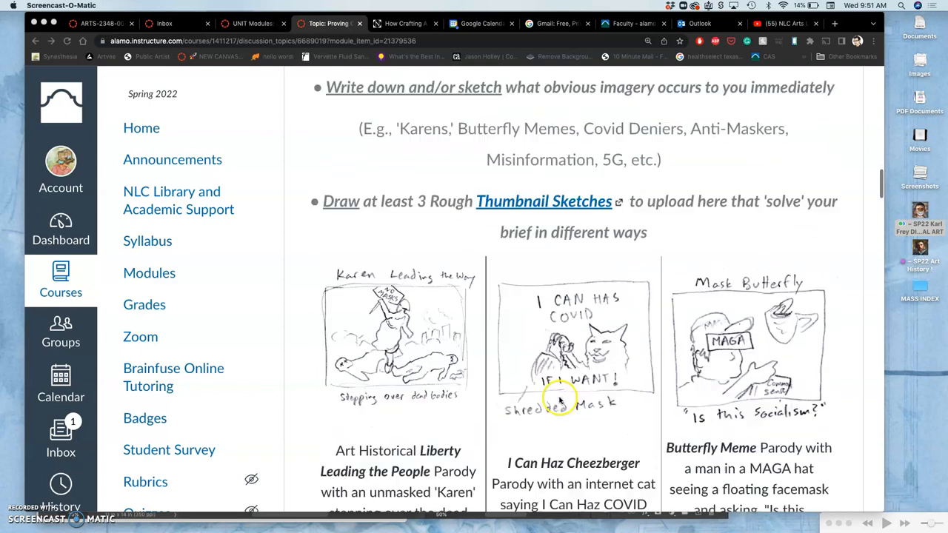
pyautogui.scroll(-3)
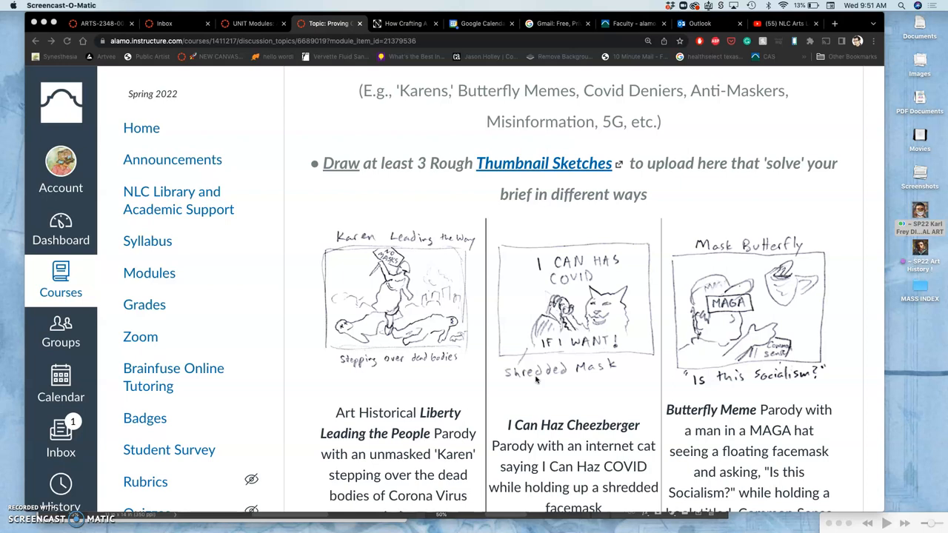
pyautogui.moveTo(507, 332)
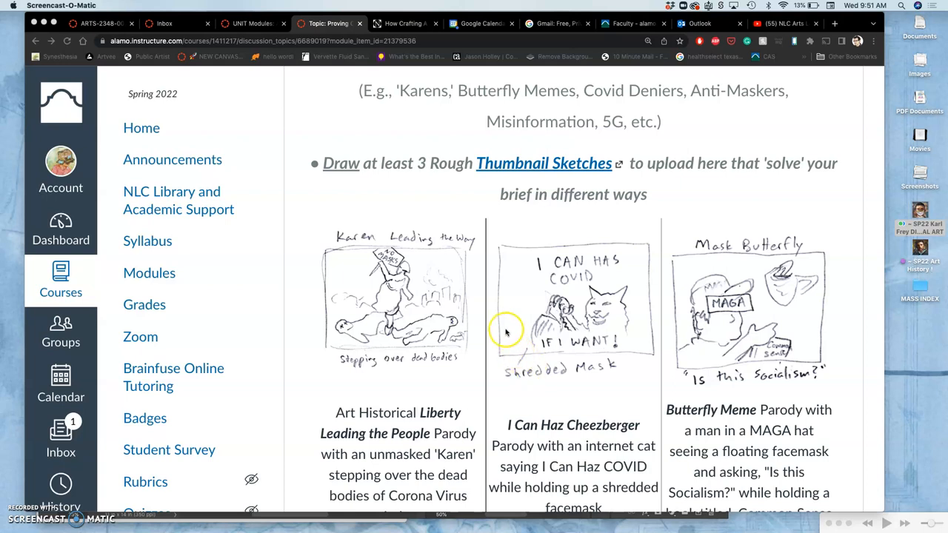
pyautogui.moveTo(449, 193)
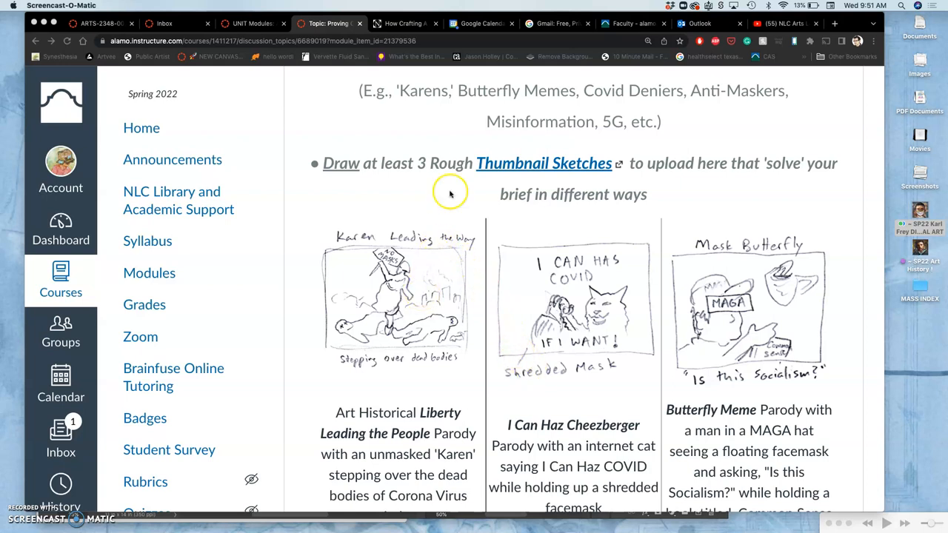
pyautogui.moveTo(754, 274)
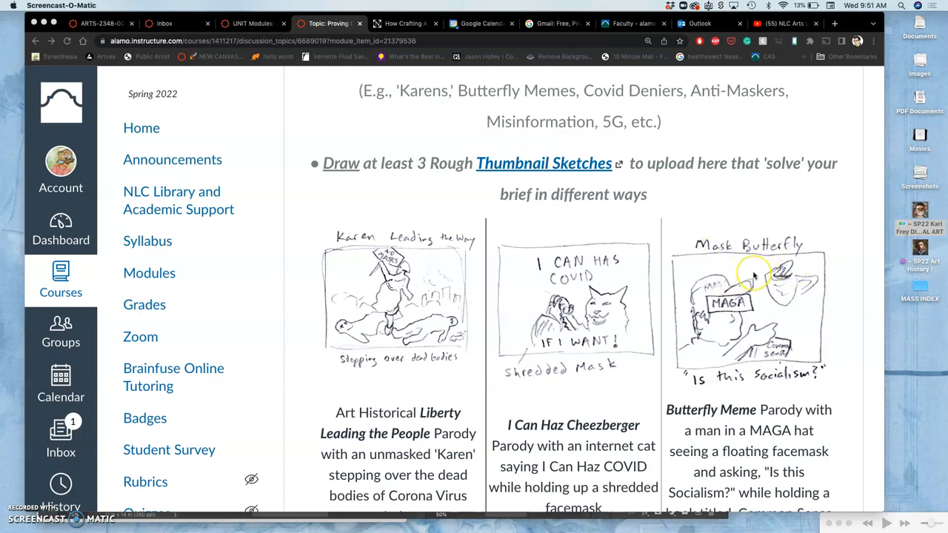
pyautogui.moveTo(752, 274)
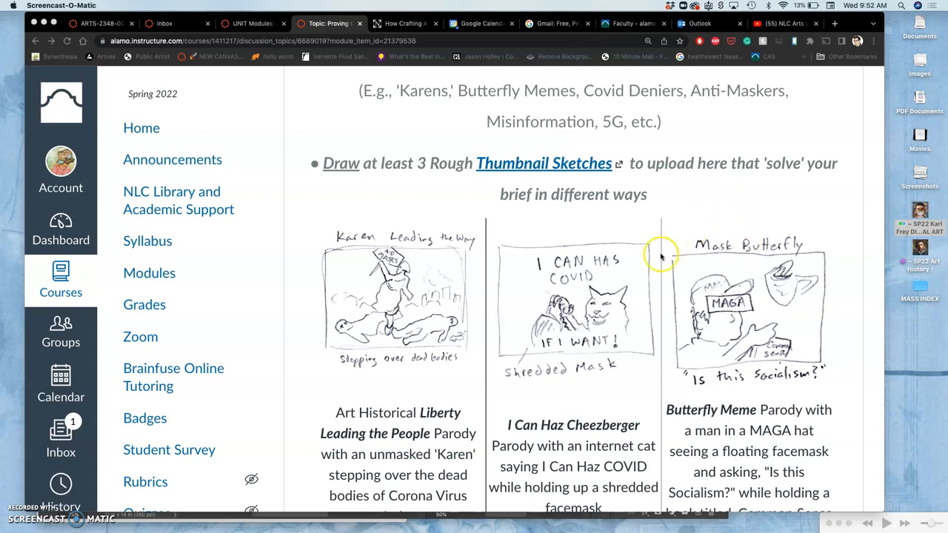
pyautogui.moveTo(614, 391)
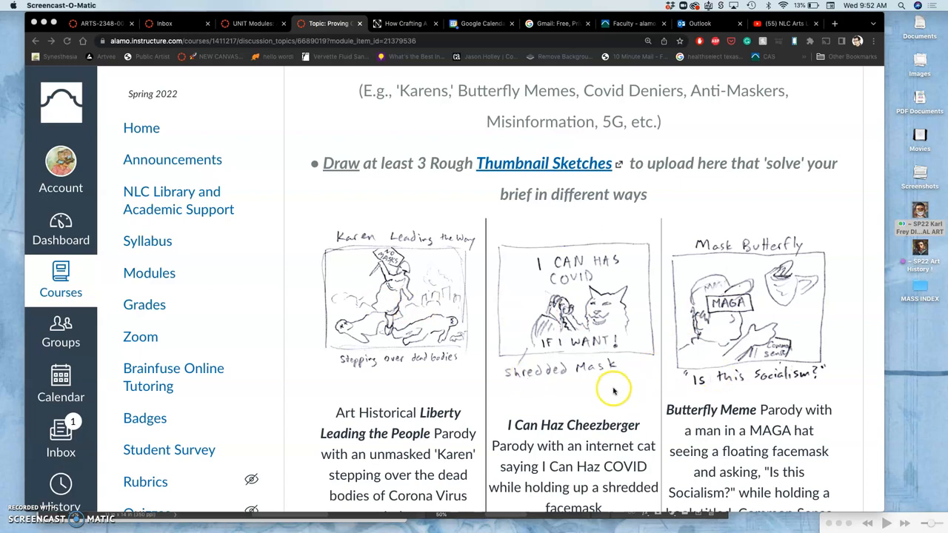
pyautogui.scroll(-3)
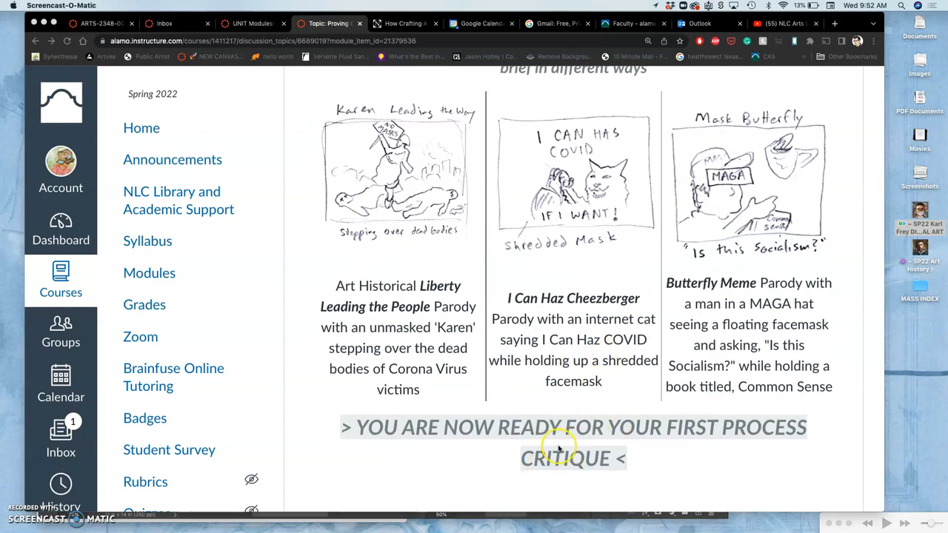
pyautogui.moveTo(619, 465)
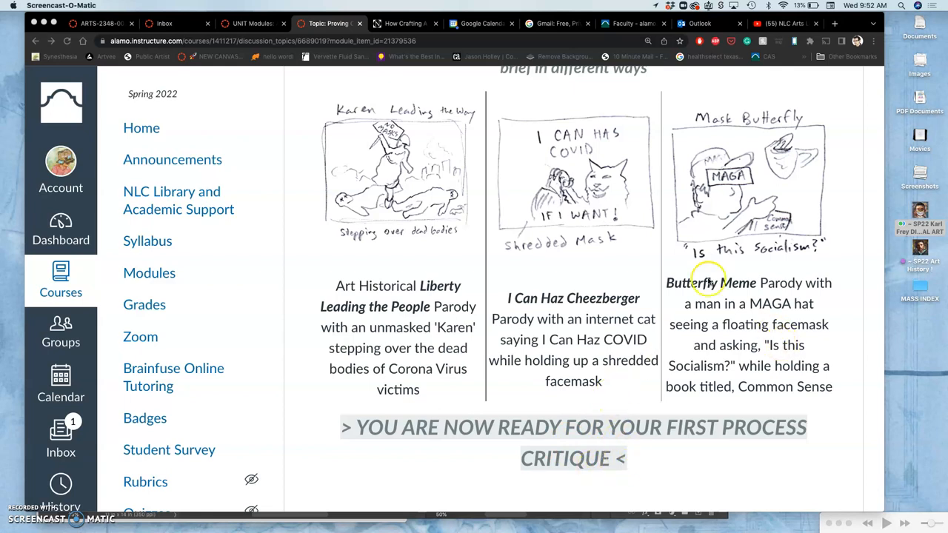
pyautogui.moveTo(467, 184)
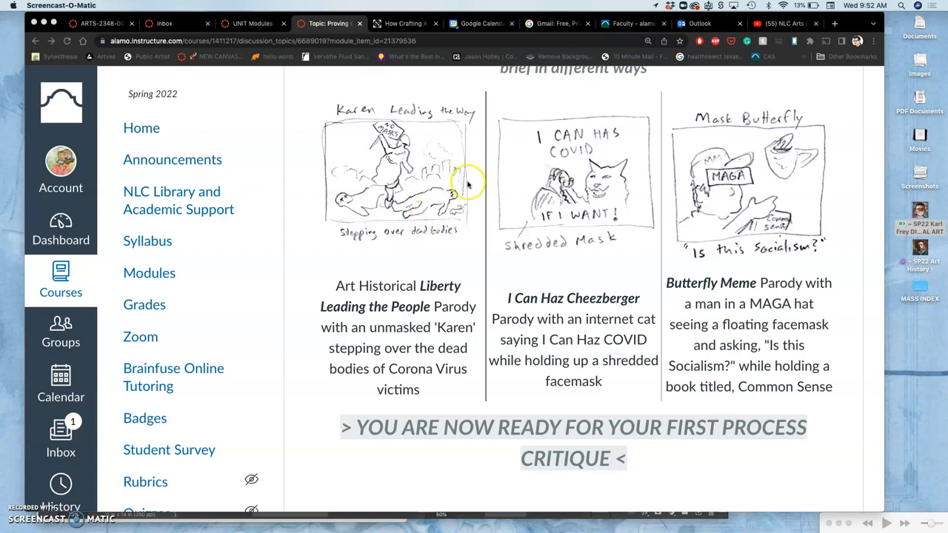
pyautogui.moveTo(707, 333)
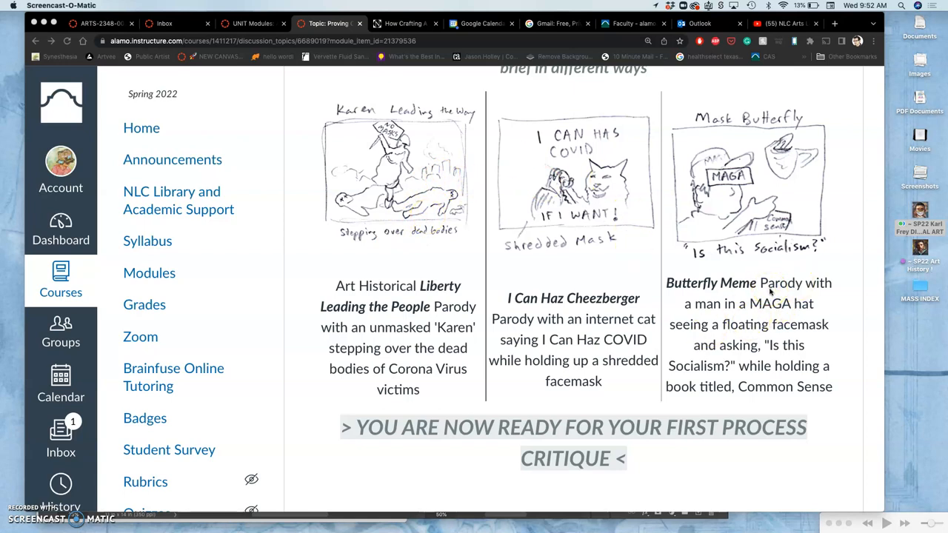
pyautogui.scroll(-3)
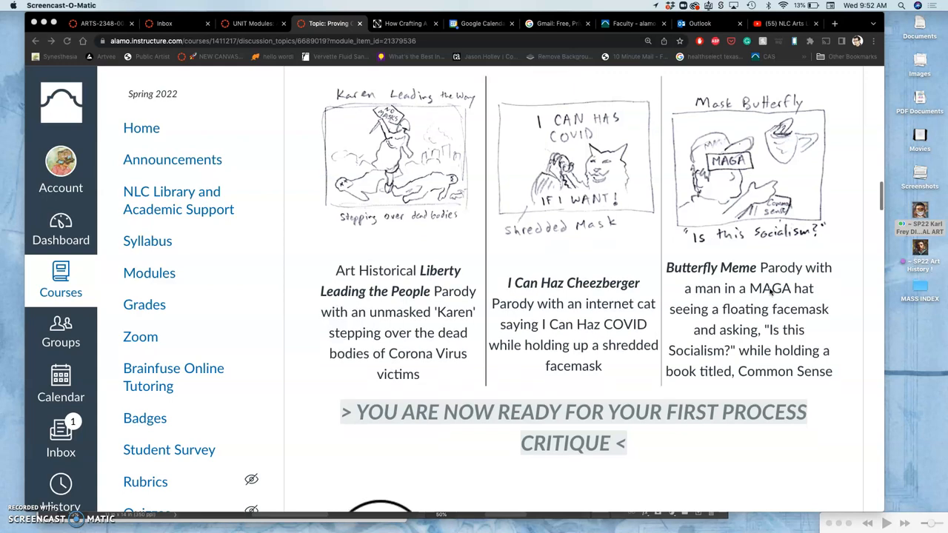
# Step: Scroll past the Gather and Research images to the refined Karen-butterfly sketch and second critique line
pyautogui.scroll(-3)
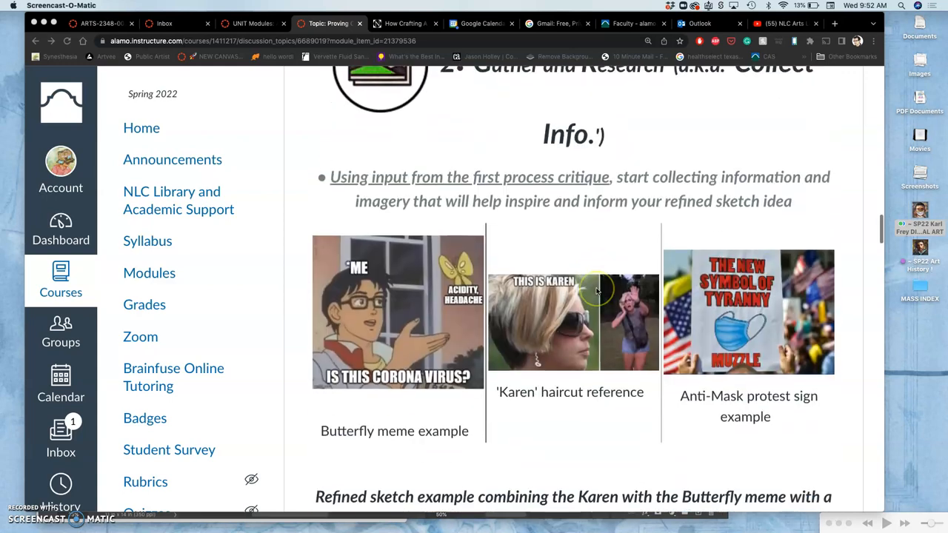
pyautogui.scroll(3)
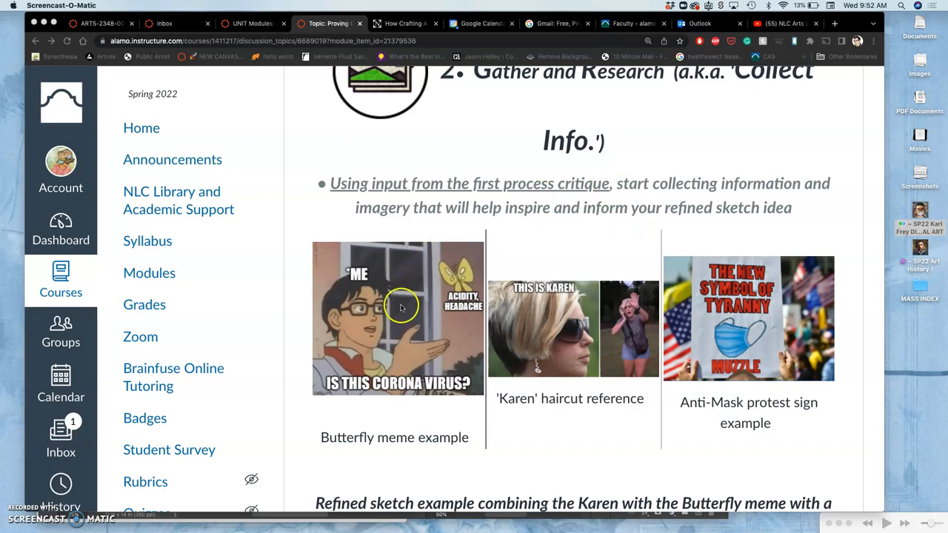
pyautogui.moveTo(631, 334)
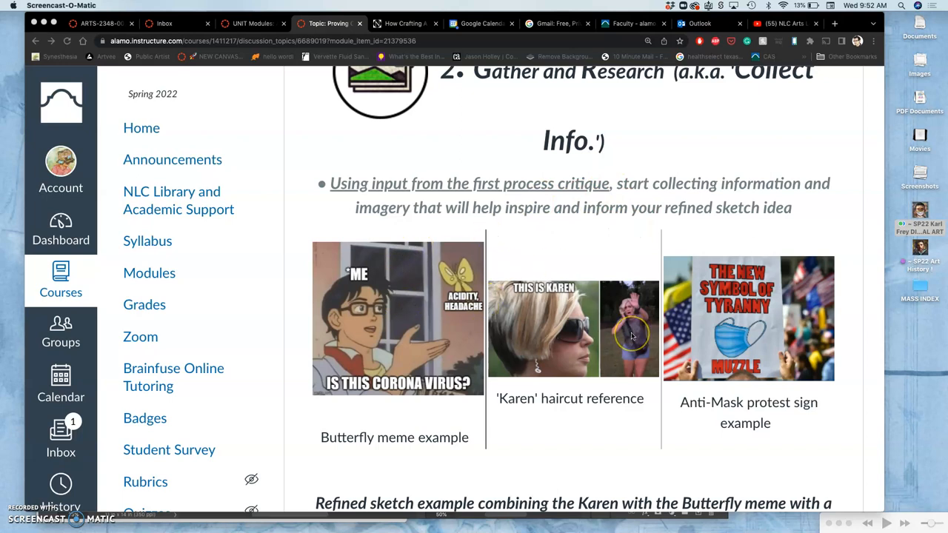
pyautogui.scroll(-3)
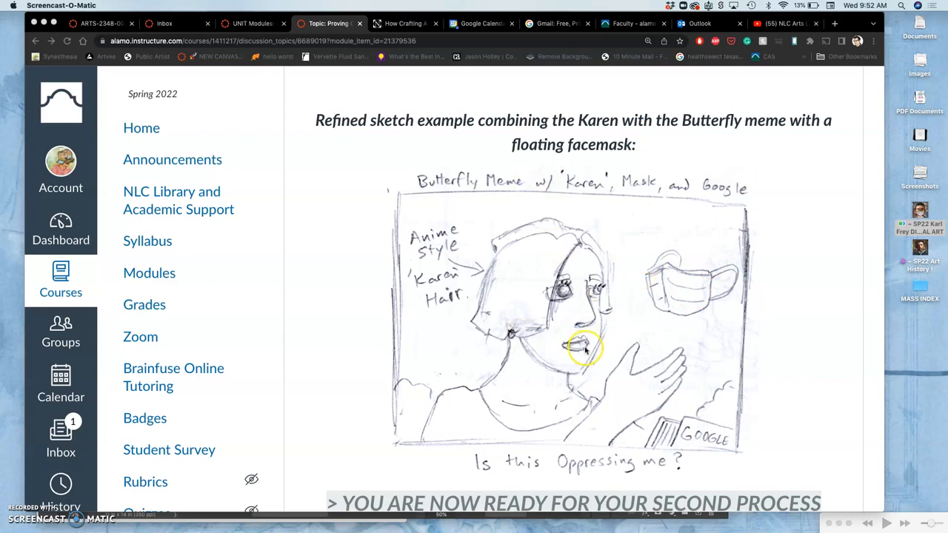
pyautogui.scroll(-3)
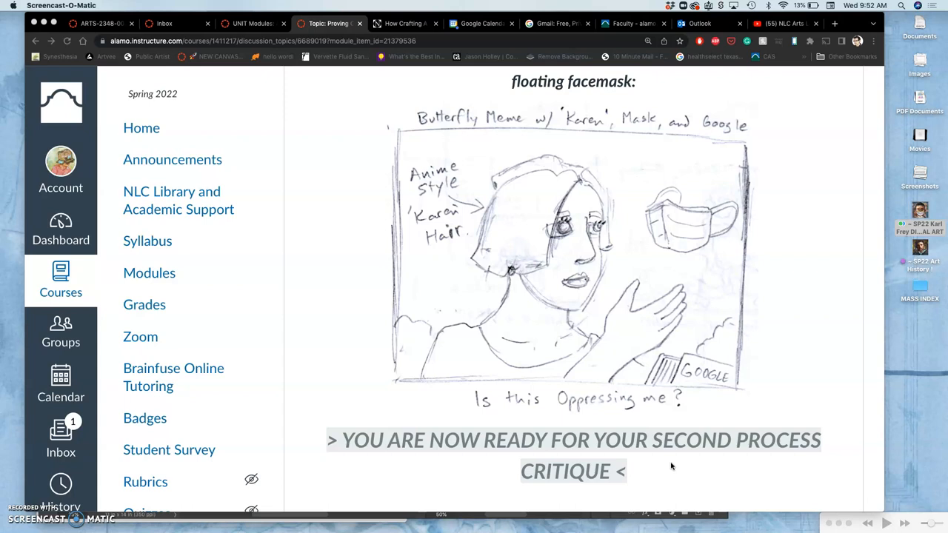
pyautogui.scroll(3)
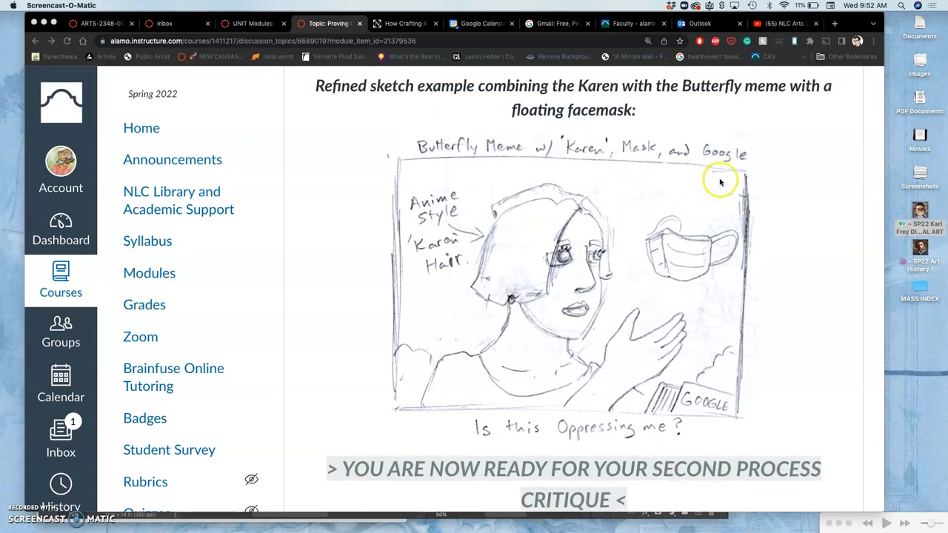
pyautogui.scroll(-3)
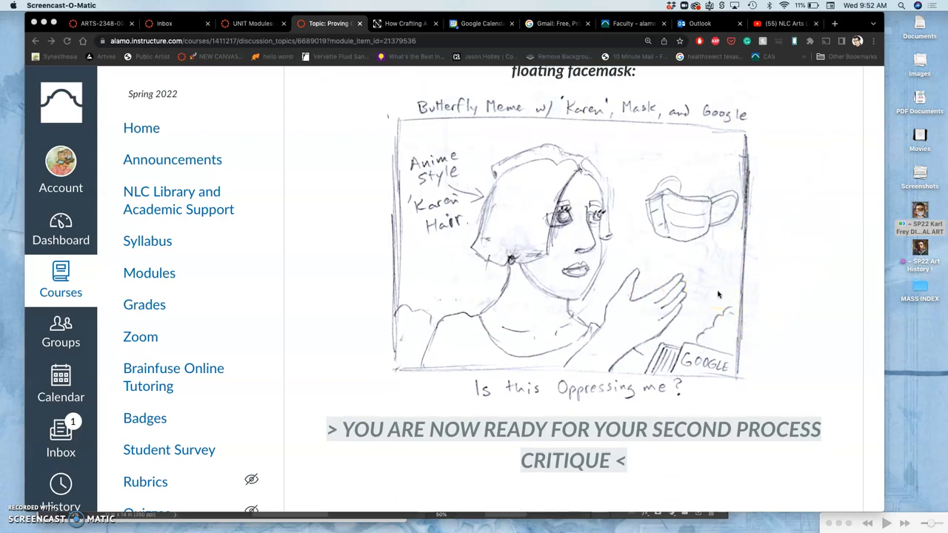
pyautogui.scroll(-3)
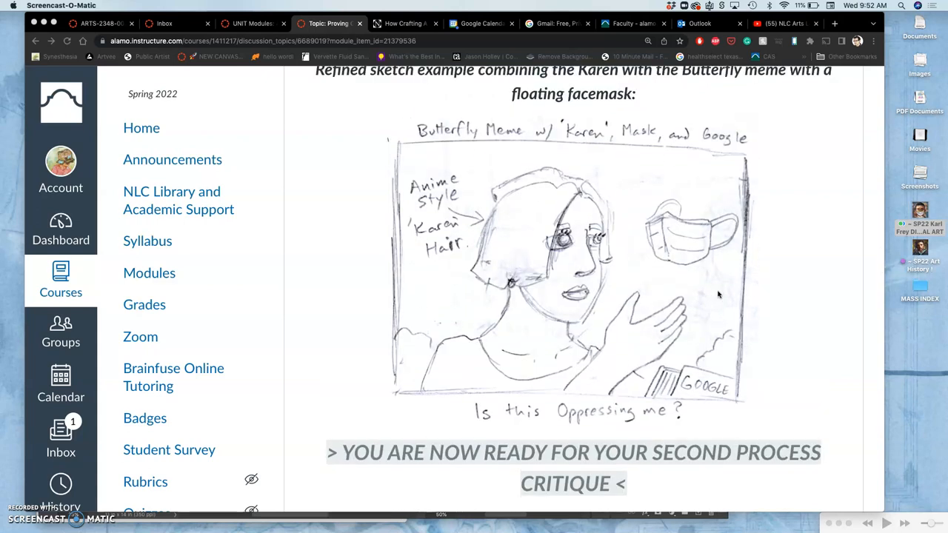
# Step: Scroll to Step 3 'Set Up your Personal Workflow' and the finished digital artwork image
pyautogui.scroll(-3)
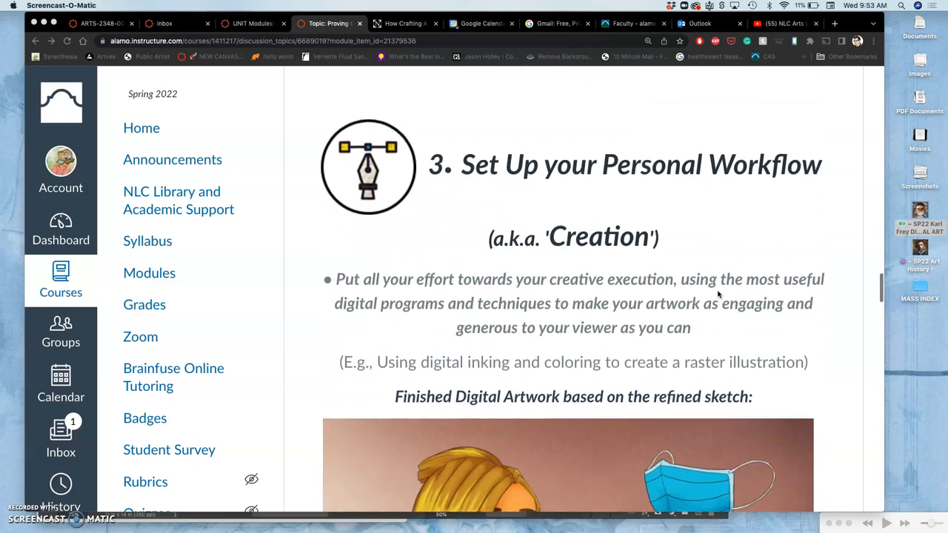
pyautogui.scroll(-3)
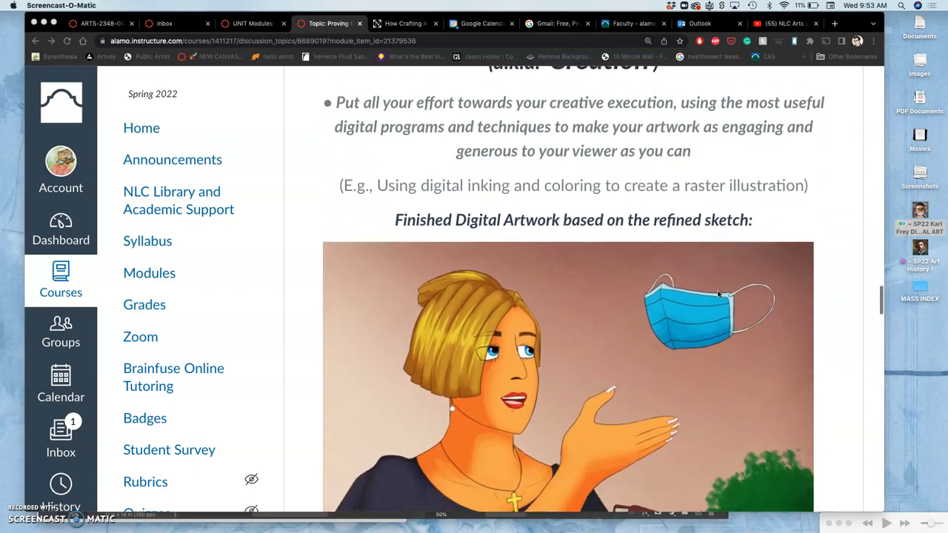
pyautogui.scroll(-3)
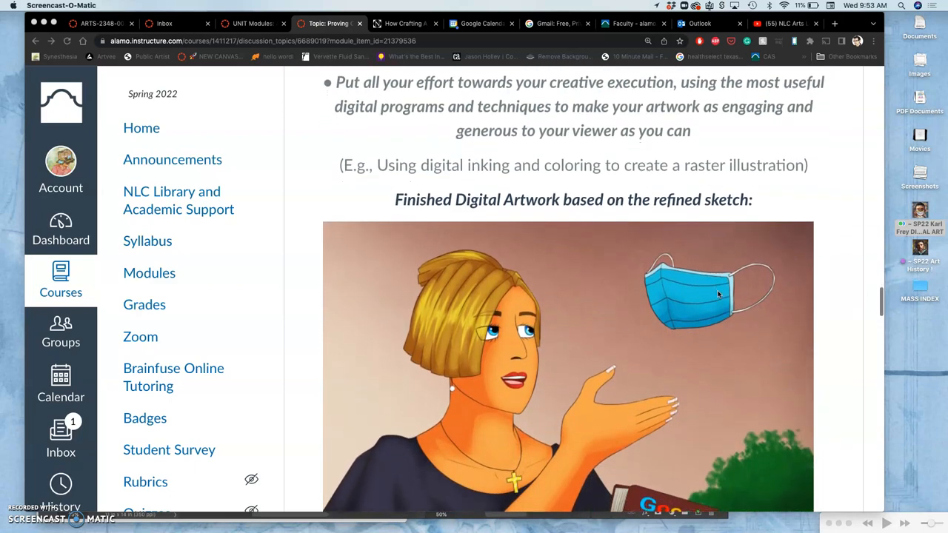
pyautogui.scroll(3)
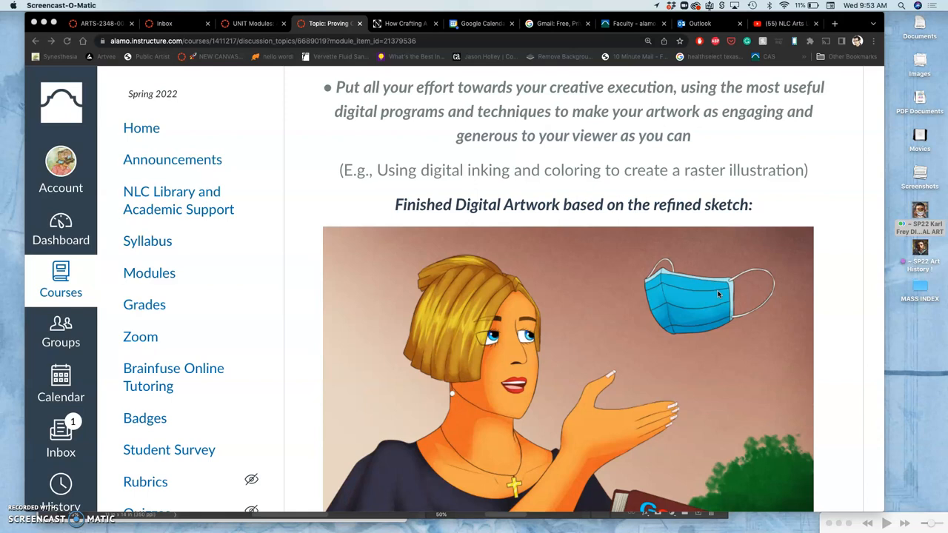
pyautogui.scroll(3)
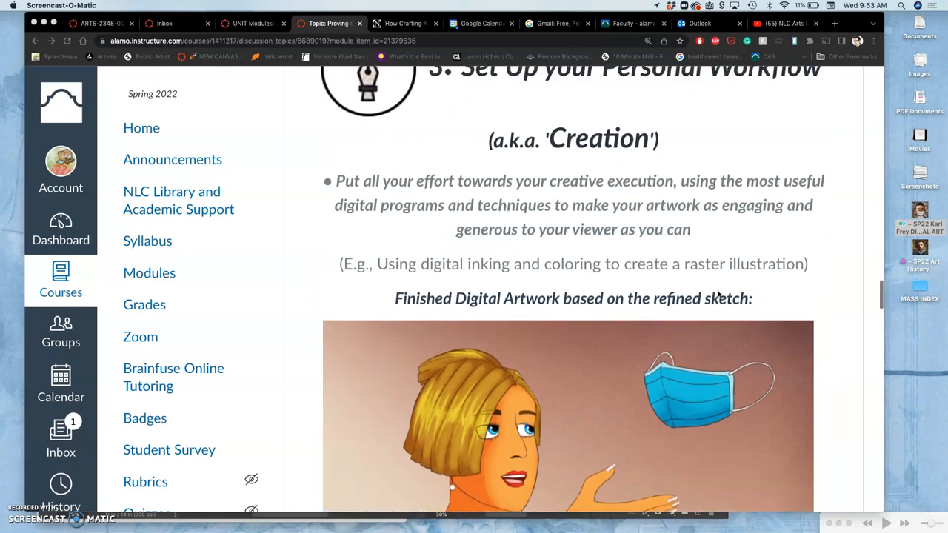
pyautogui.scroll(3)
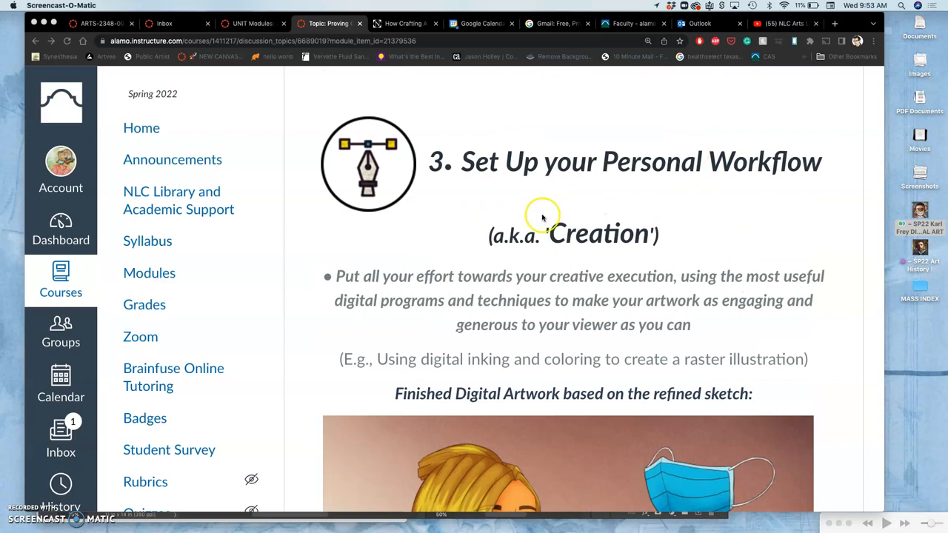
pyautogui.moveTo(523, 194)
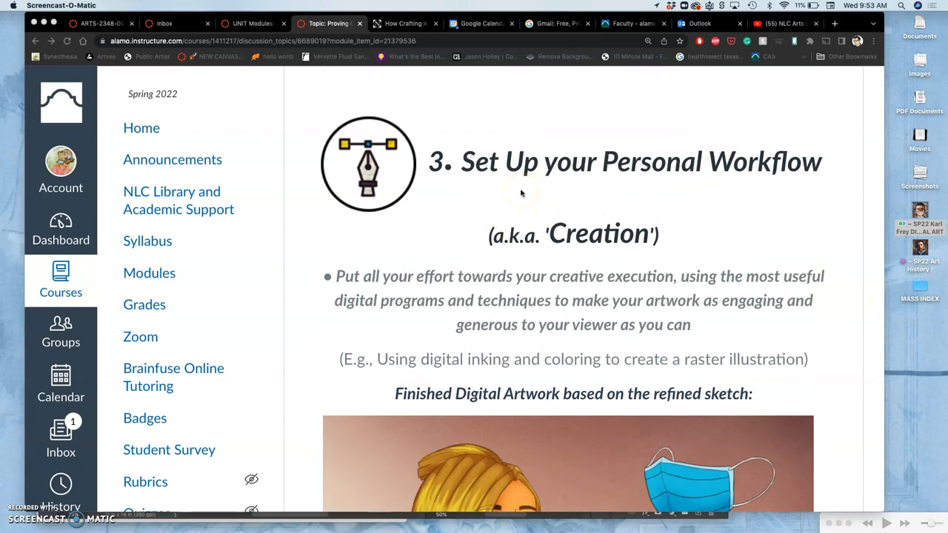
pyautogui.moveTo(532, 217)
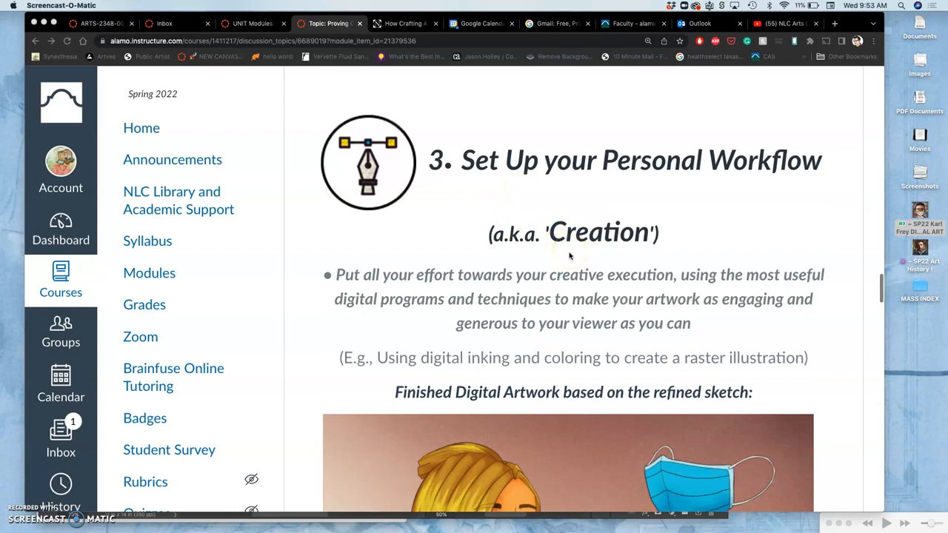
pyautogui.scroll(-3)
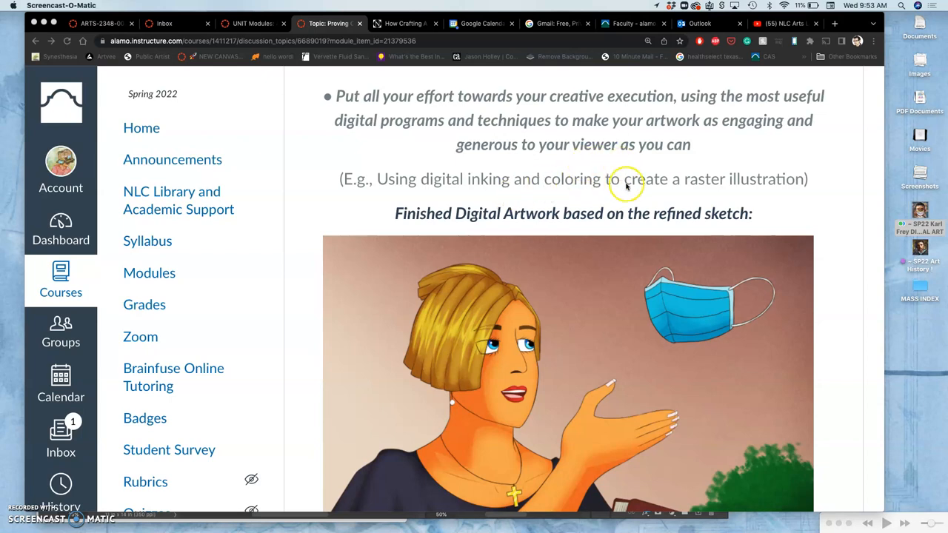
pyautogui.scroll(-3)
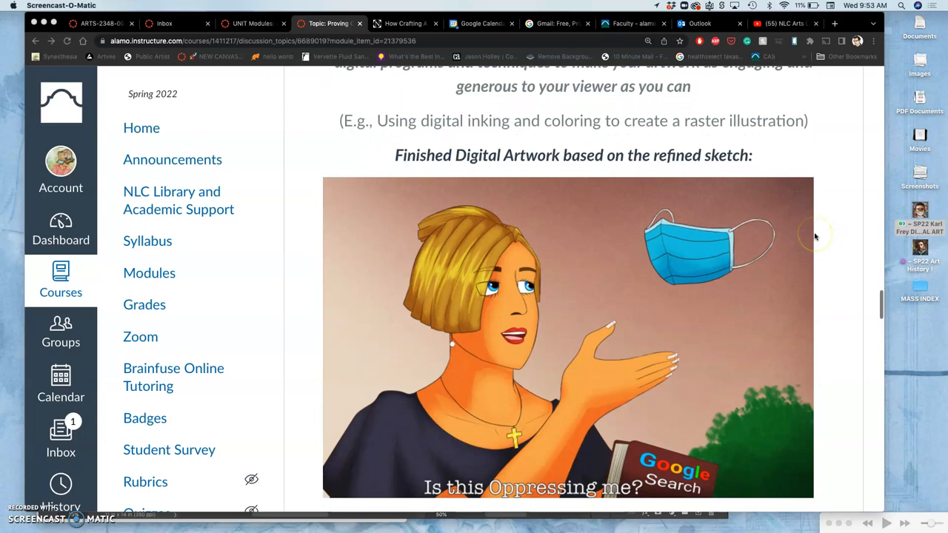
pyautogui.scroll(-3)
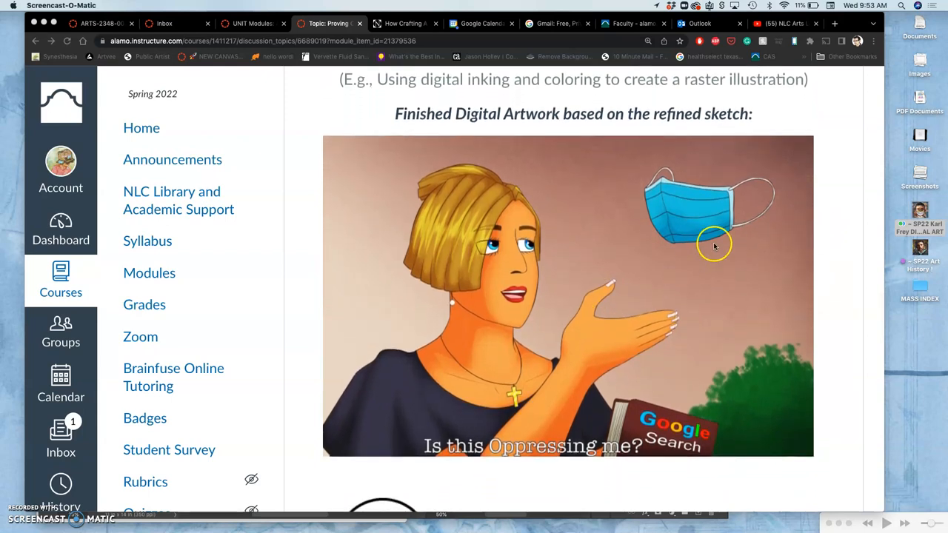
pyautogui.moveTo(593, 90)
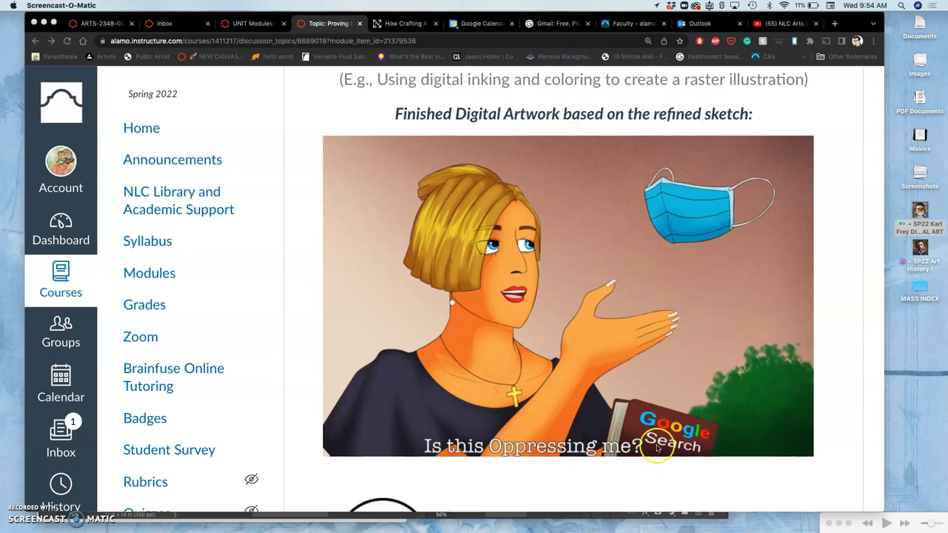
pyautogui.moveTo(659, 437)
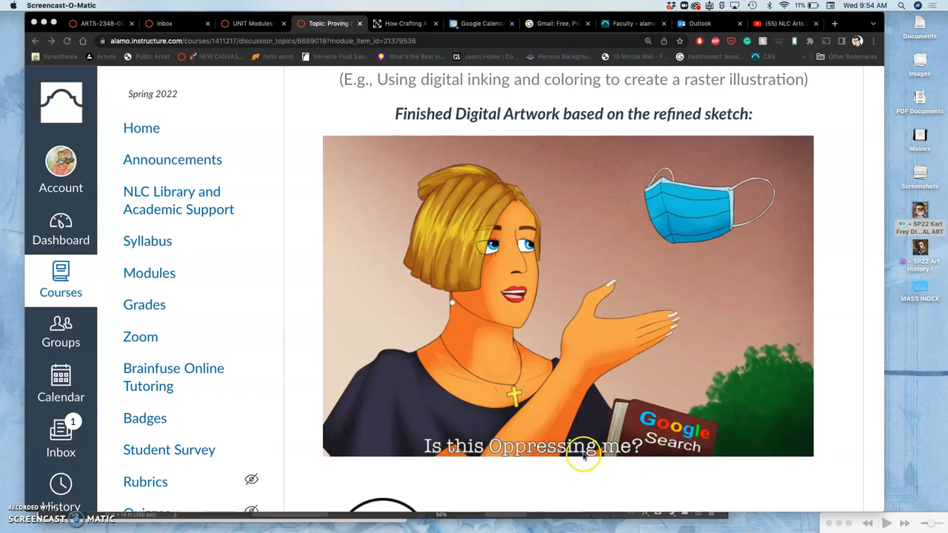
# Step: Scroll through section 4 to the One-Page Artist Statement Example
pyautogui.scroll(-3)
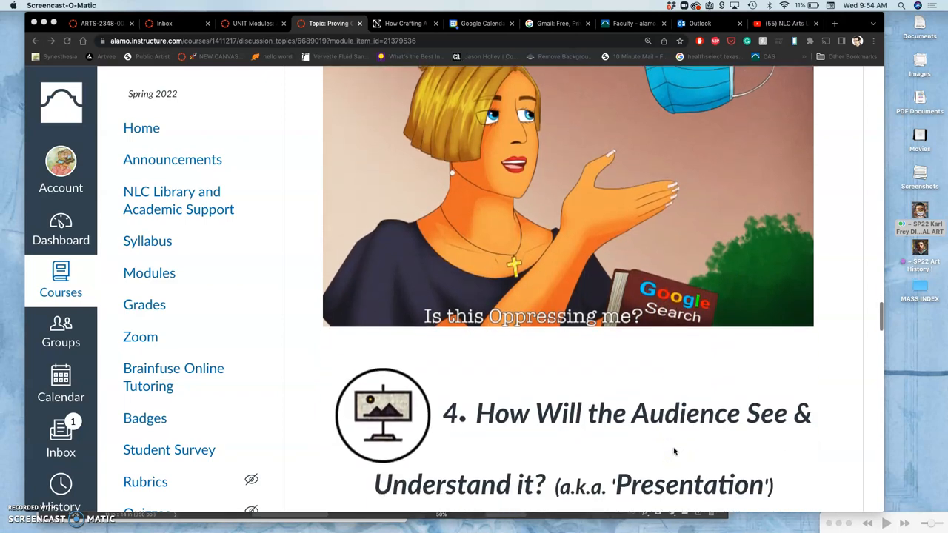
pyautogui.scroll(-3)
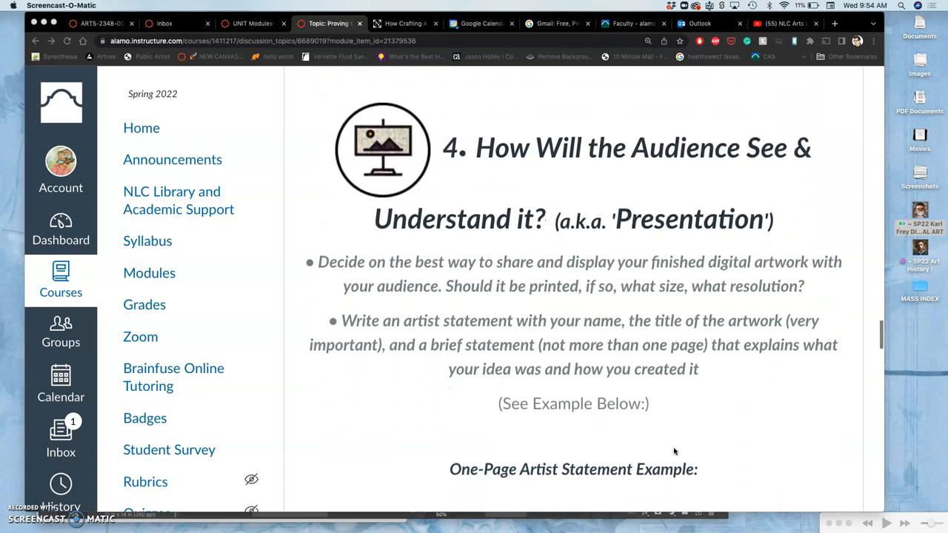
pyautogui.scroll(-3)
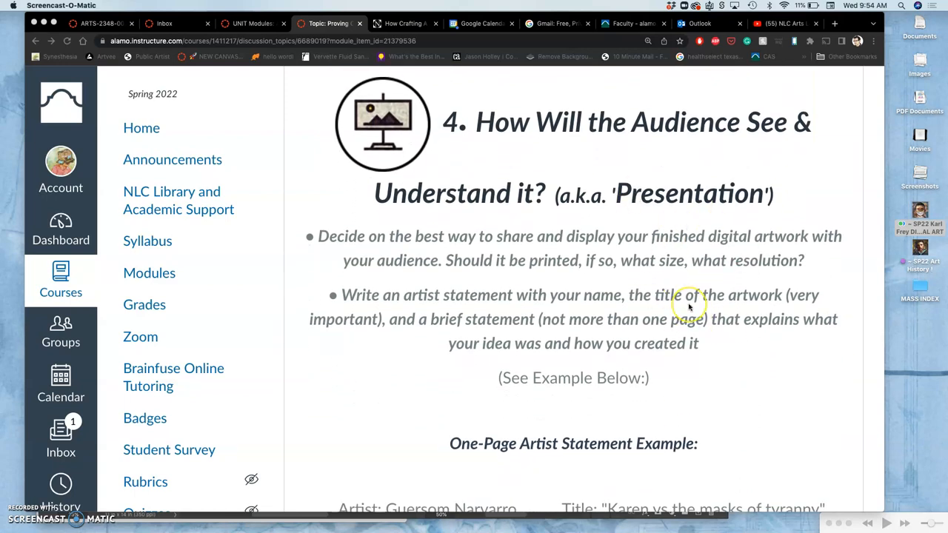
pyautogui.moveTo(645, 236)
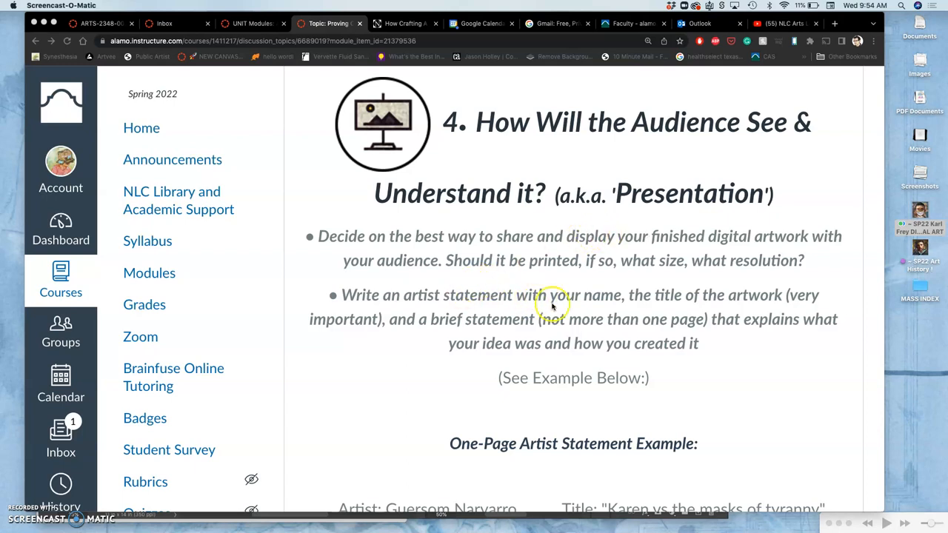
pyautogui.moveTo(745, 413)
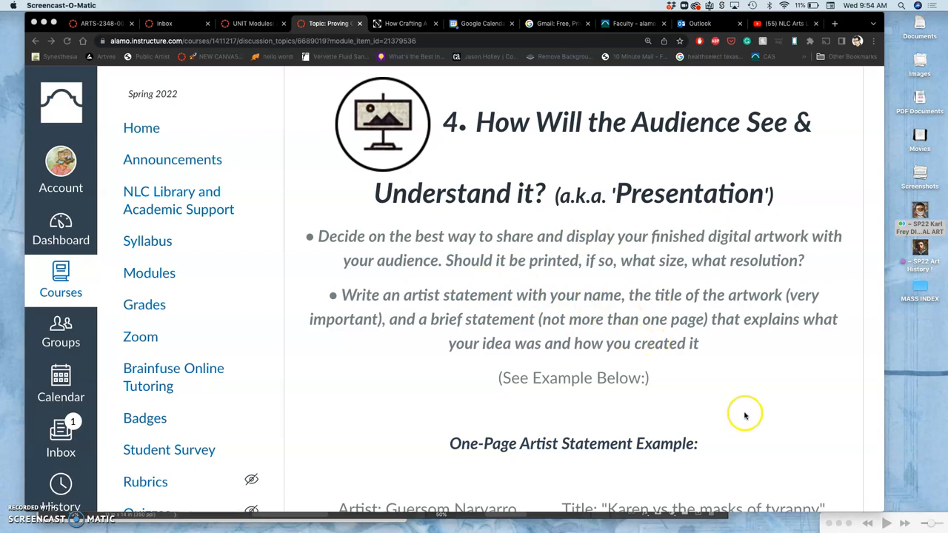
pyautogui.scroll(-3)
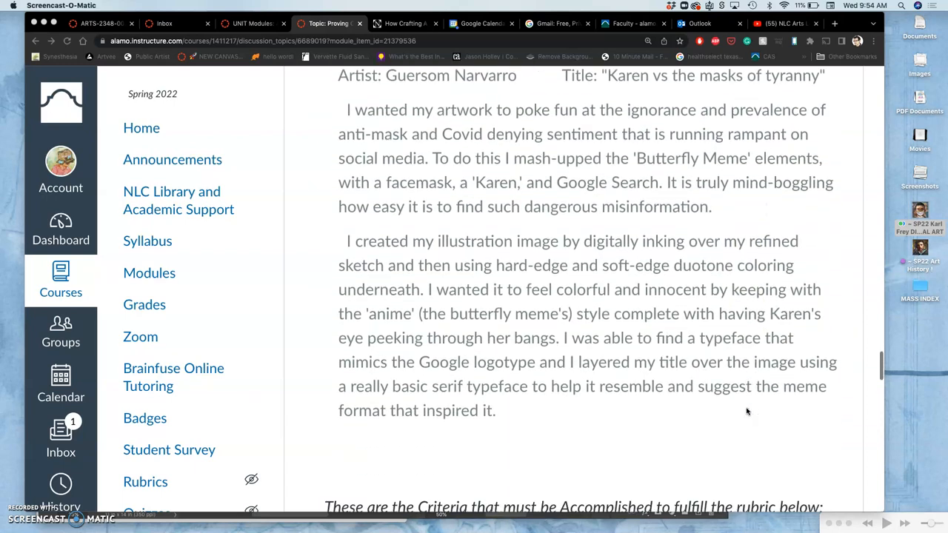
pyautogui.scroll(3)
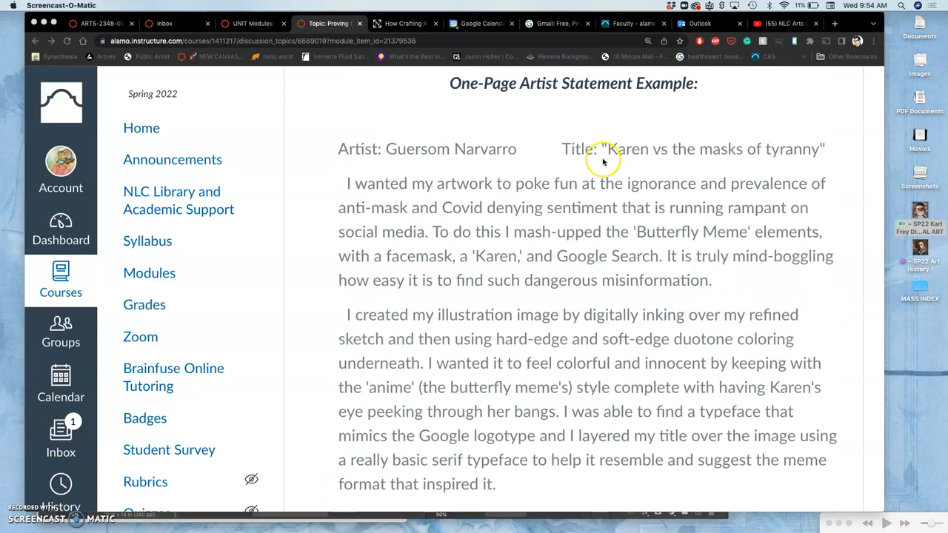
pyautogui.moveTo(540, 170)
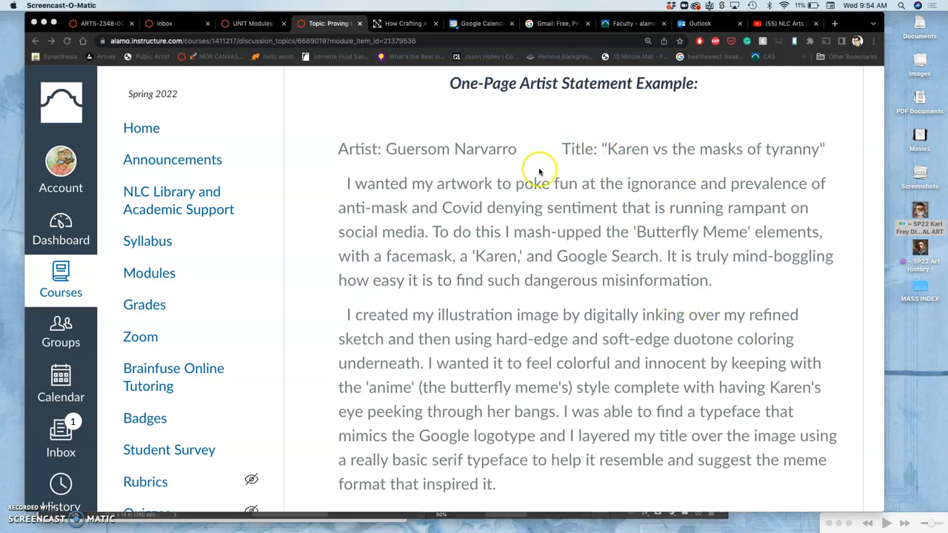
# Step: Scroll past the reply criteria list to the start of the Proving Ground rubric table
pyautogui.scroll(-3)
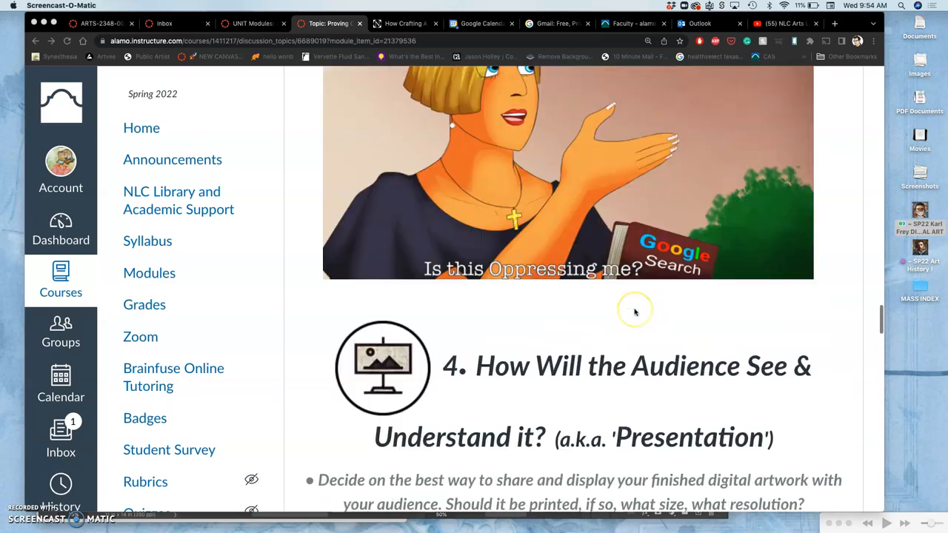
pyautogui.scroll(-3)
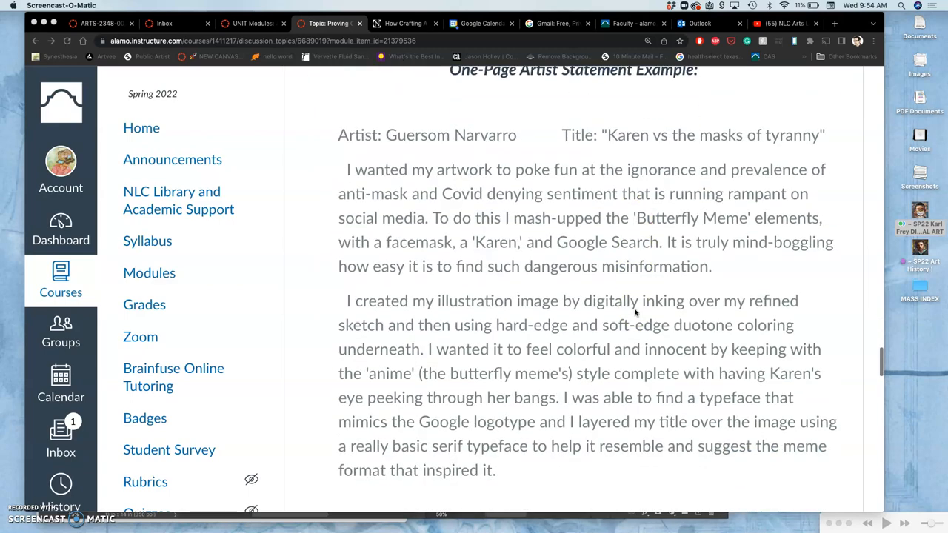
pyautogui.scroll(-3)
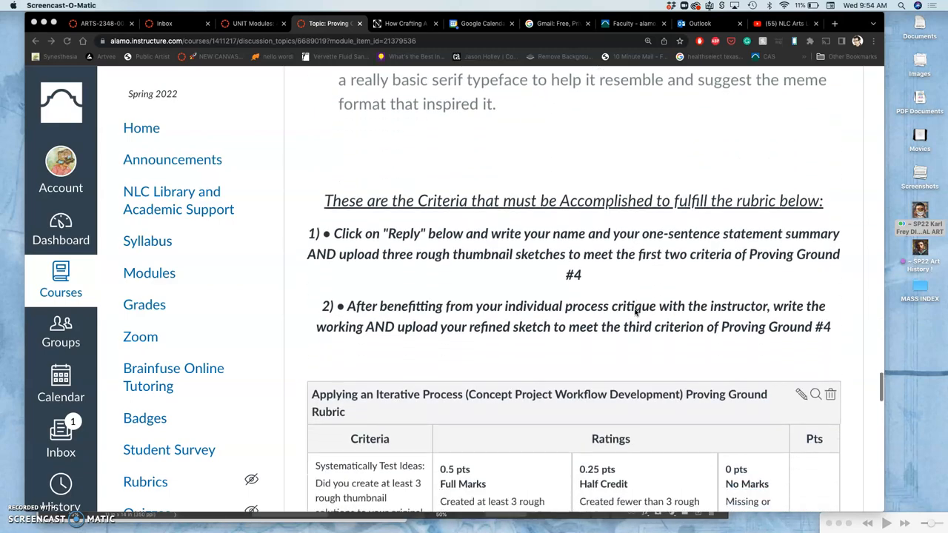
pyautogui.scroll(3)
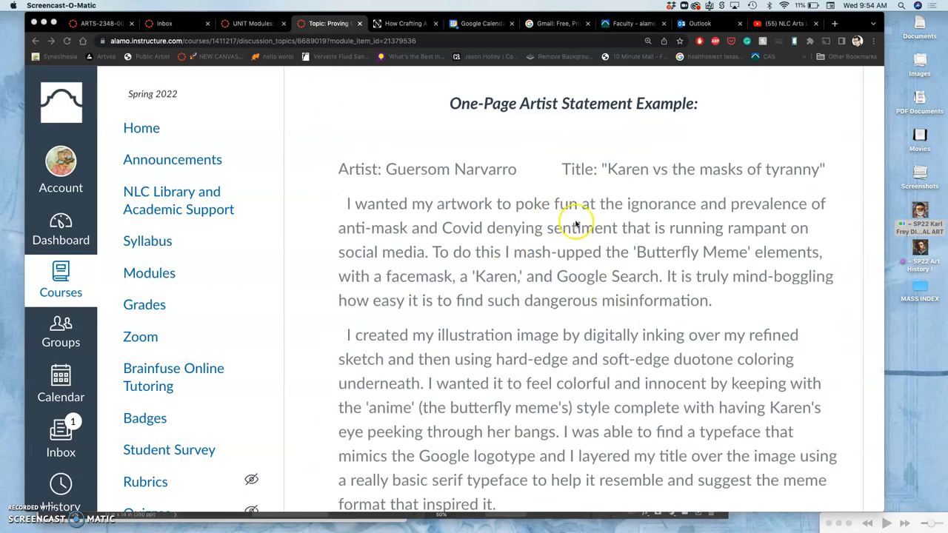
pyautogui.moveTo(580, 226)
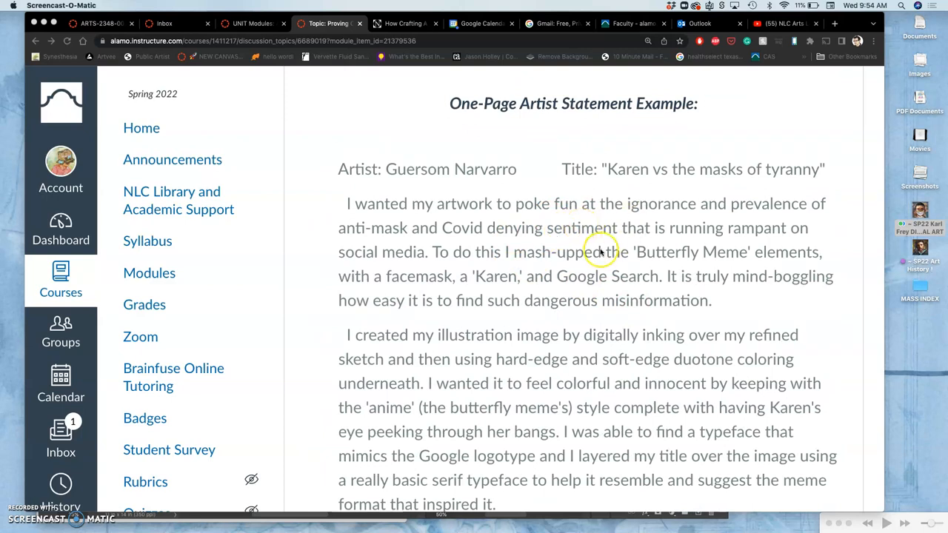
pyautogui.scroll(-3)
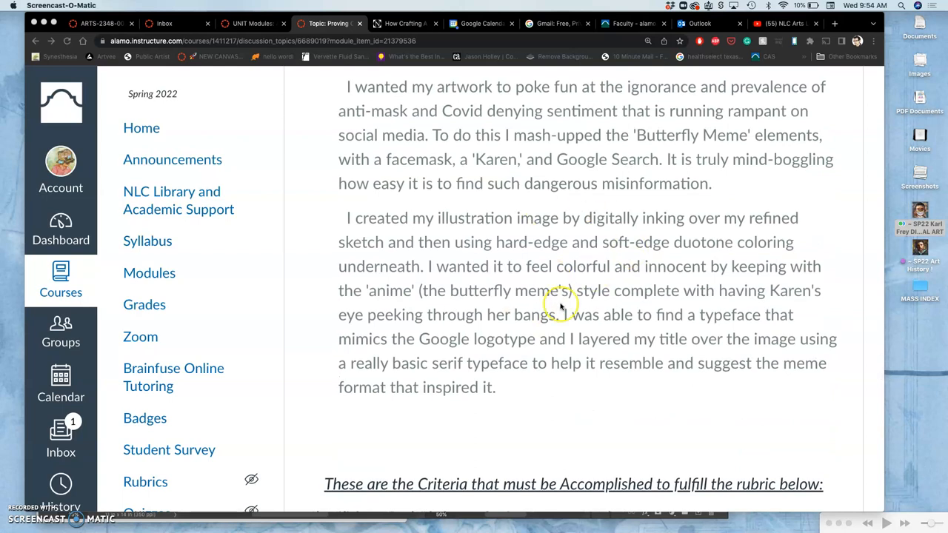
pyautogui.scroll(-3)
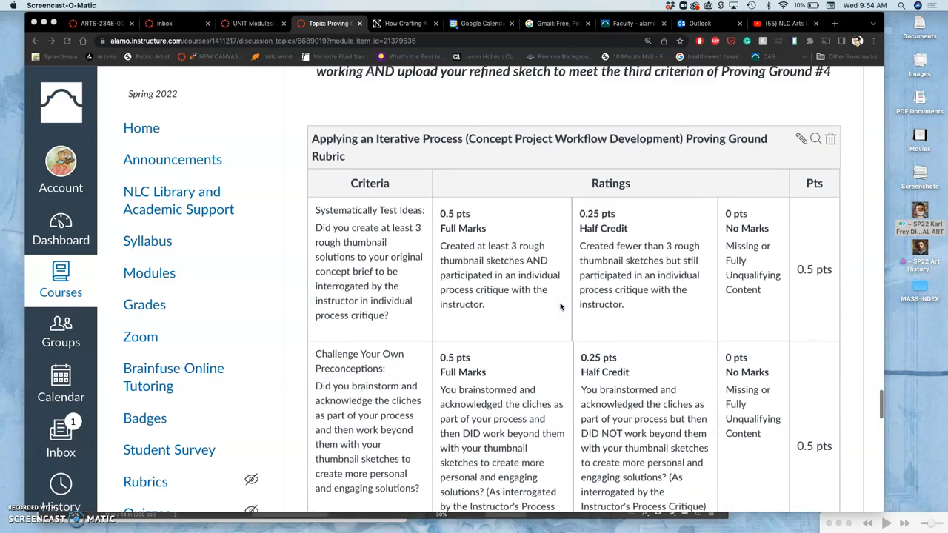
# Step: Scroll up and down through the Proving Ground rubric criteria rows
pyautogui.scroll(3)
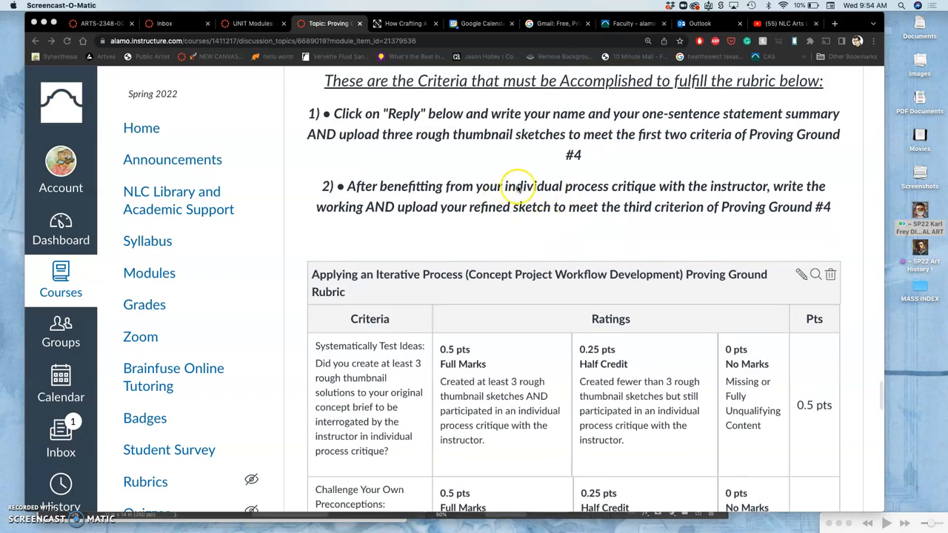
pyautogui.moveTo(393, 154)
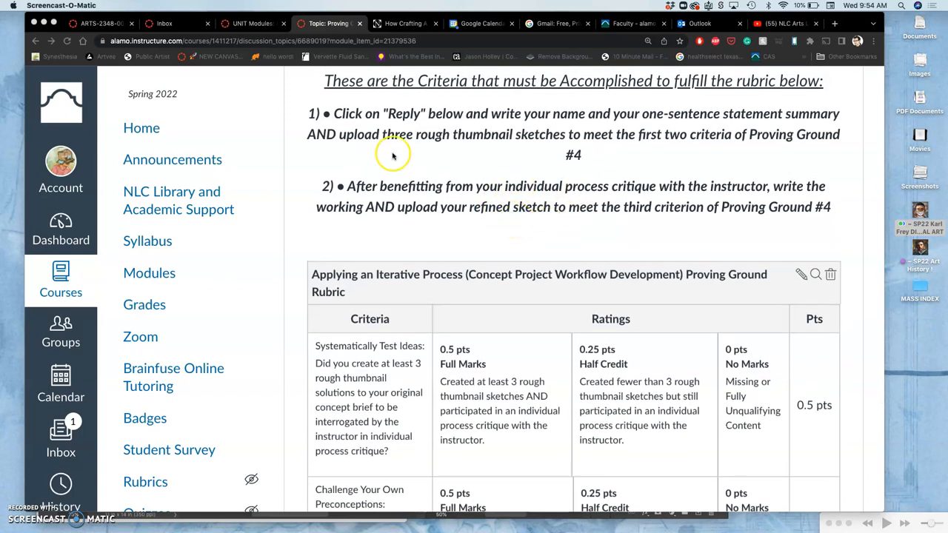
pyautogui.scroll(-3)
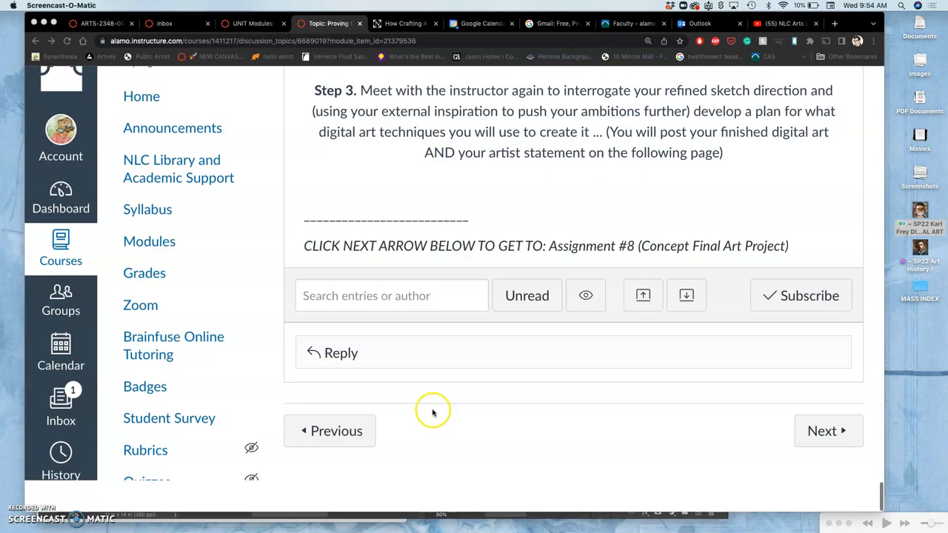
pyautogui.scroll(3)
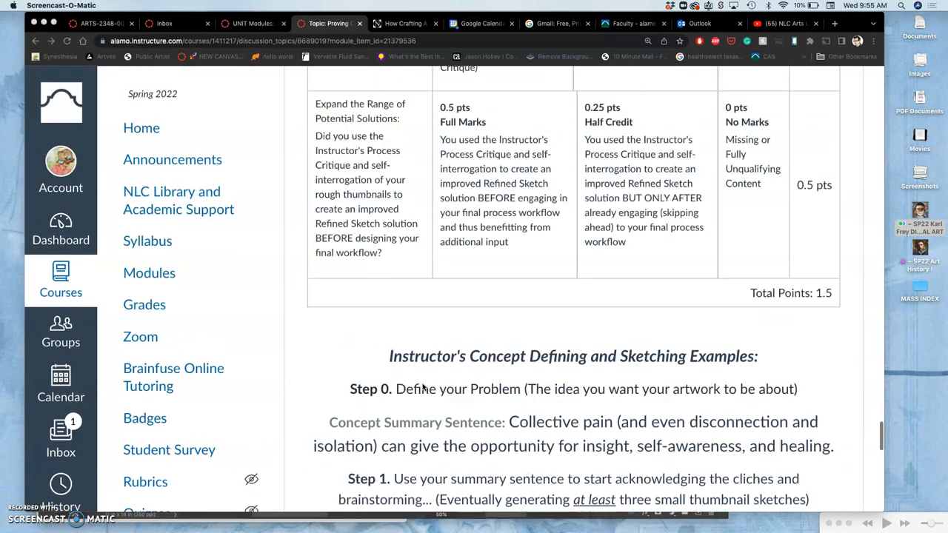
pyautogui.scroll(3)
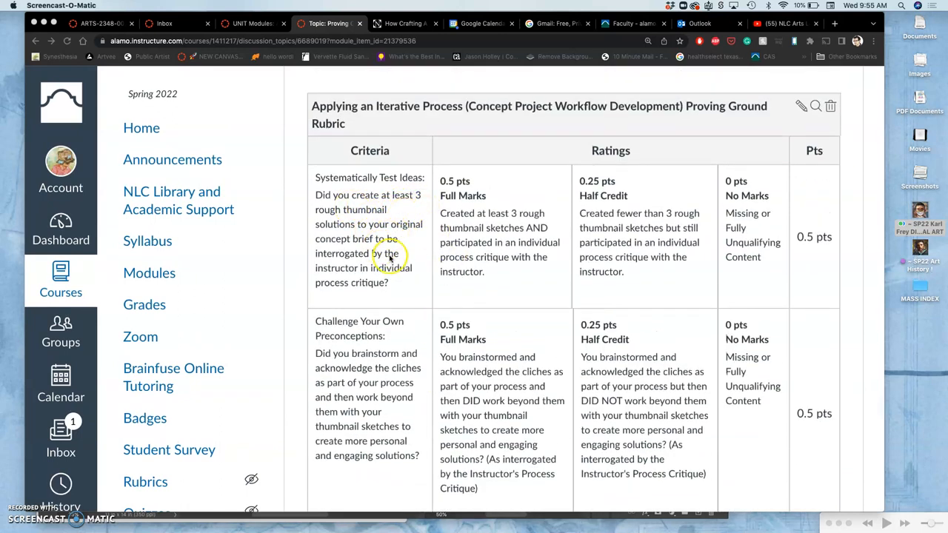
pyautogui.scroll(-3)
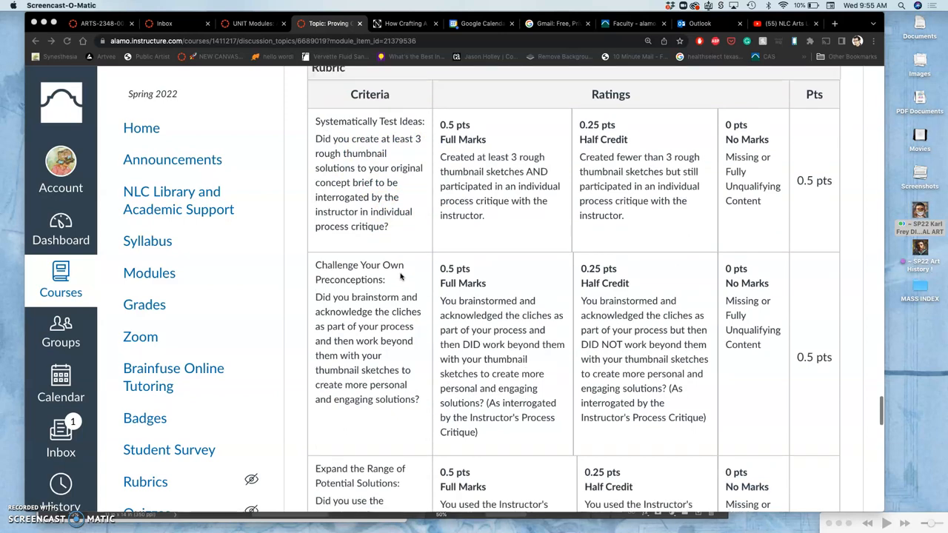
pyautogui.scroll(-3)
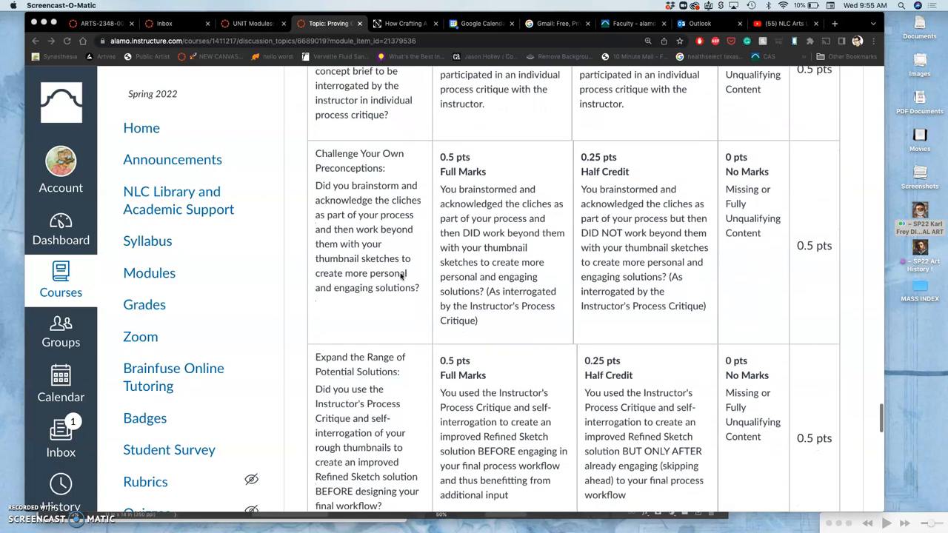
pyautogui.scroll(-3)
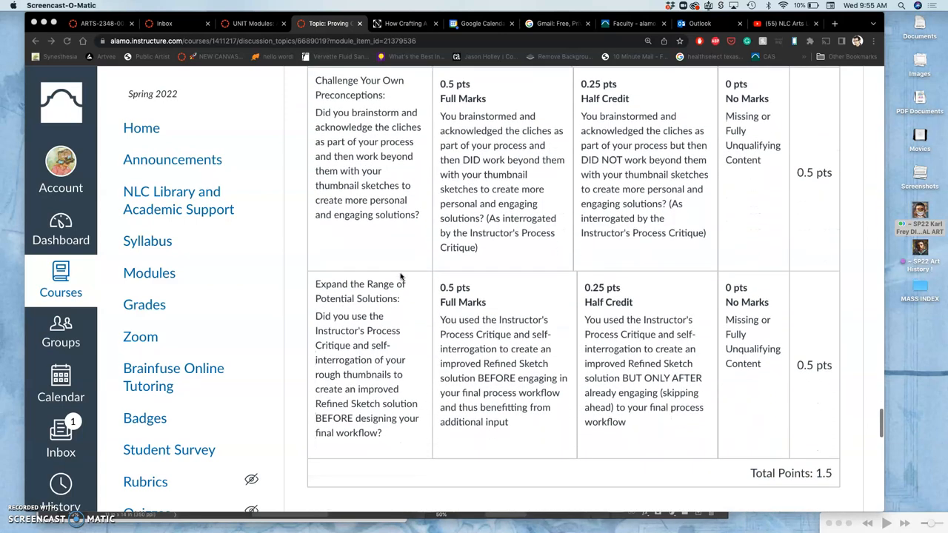
pyautogui.scroll(-3)
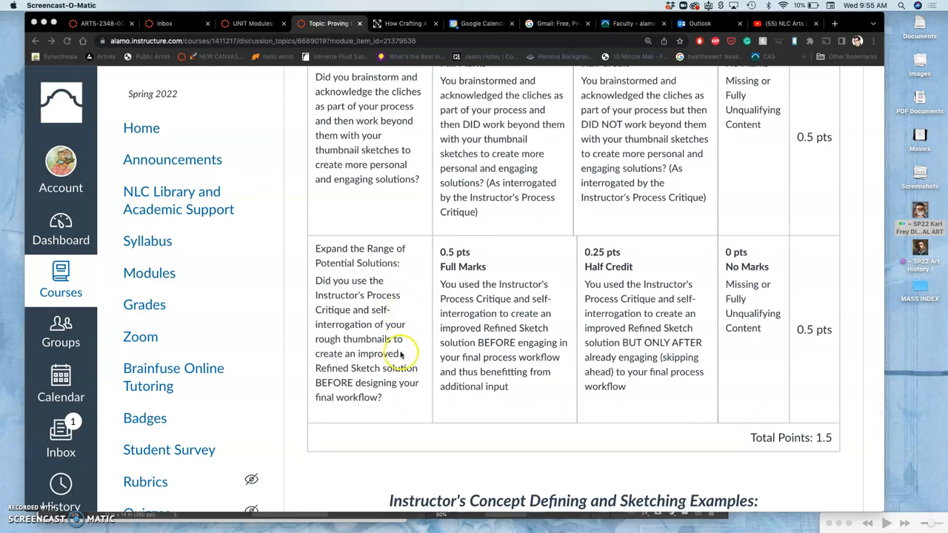
# Step: Reach the 1.5 Total Points row and the Instructor's Concept Defining and Sketching Examples heading
pyautogui.scroll(3)
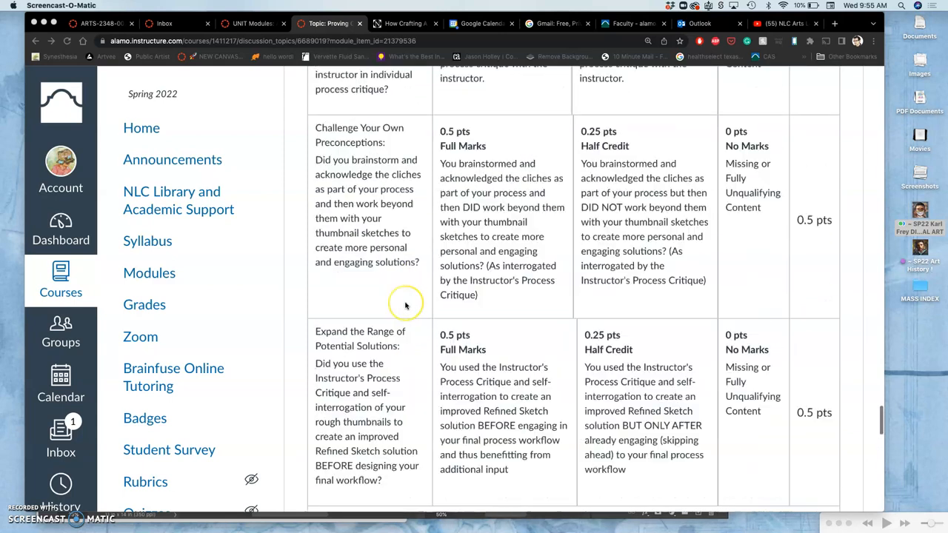
pyautogui.scroll(3)
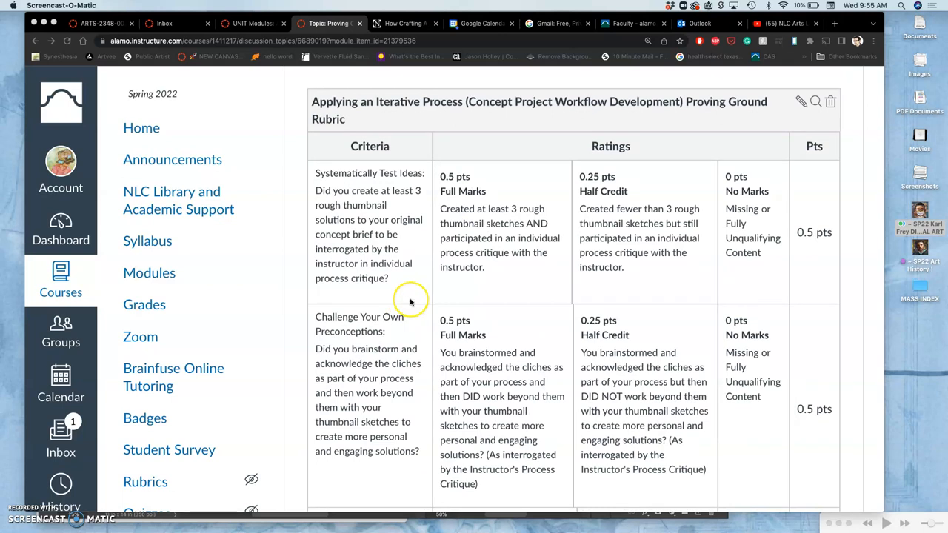
pyautogui.moveTo(486, 406)
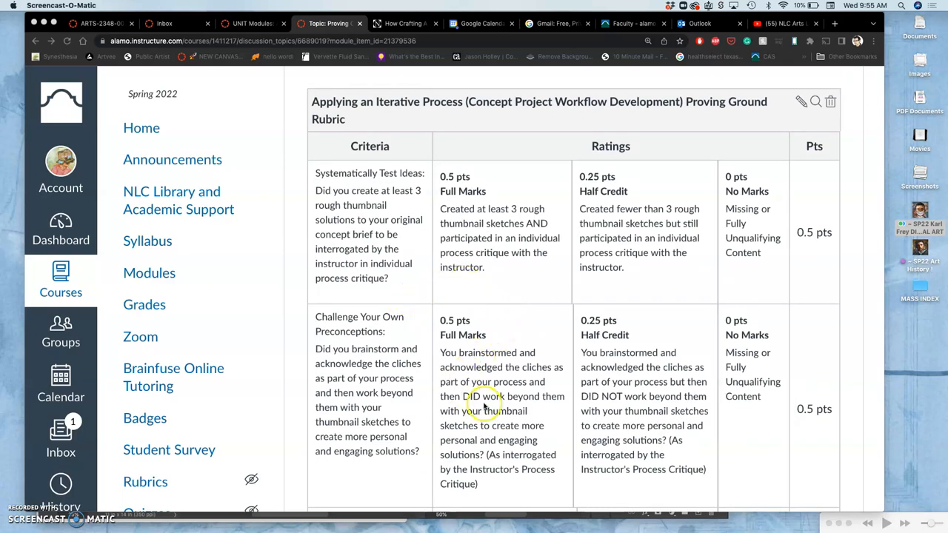
pyautogui.moveTo(486, 447)
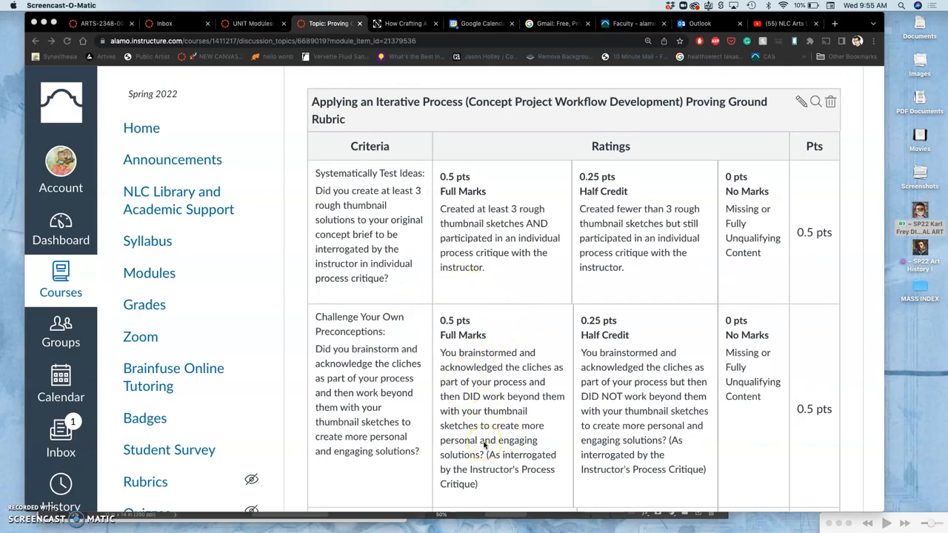
pyautogui.scroll(-3)
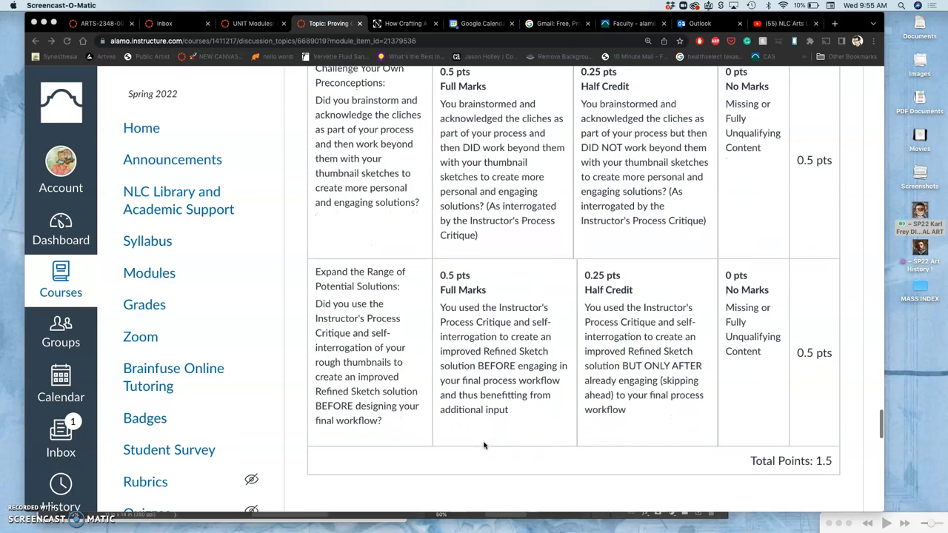
pyautogui.scroll(-3)
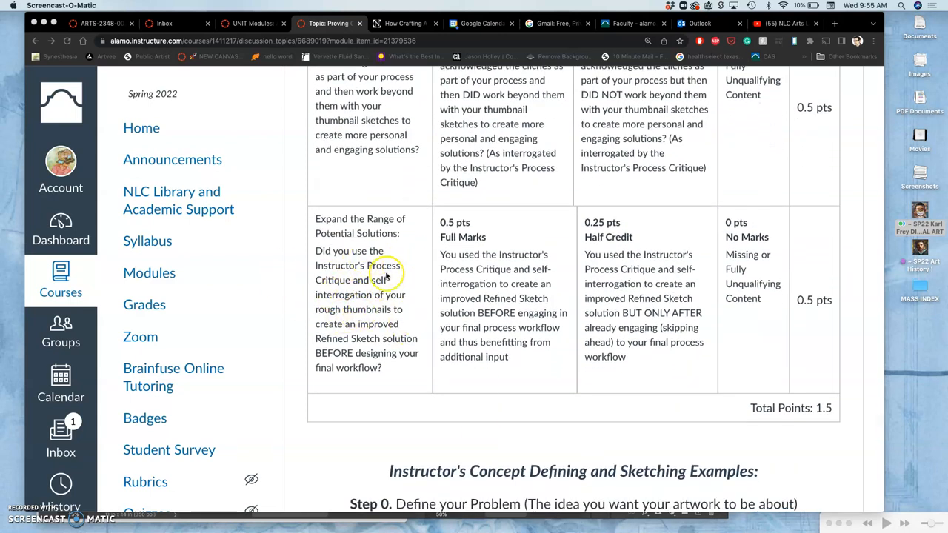
pyautogui.scroll(-3)
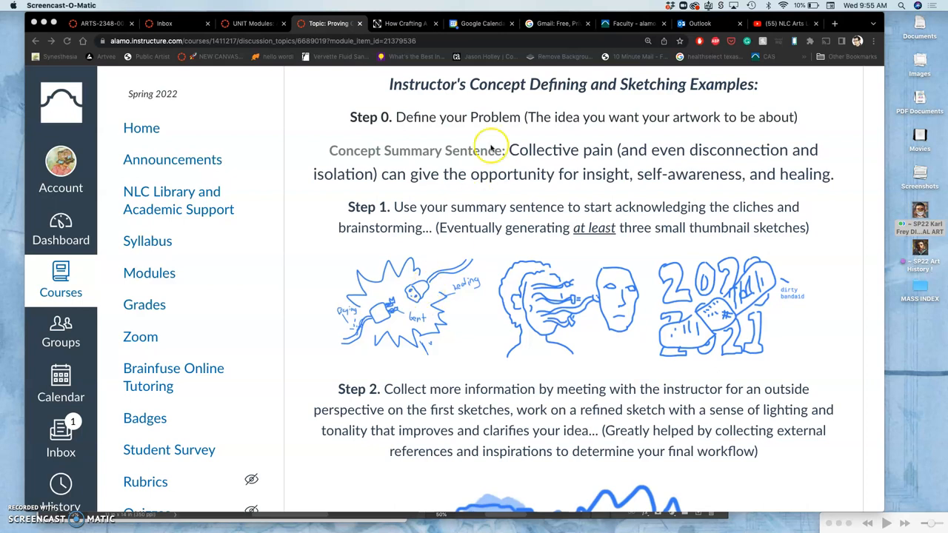
pyautogui.moveTo(494, 272)
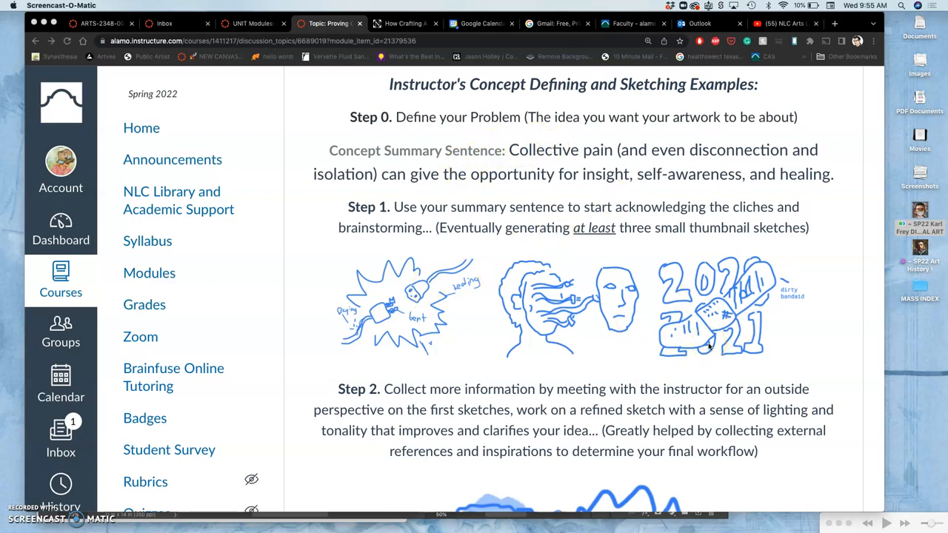
# Step: Scroll through the instructor's Step 0 summary sentence and Step 1 thumbnails to the Step 2 sketch
pyautogui.scroll(3)
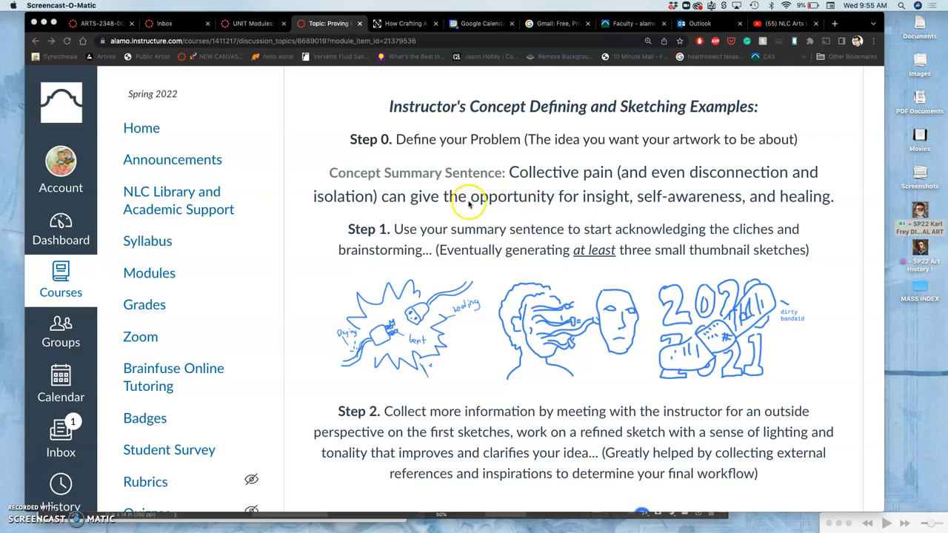
pyautogui.moveTo(552, 205)
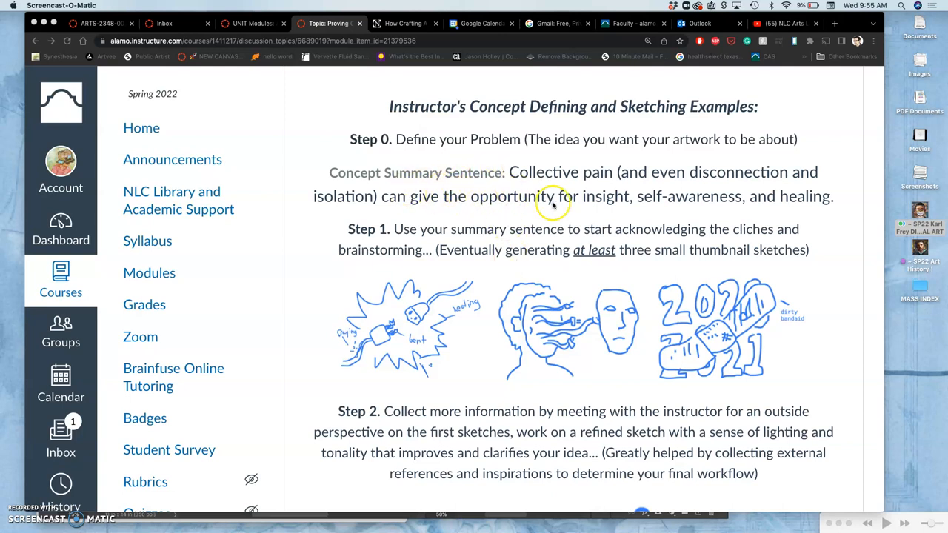
pyautogui.moveTo(678, 189)
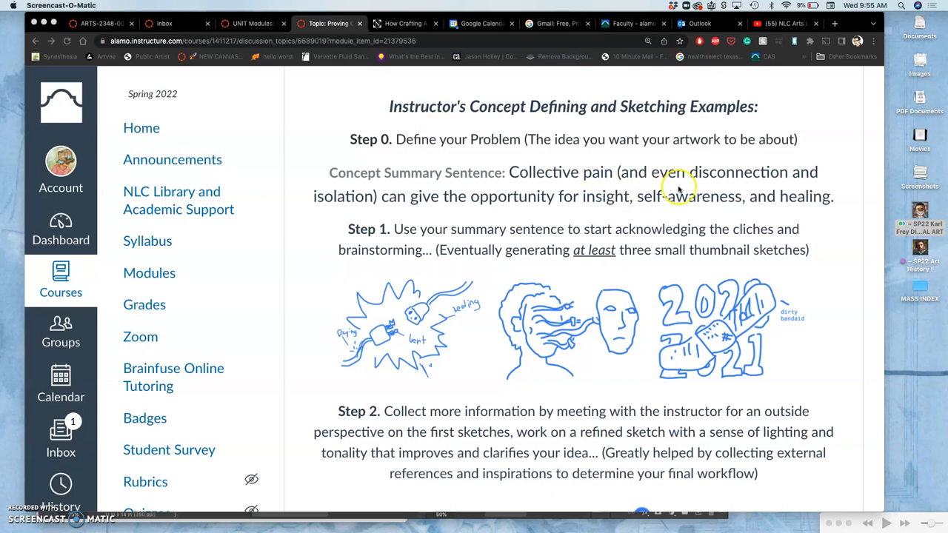
pyautogui.moveTo(467, 209)
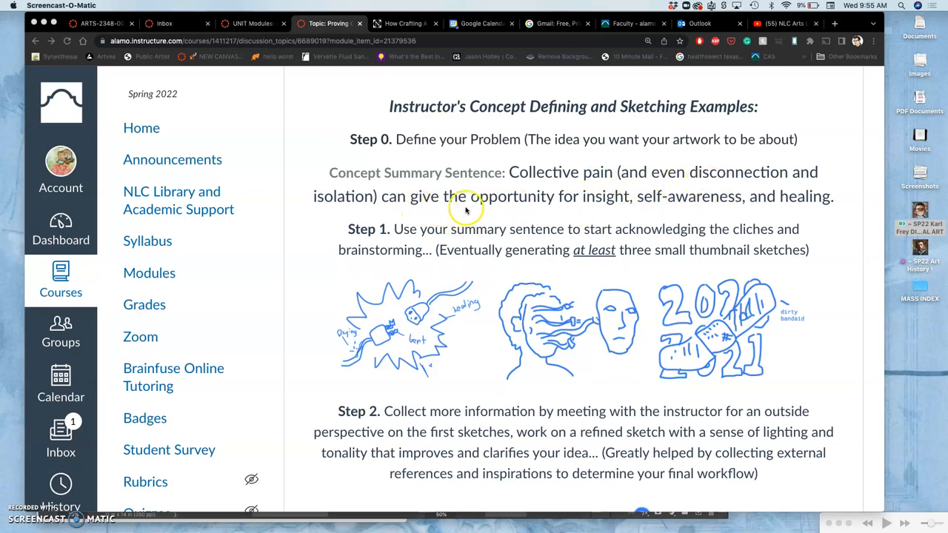
pyautogui.moveTo(710, 211)
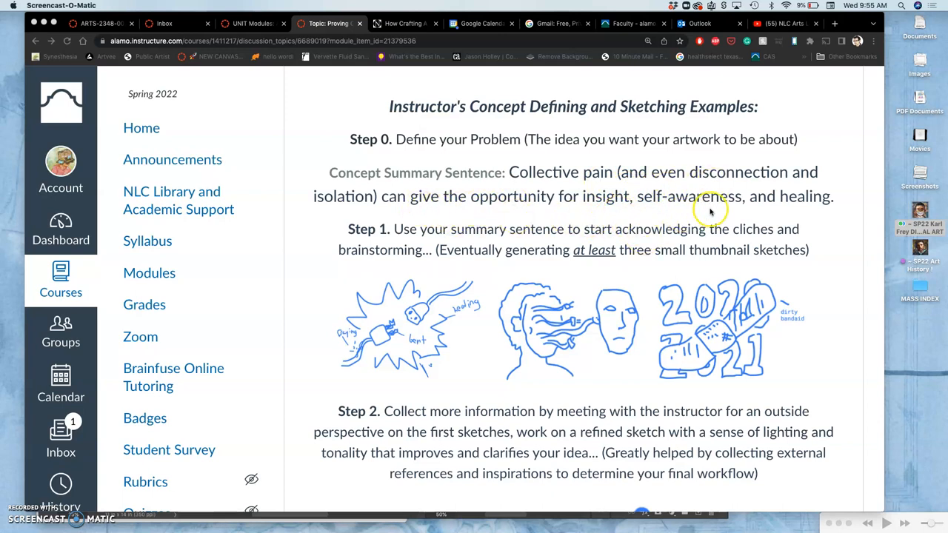
pyautogui.moveTo(778, 180)
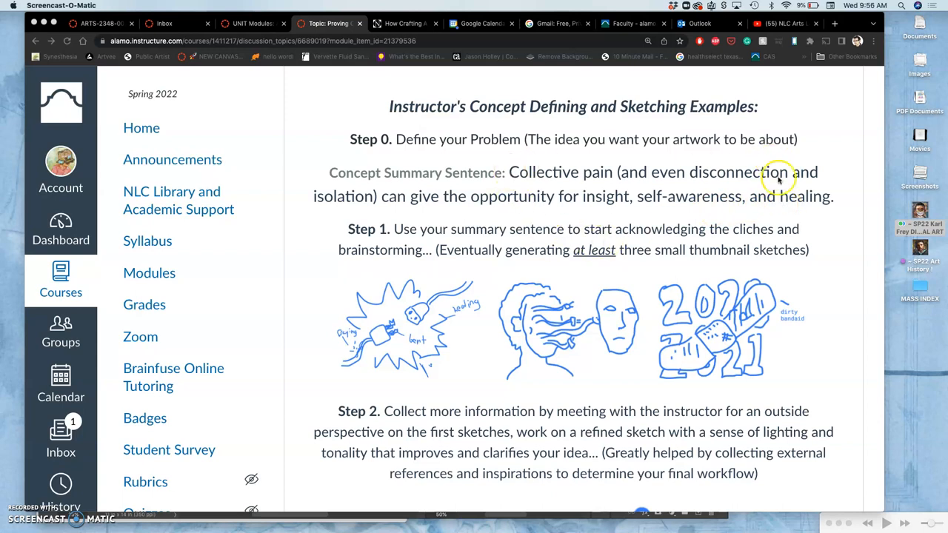
pyautogui.moveTo(787, 209)
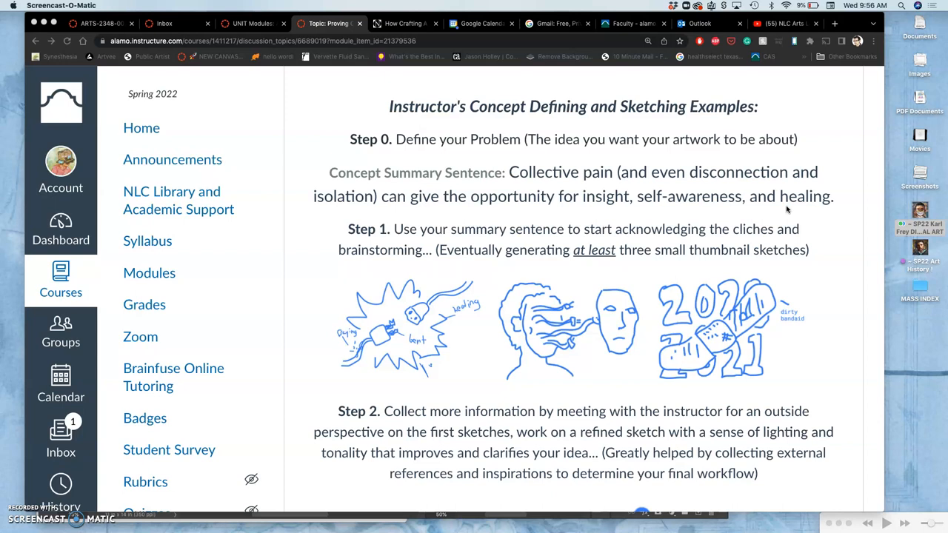
pyautogui.scroll(-3)
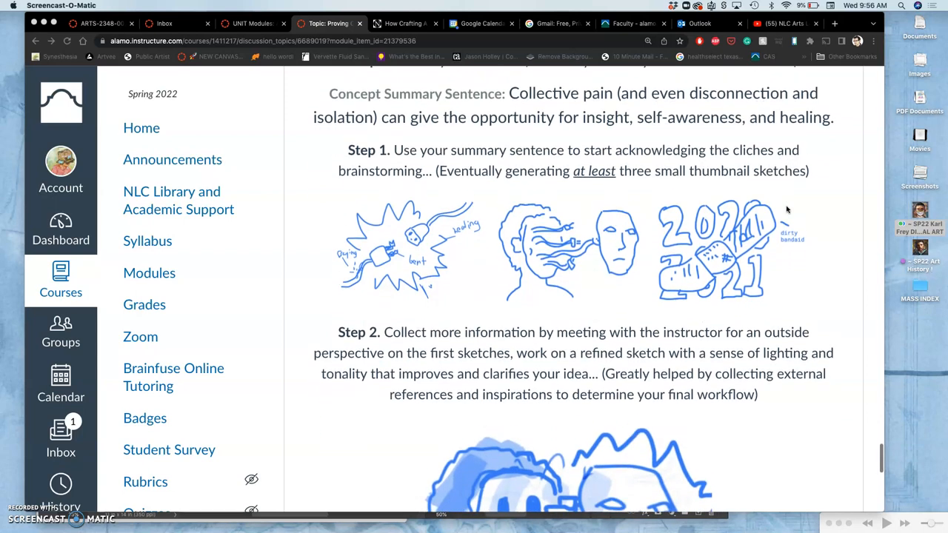
pyautogui.scroll(3)
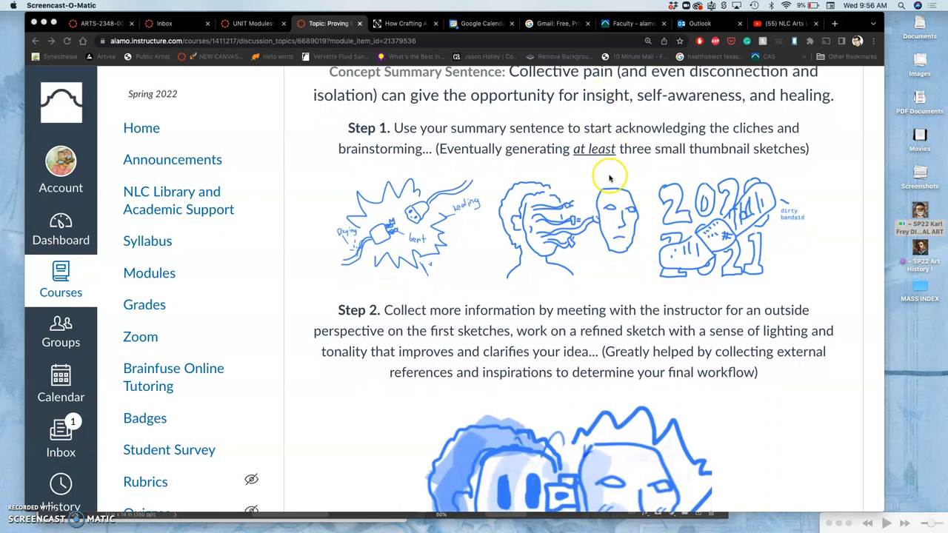
pyautogui.moveTo(667, 178)
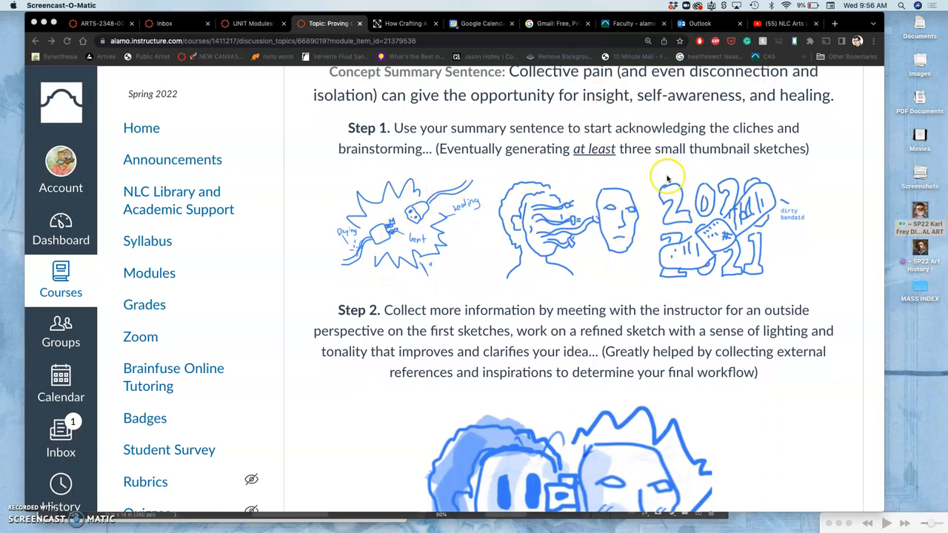
pyautogui.moveTo(517, 267)
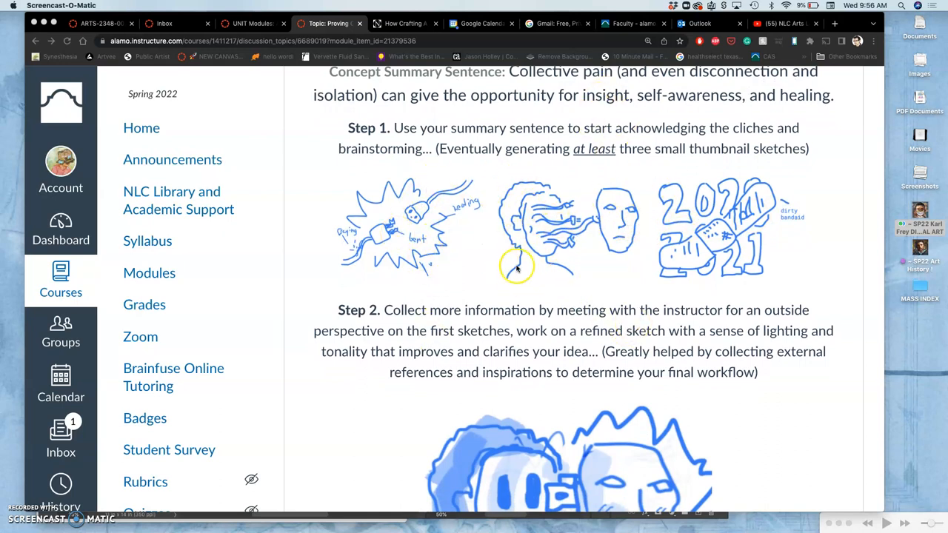
pyautogui.moveTo(654, 293)
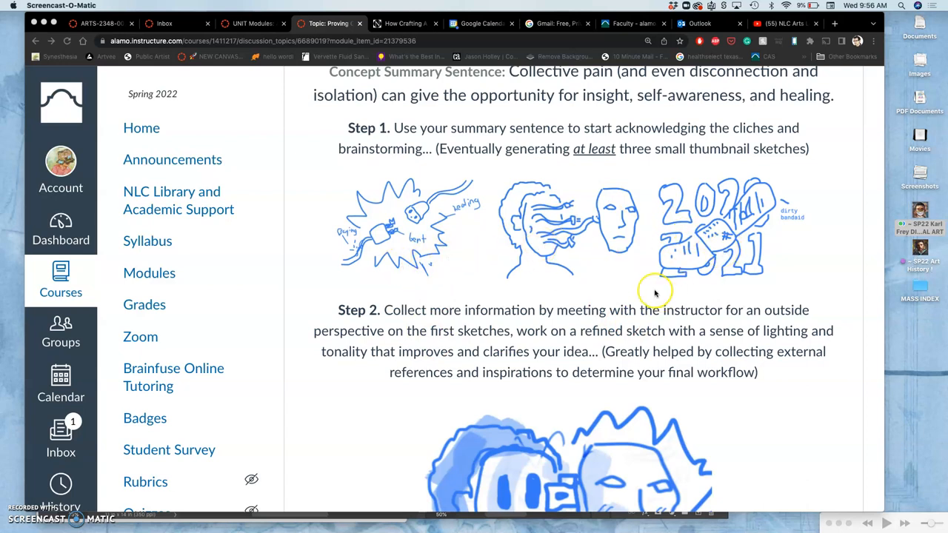
pyautogui.scroll(-3)
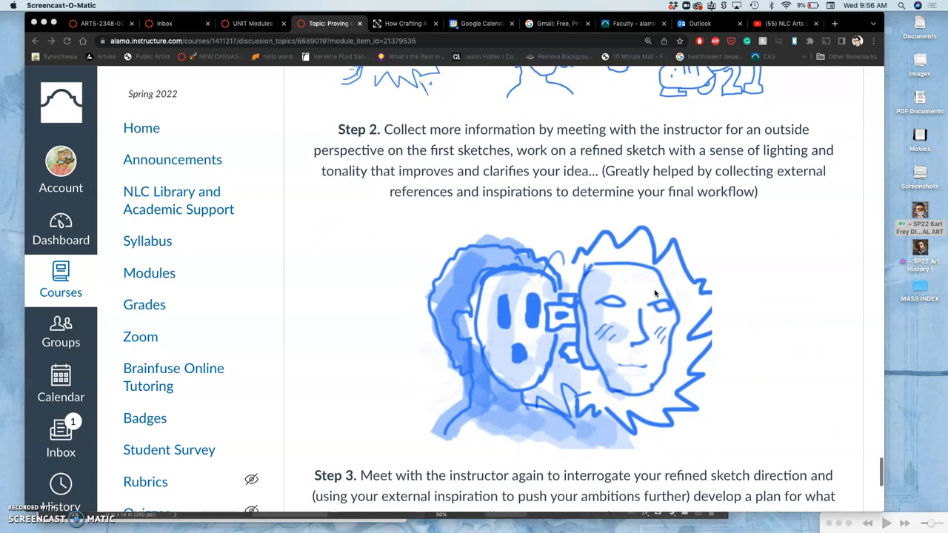
# Step: Scroll through Step 3 and the Assignment #8 note to the reply area at page bottom
pyautogui.scroll(3)
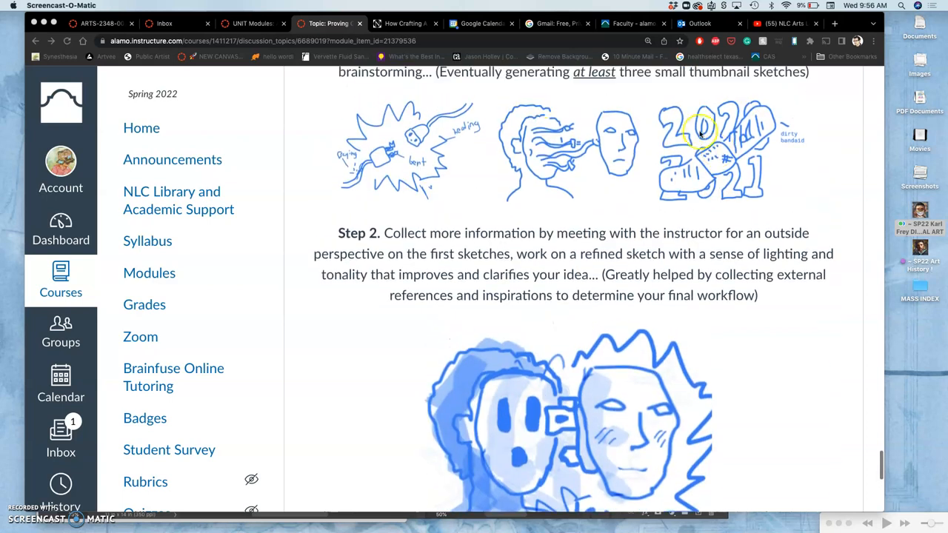
pyautogui.scroll(-3)
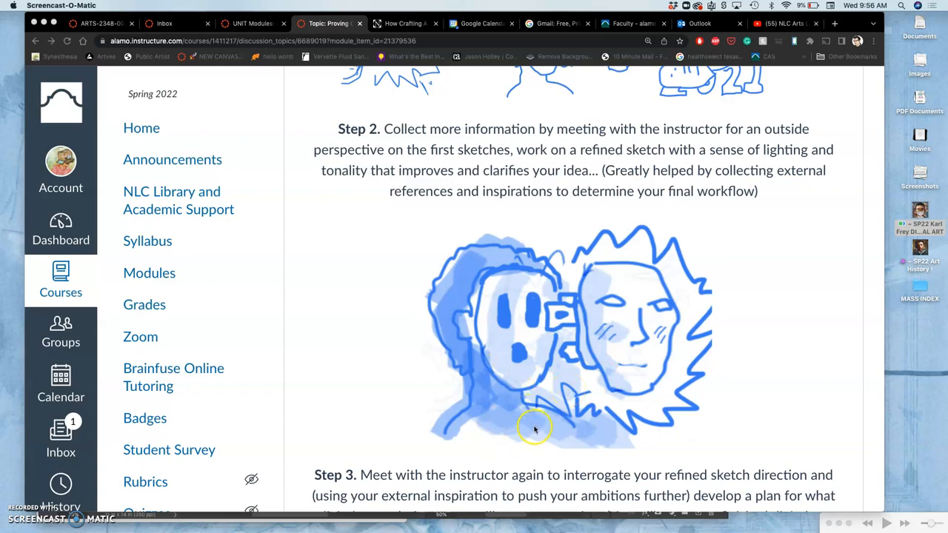
pyautogui.moveTo(543, 363)
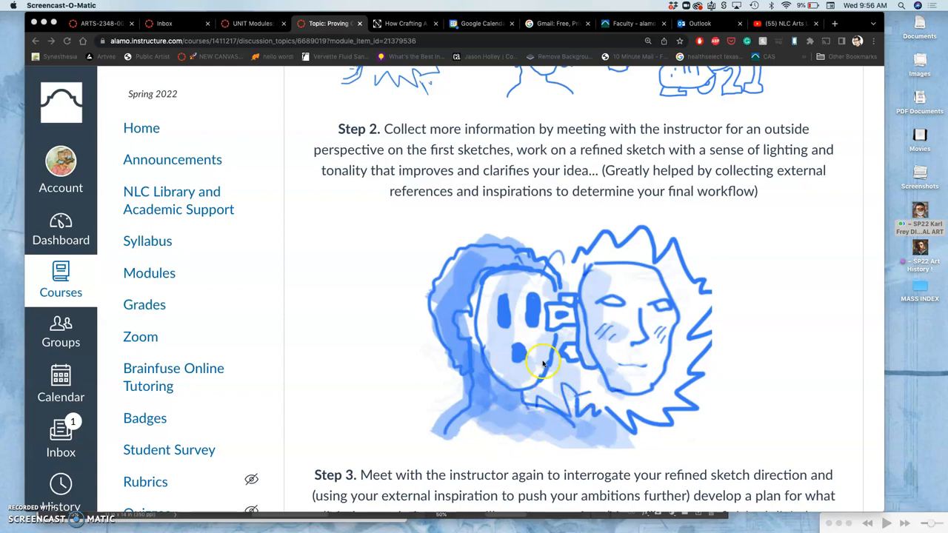
pyautogui.scroll(3)
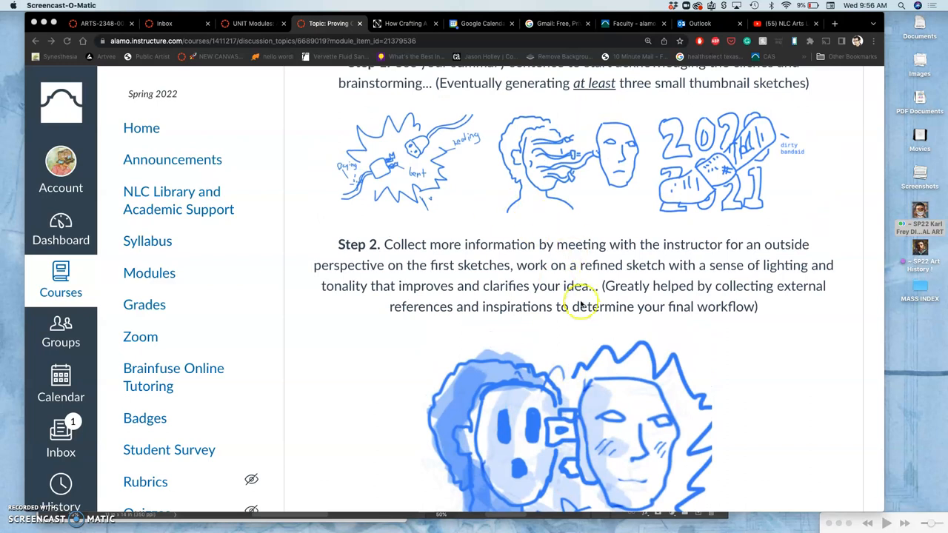
pyautogui.scroll(-3)
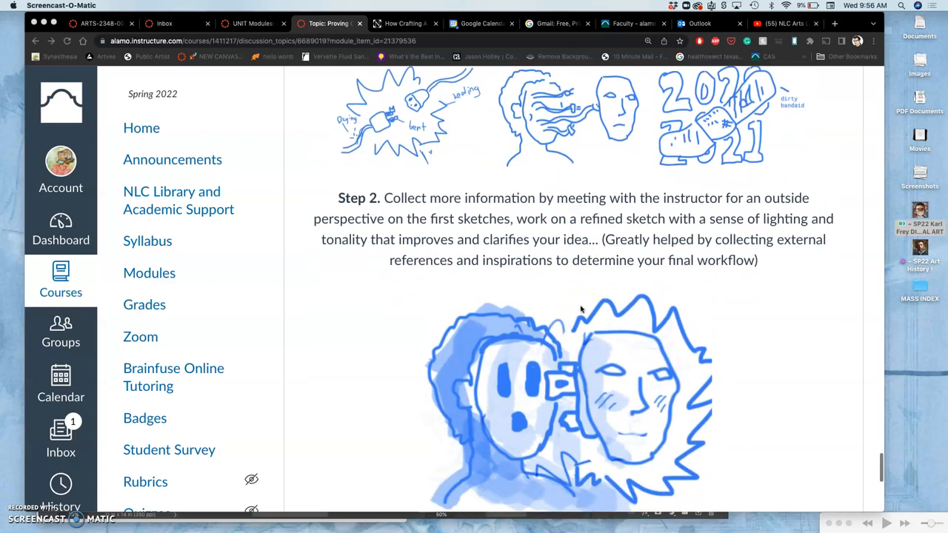
pyautogui.scroll(-3)
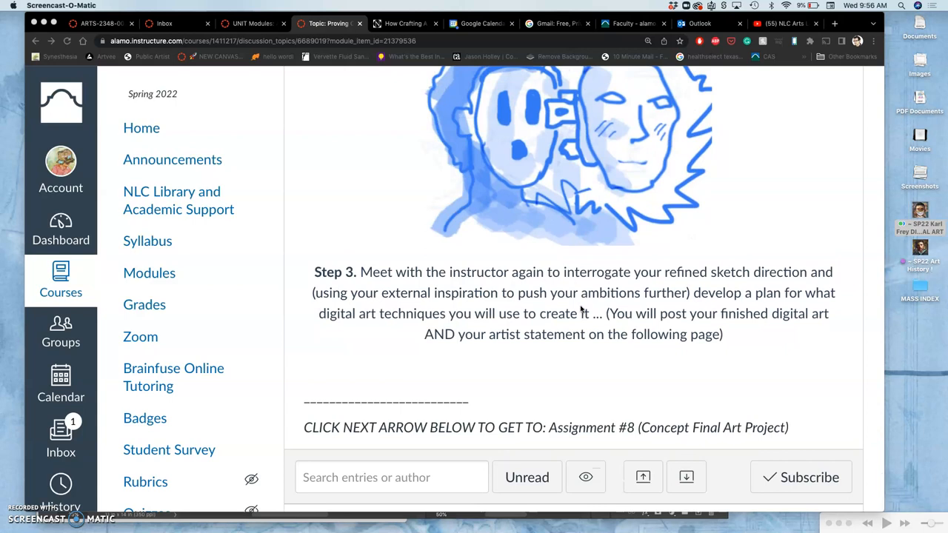
pyautogui.scroll(-3)
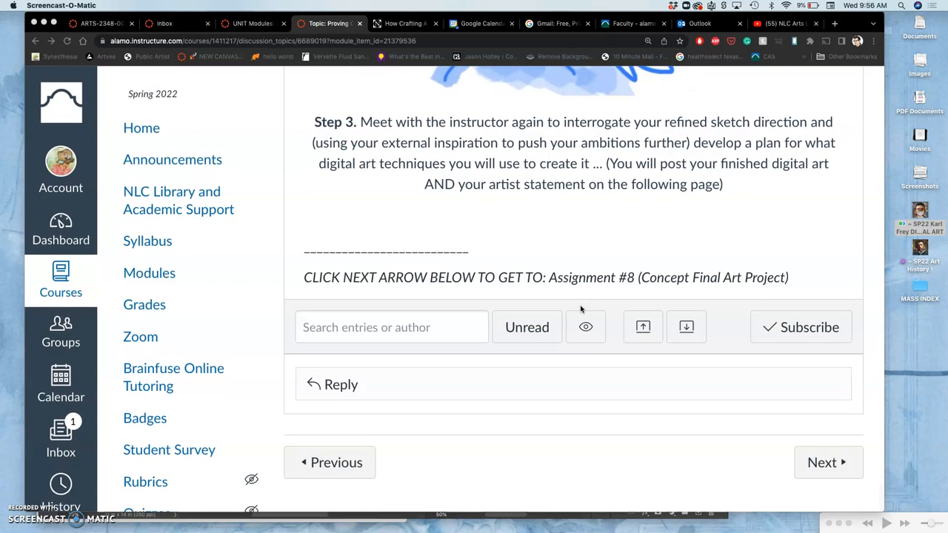